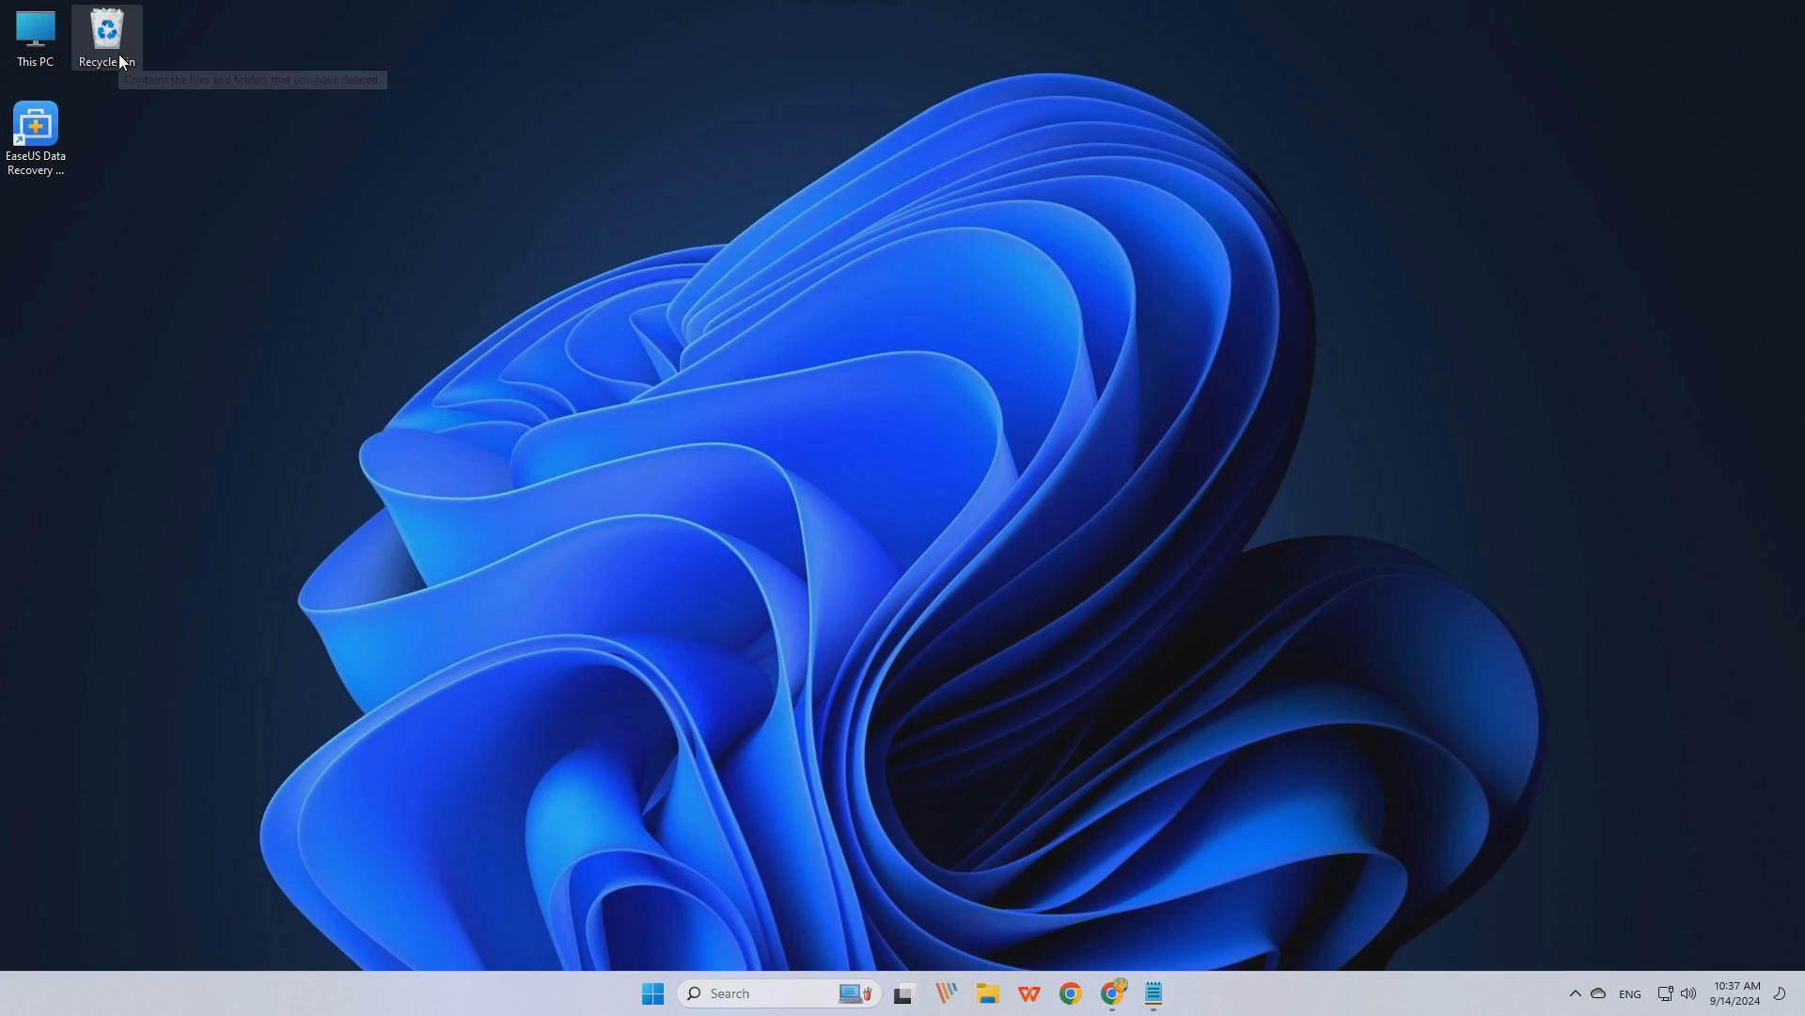
mouse_move(105, 40)
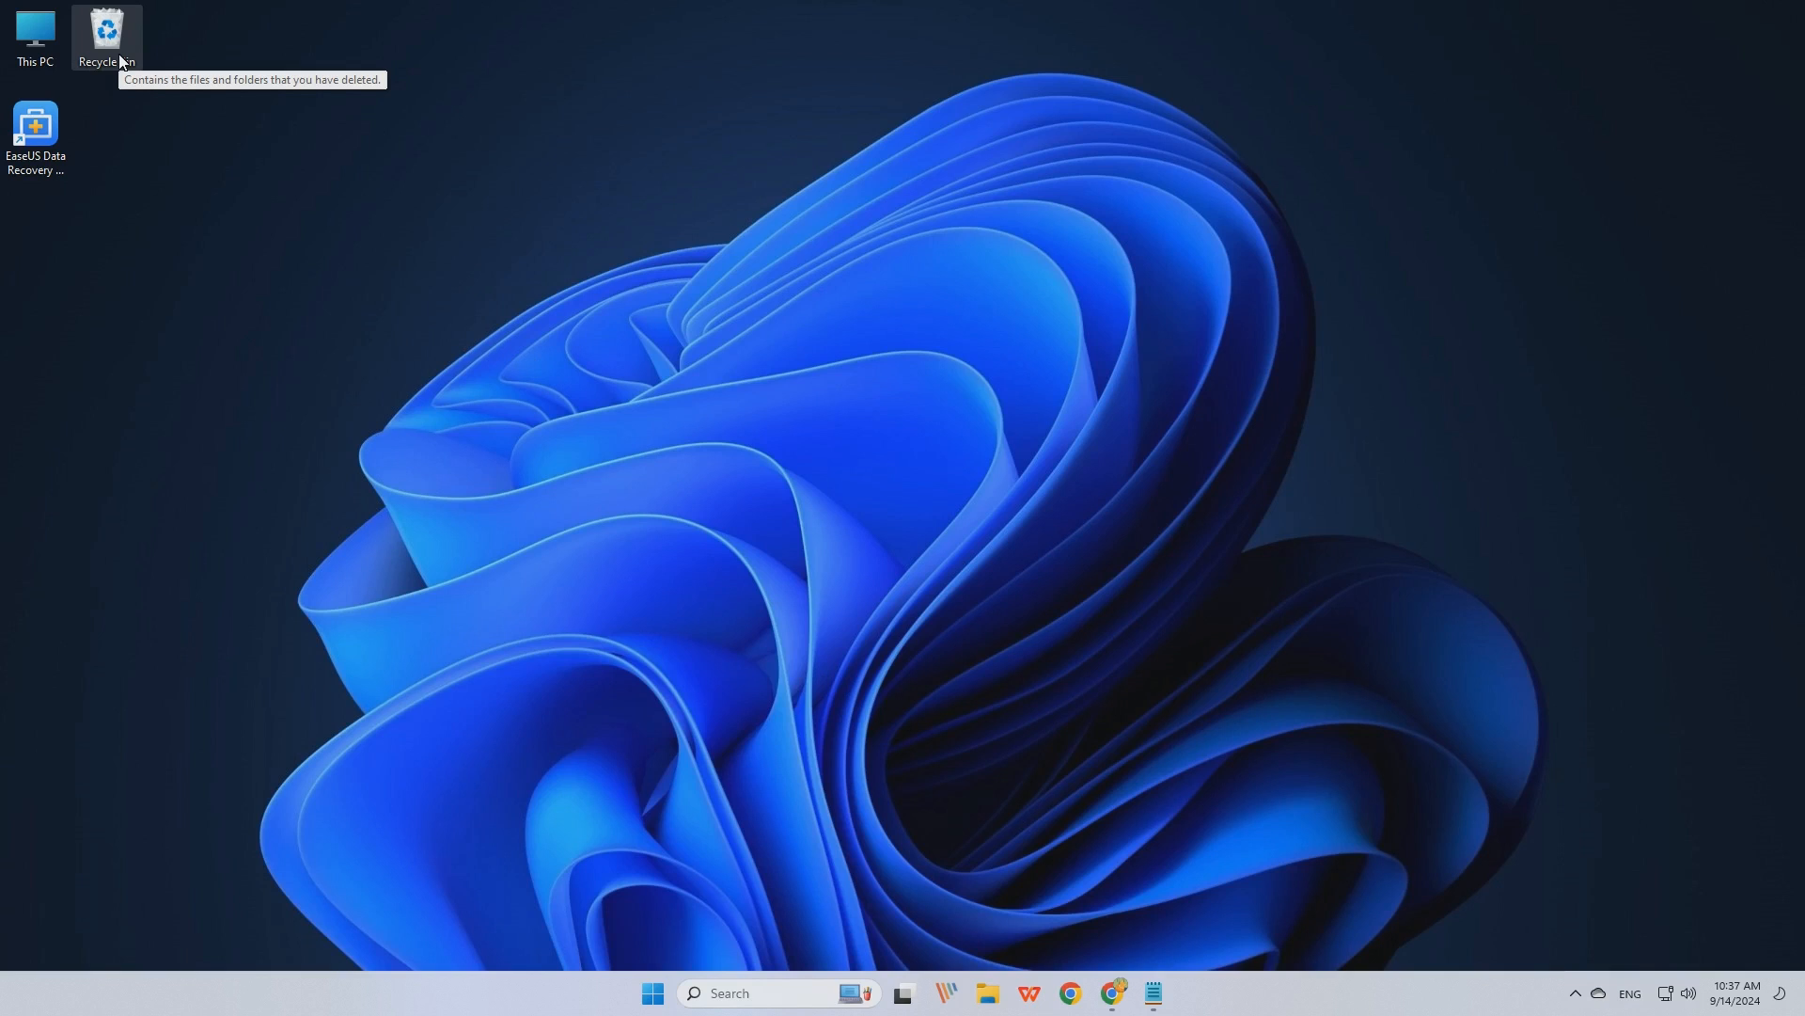
- Open the Recycle Bin from the desktop and select the deleted EaseUS folder
double_click(106, 32)
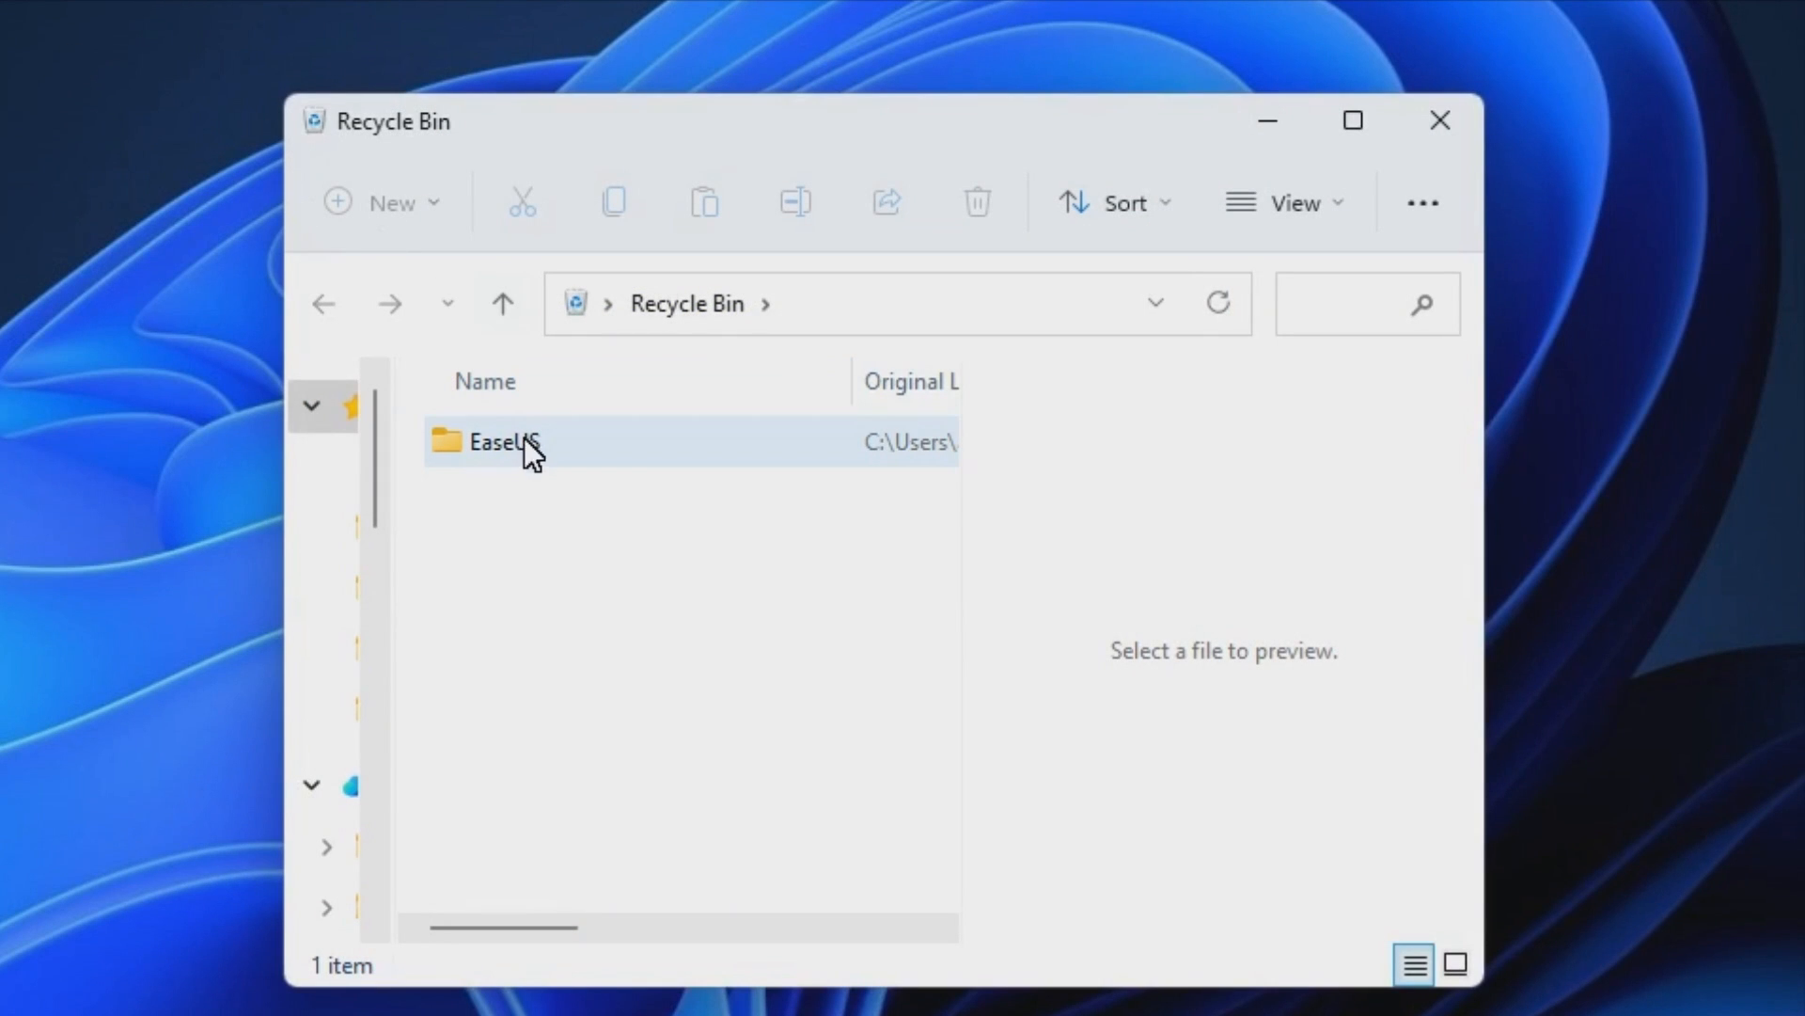
left_click(502, 440)
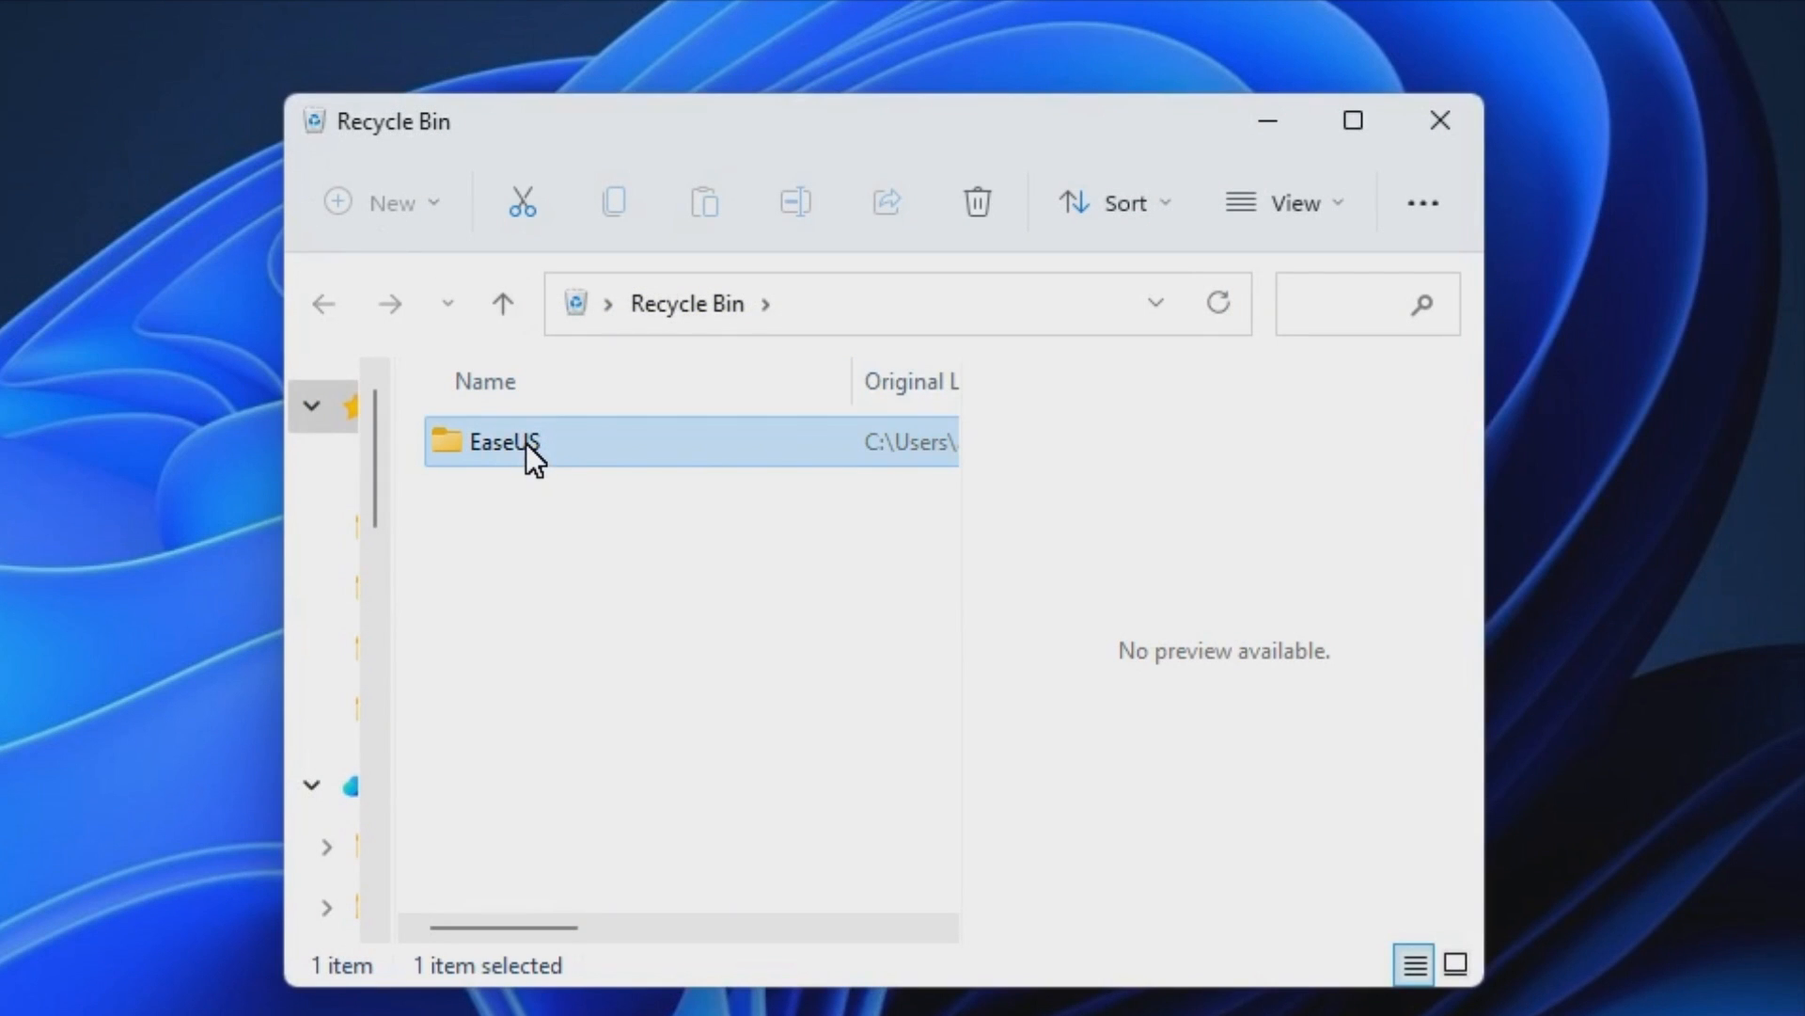
mouse_move(695, 485)
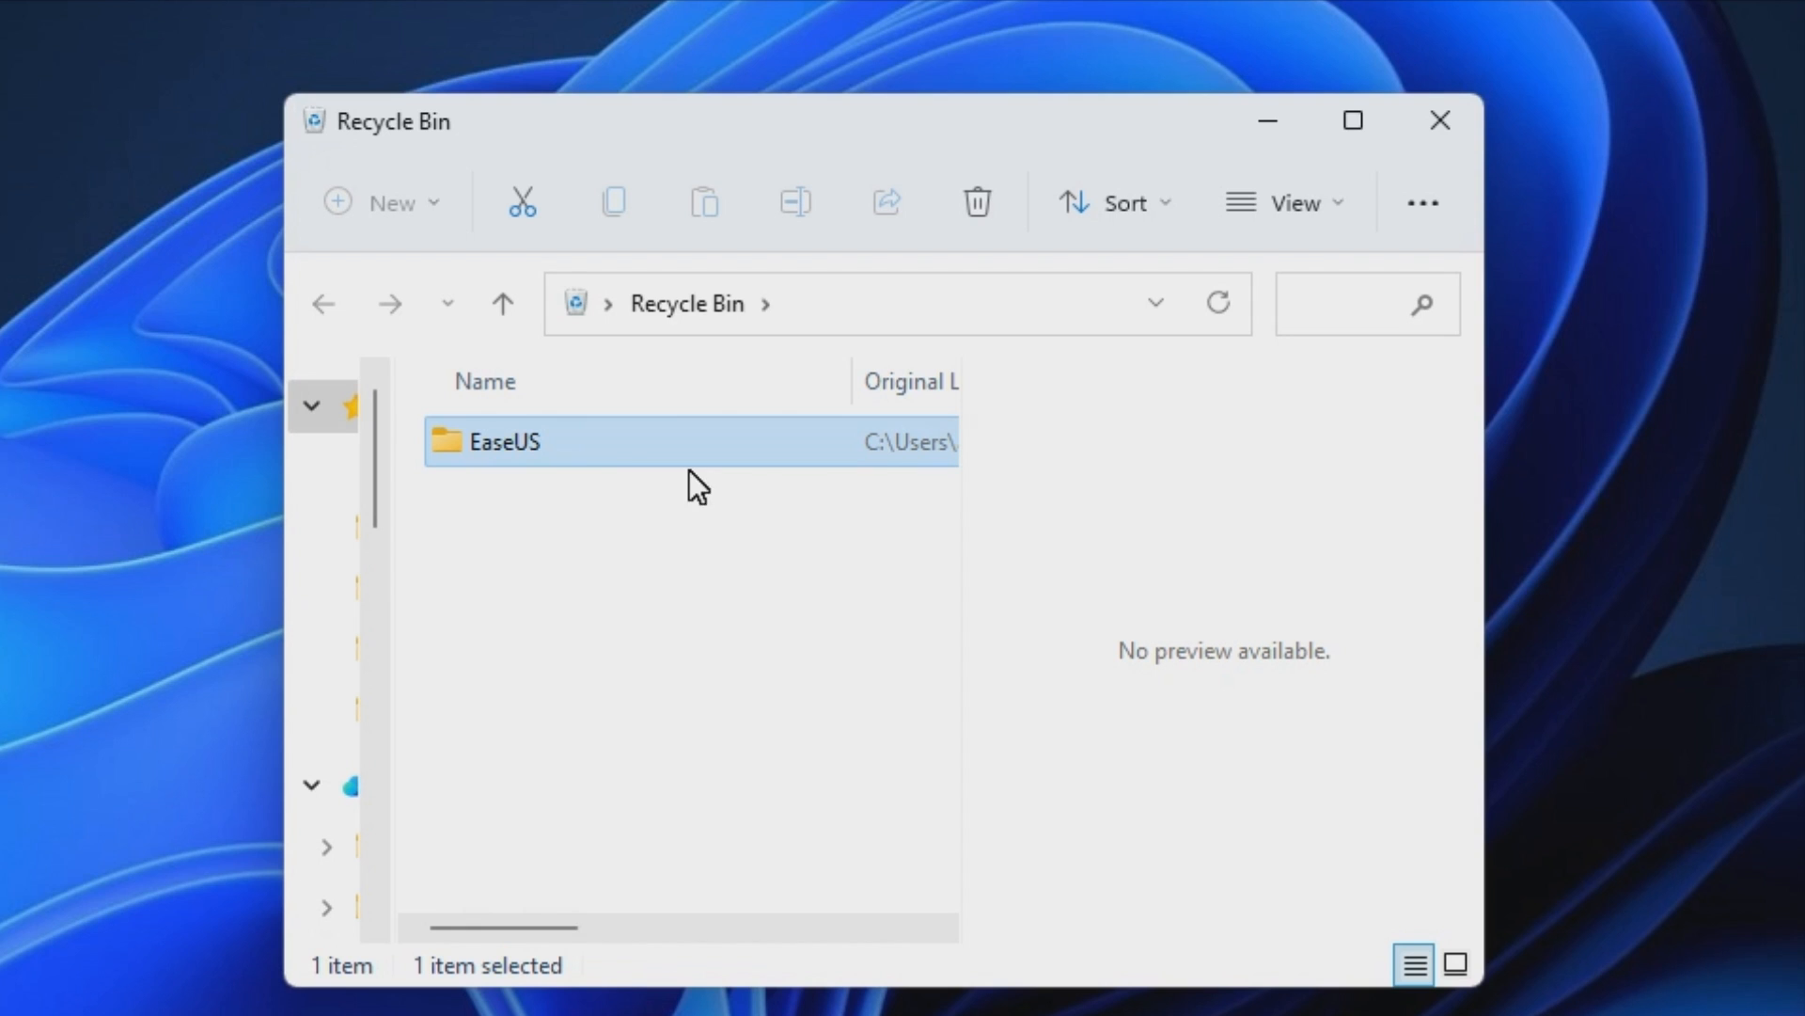
mouse_move(654, 526)
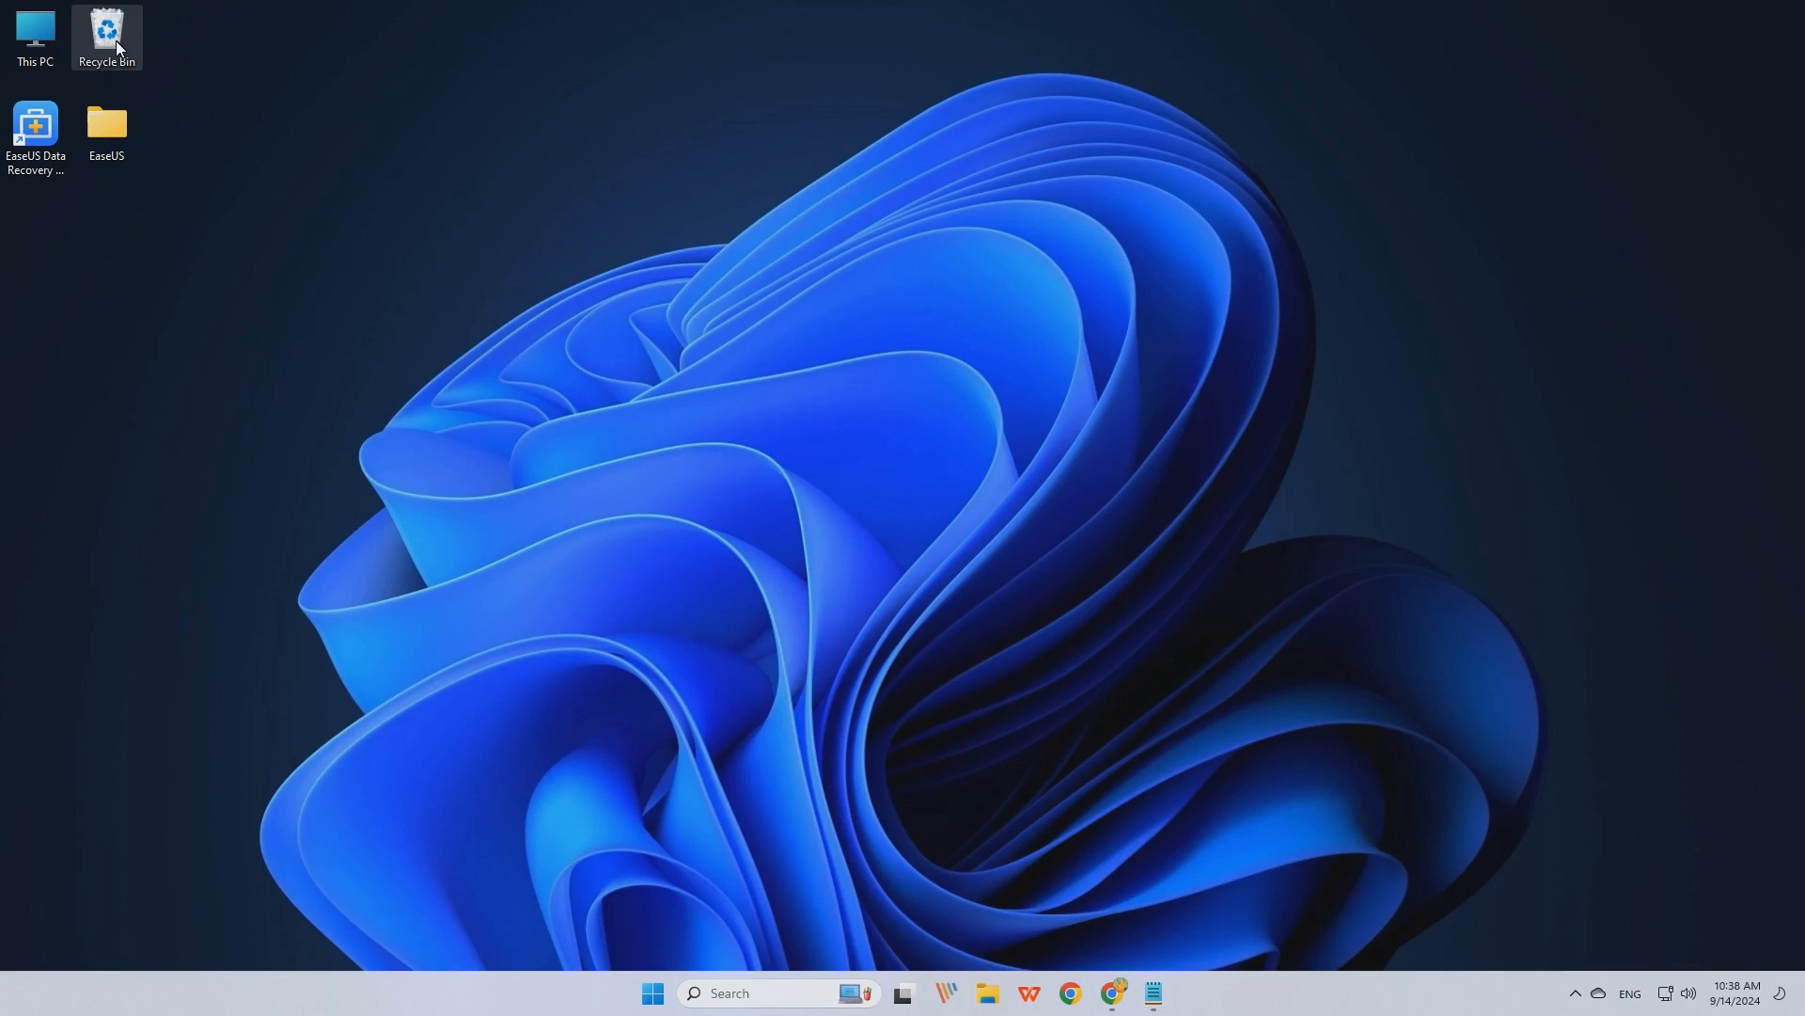
- Restore the EaseUS folder from the Recycle Bin back to the desktop
double_click(105, 38)
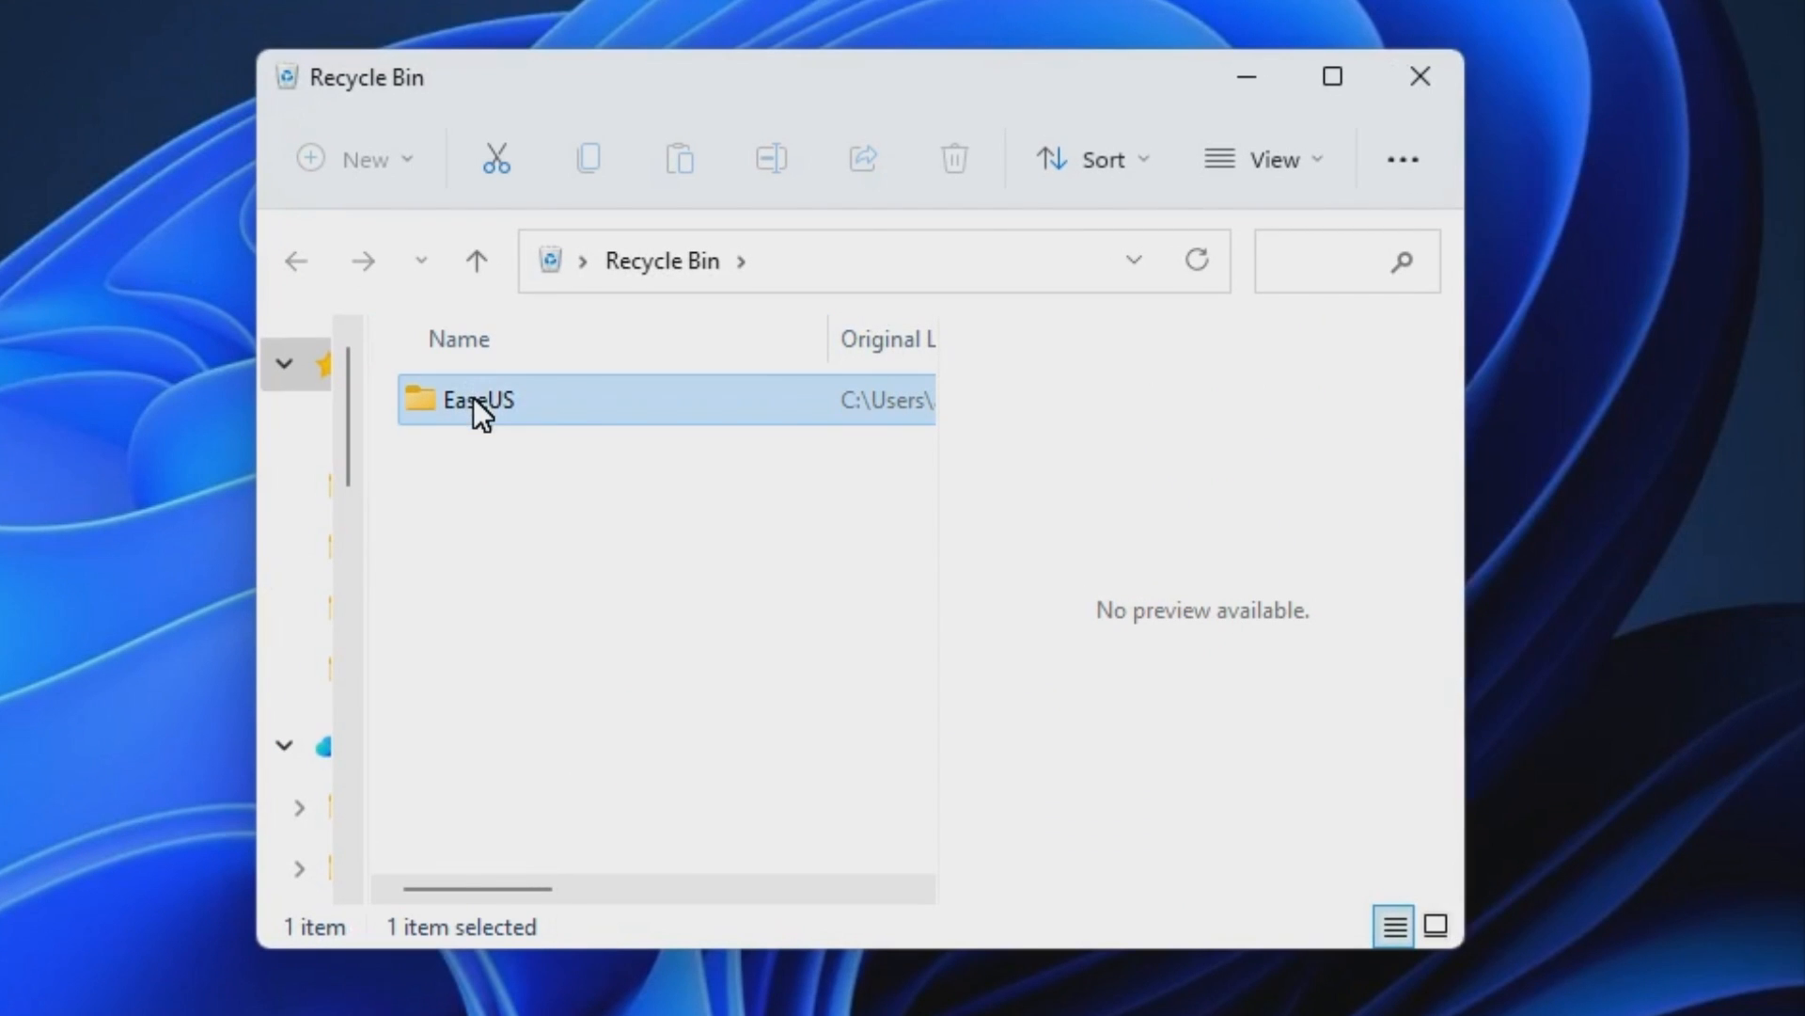
right_click(475, 399)
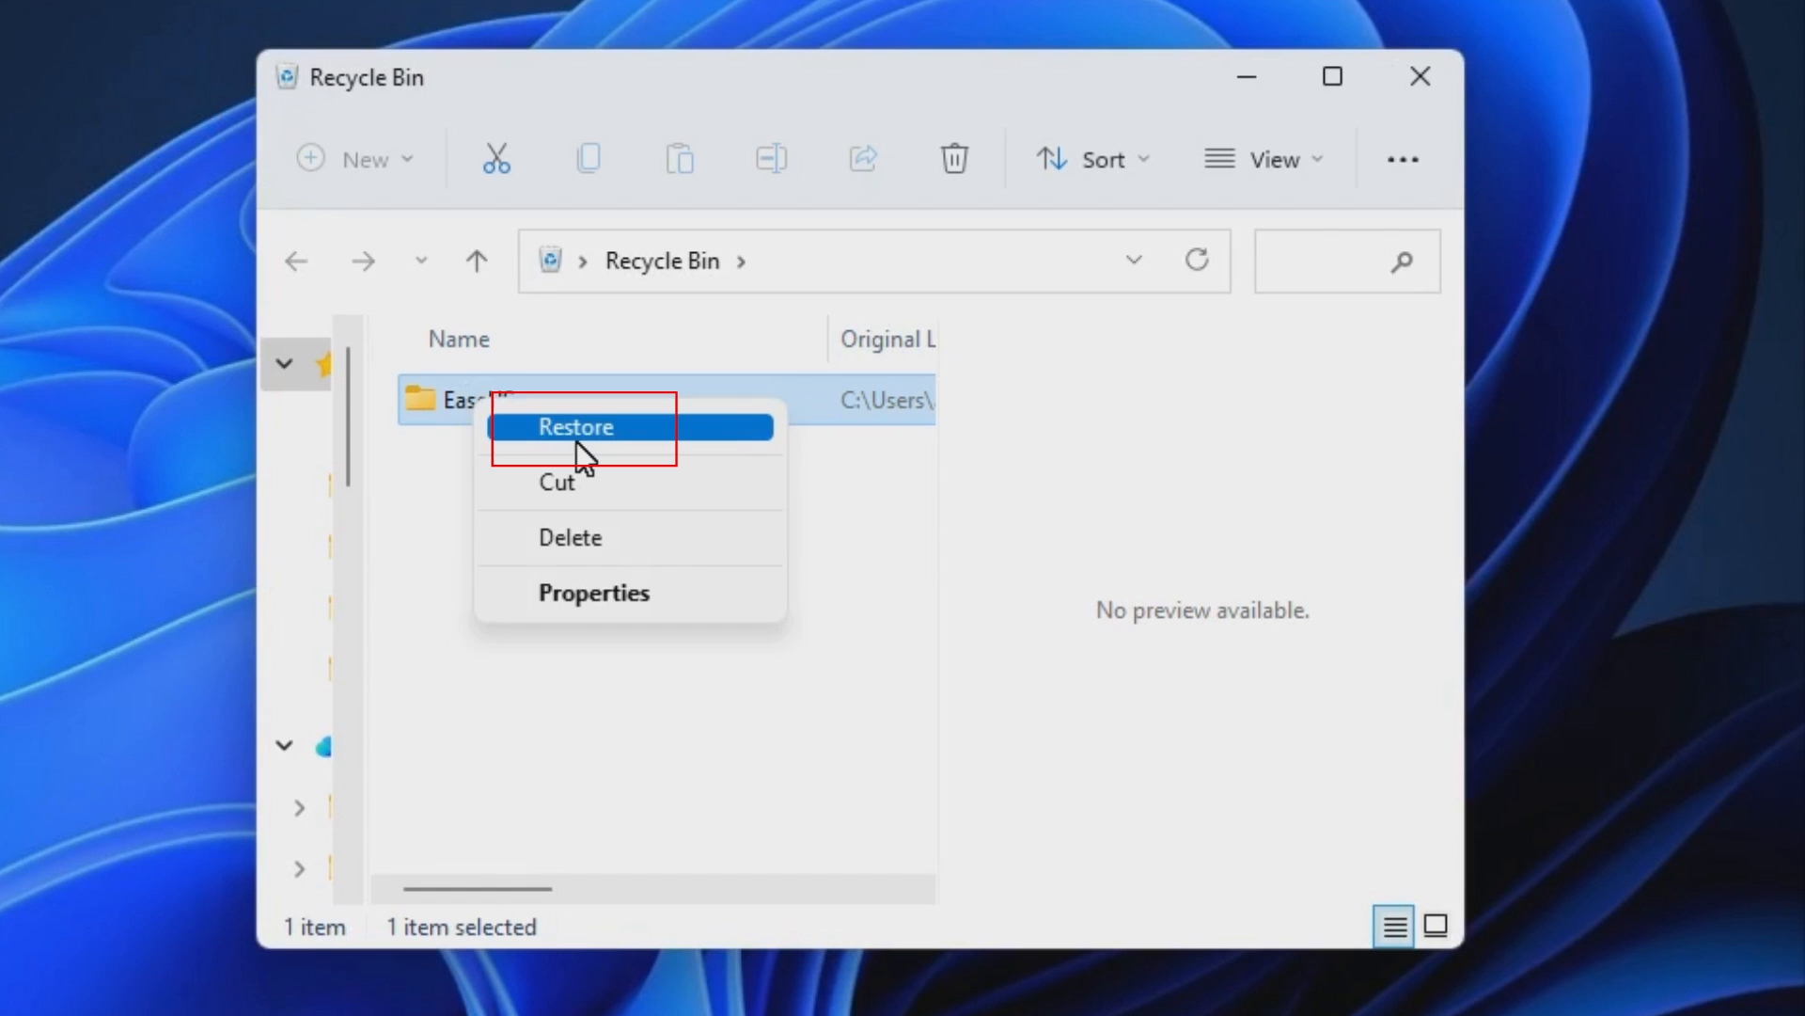
left_click(577, 427)
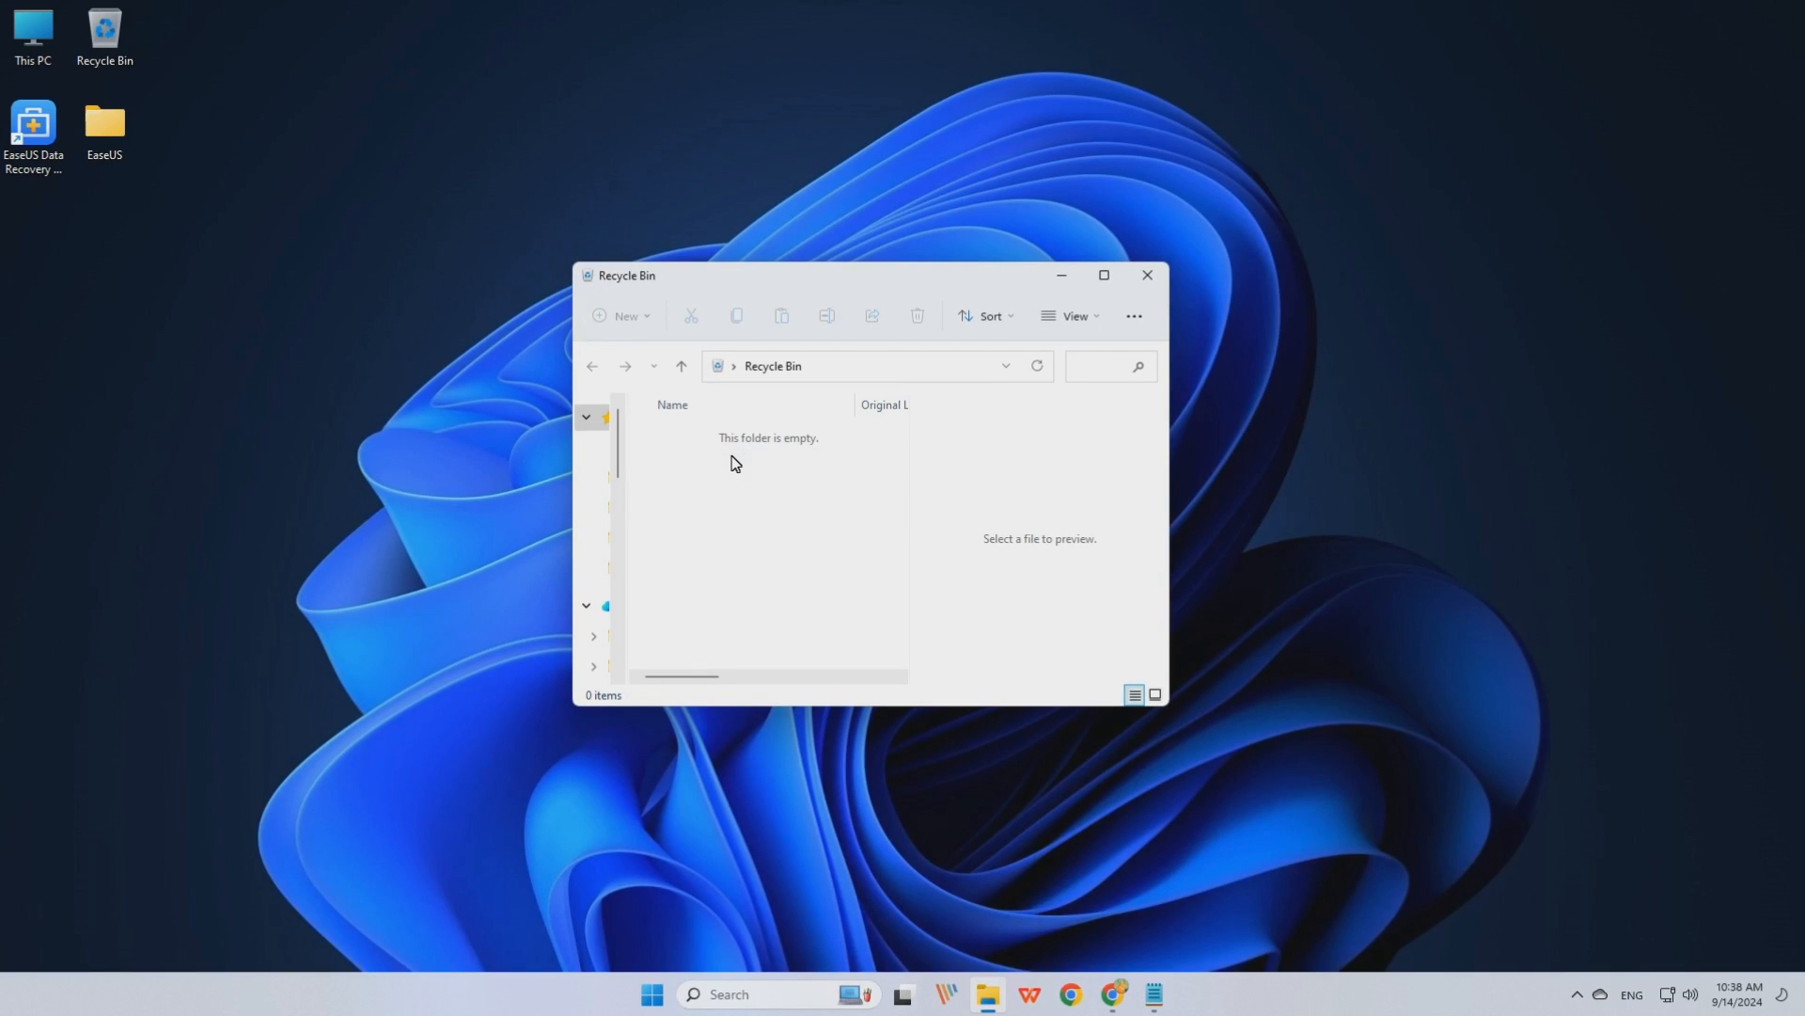
mouse_move(1792, 880)
type("file history")
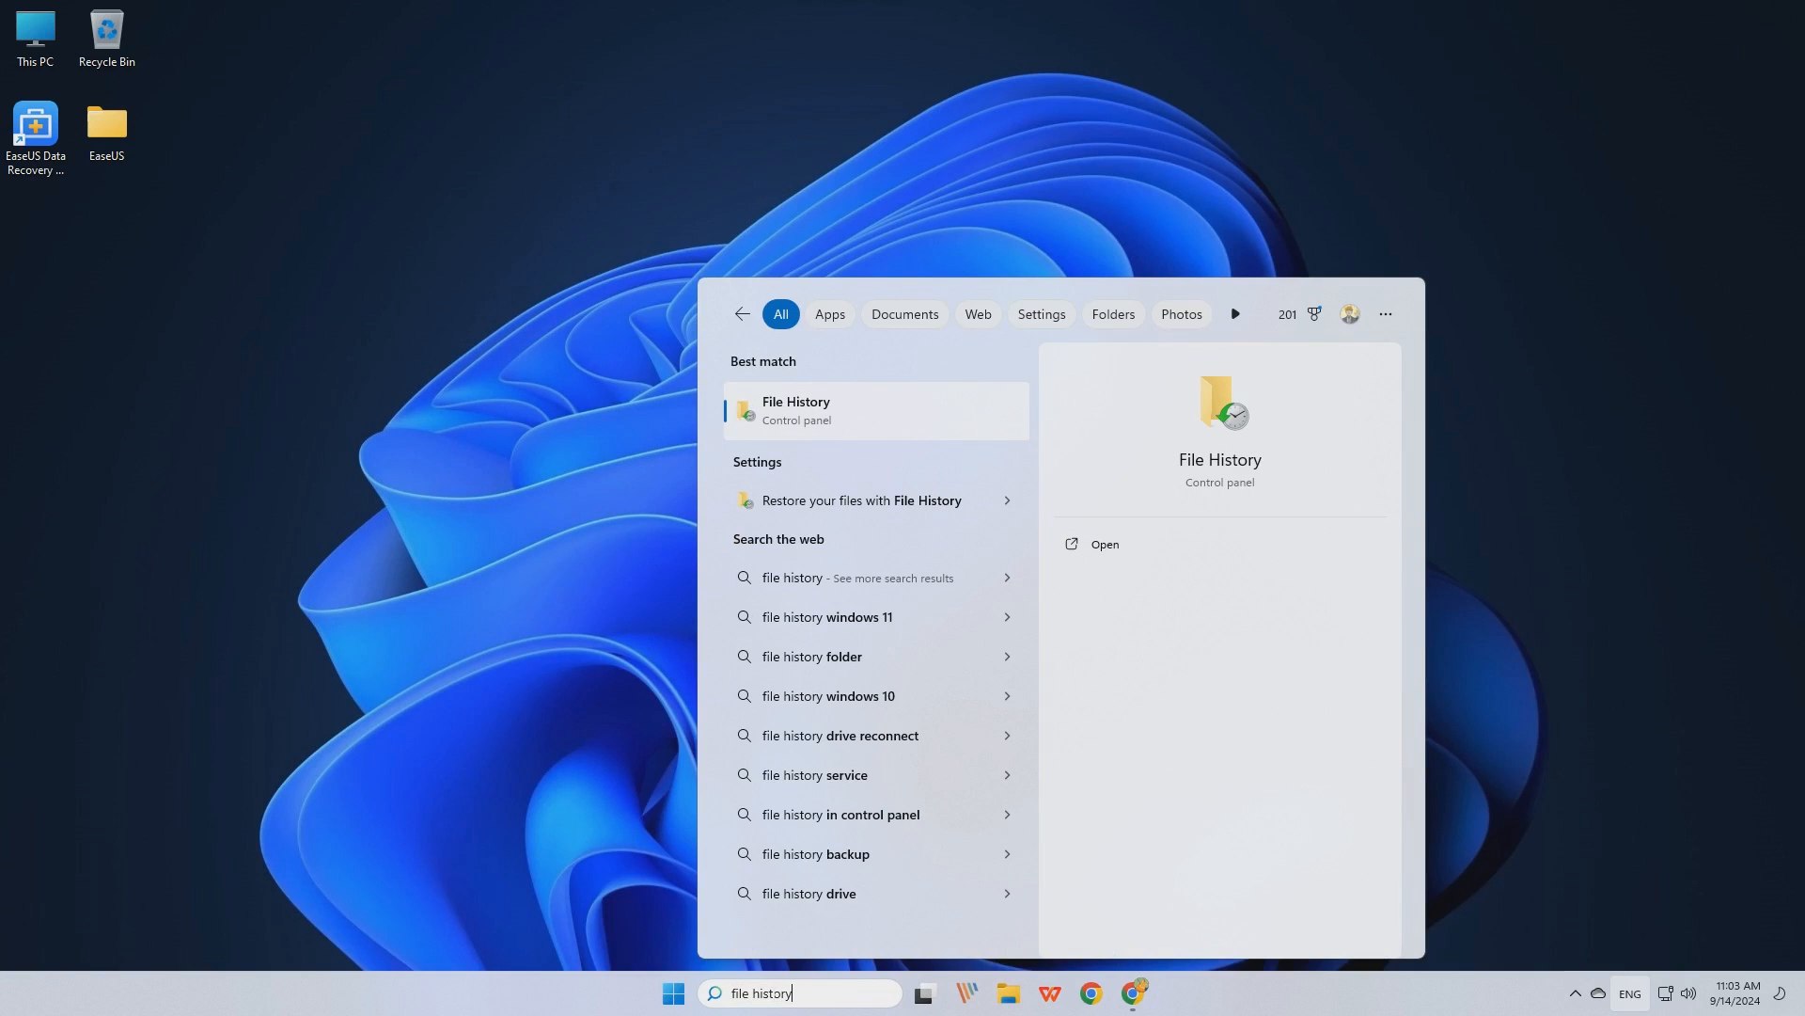
mouse_move(862, 557)
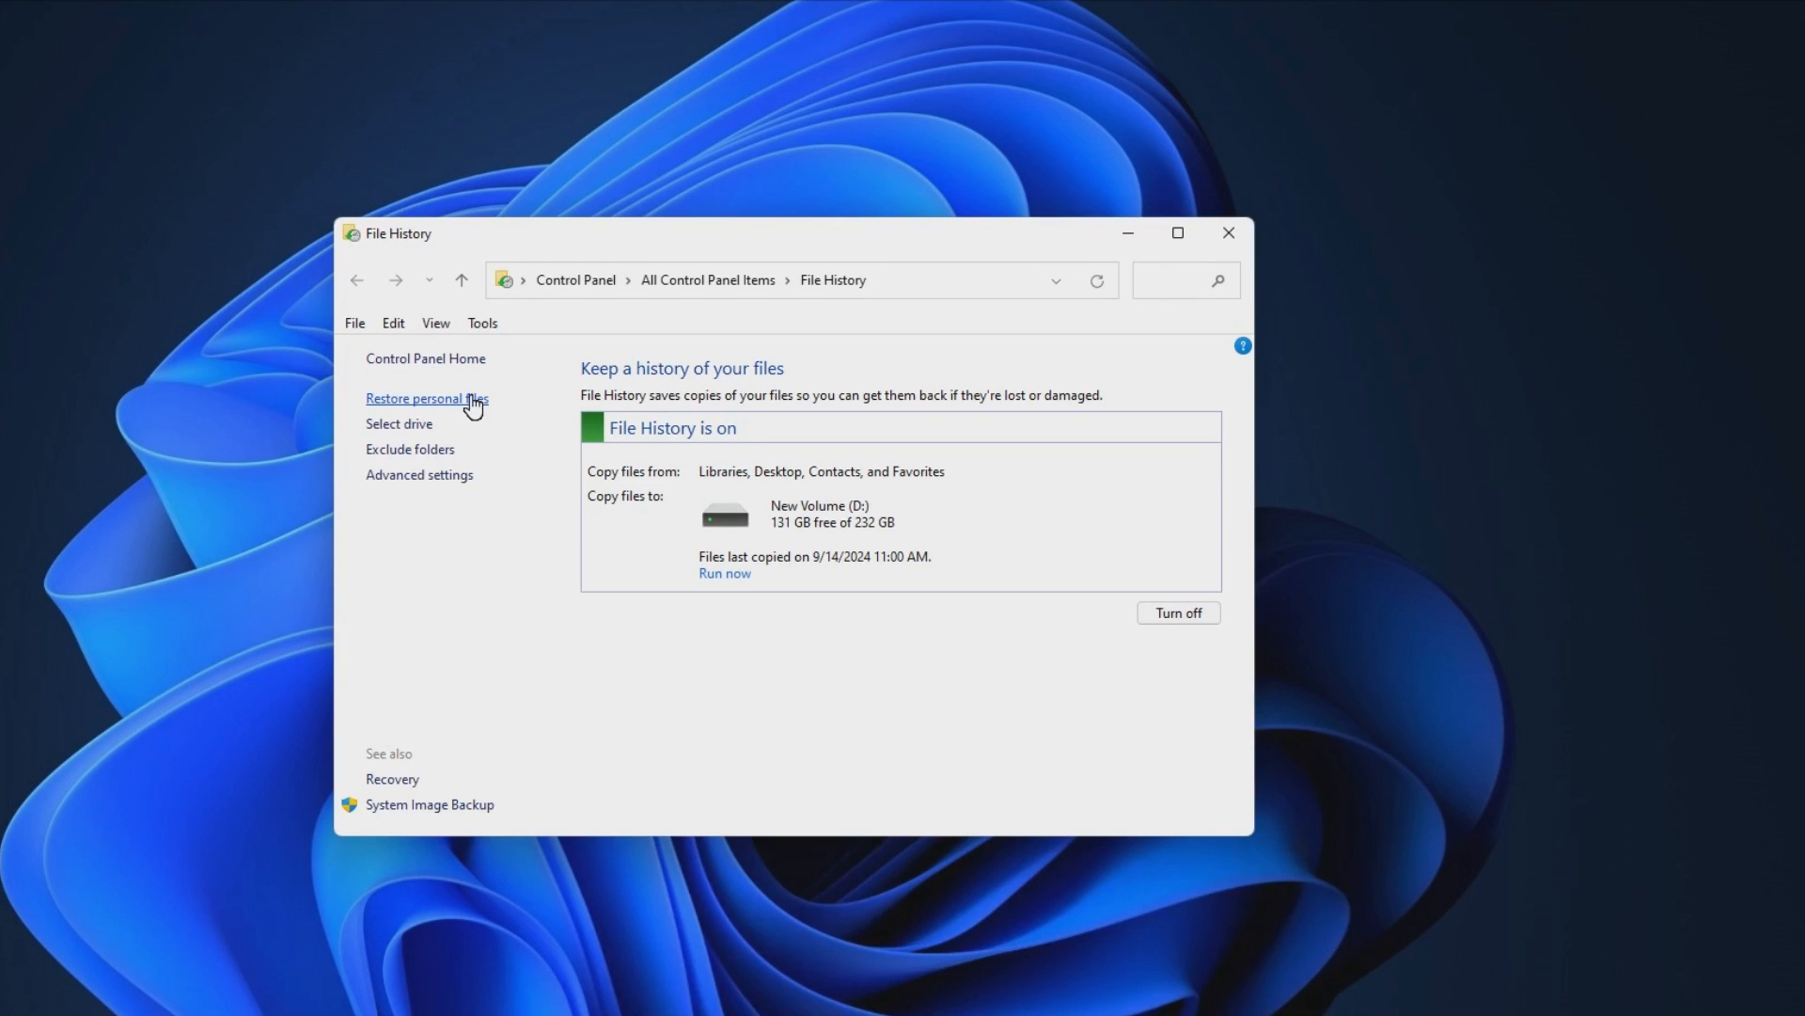
- Browse File History's personal files backup into the Desktop folder listing EaseUS
left_click(427, 397)
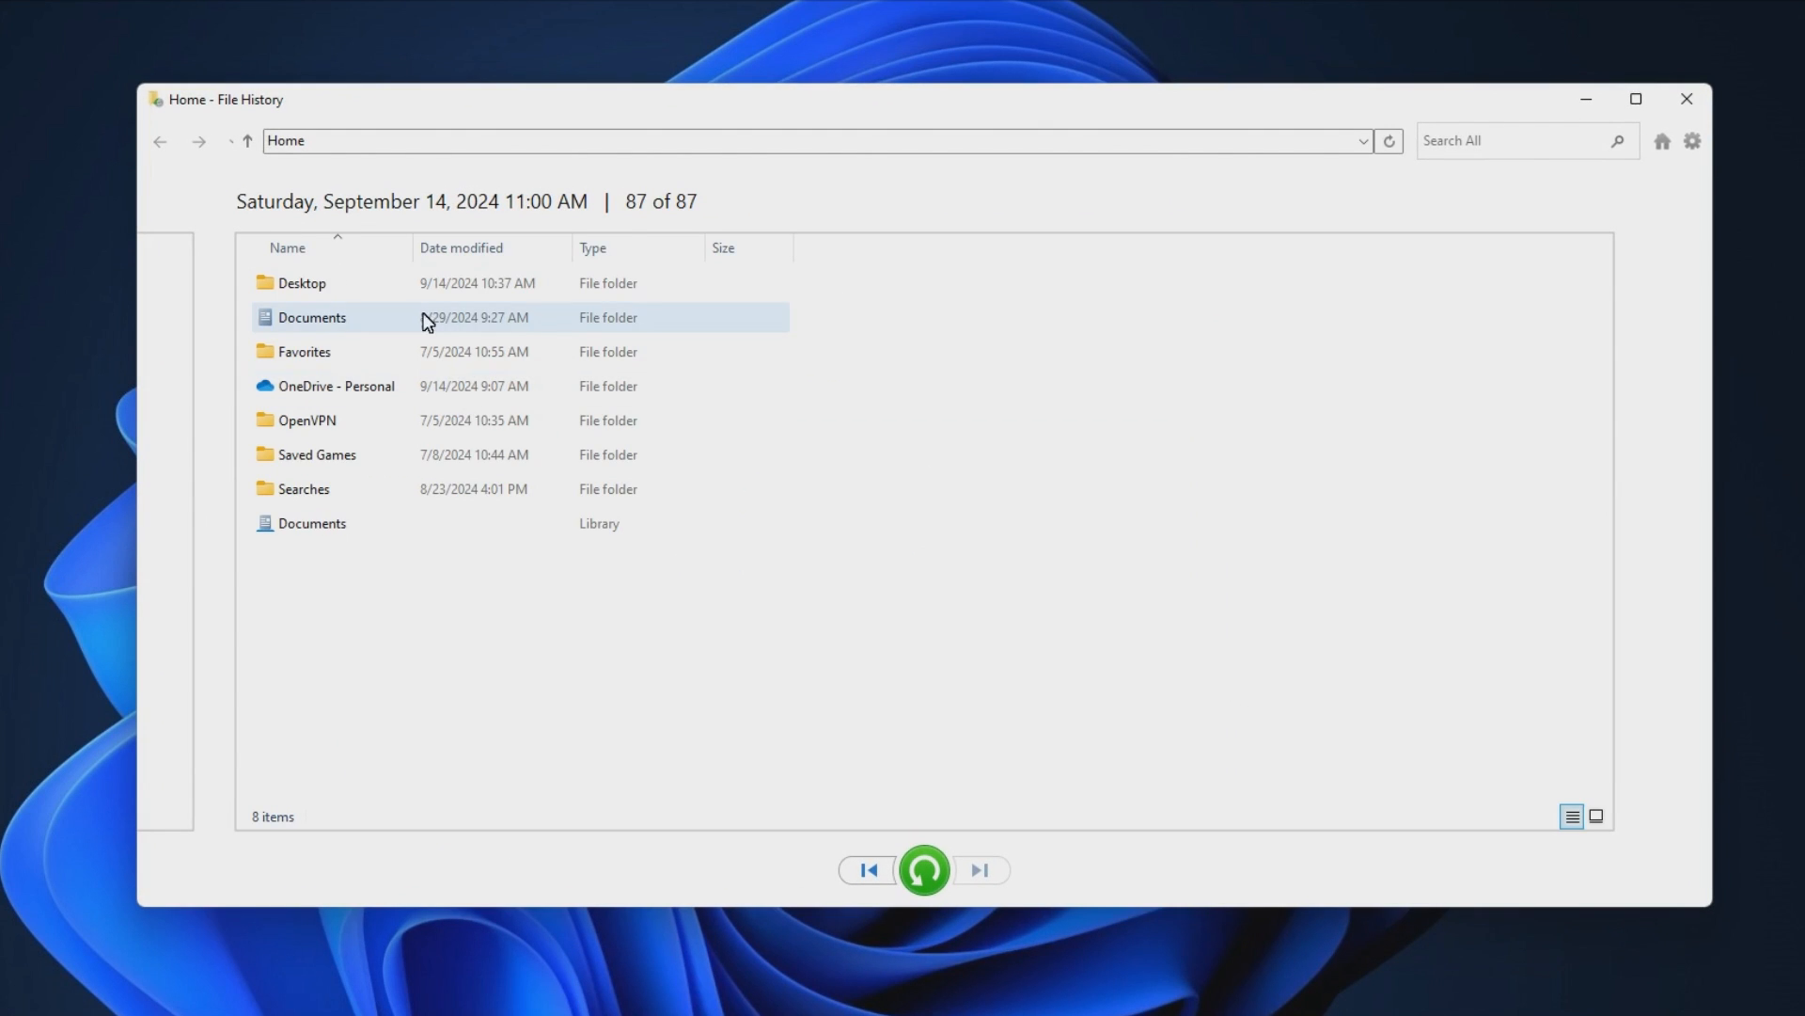
double_click(301, 282)
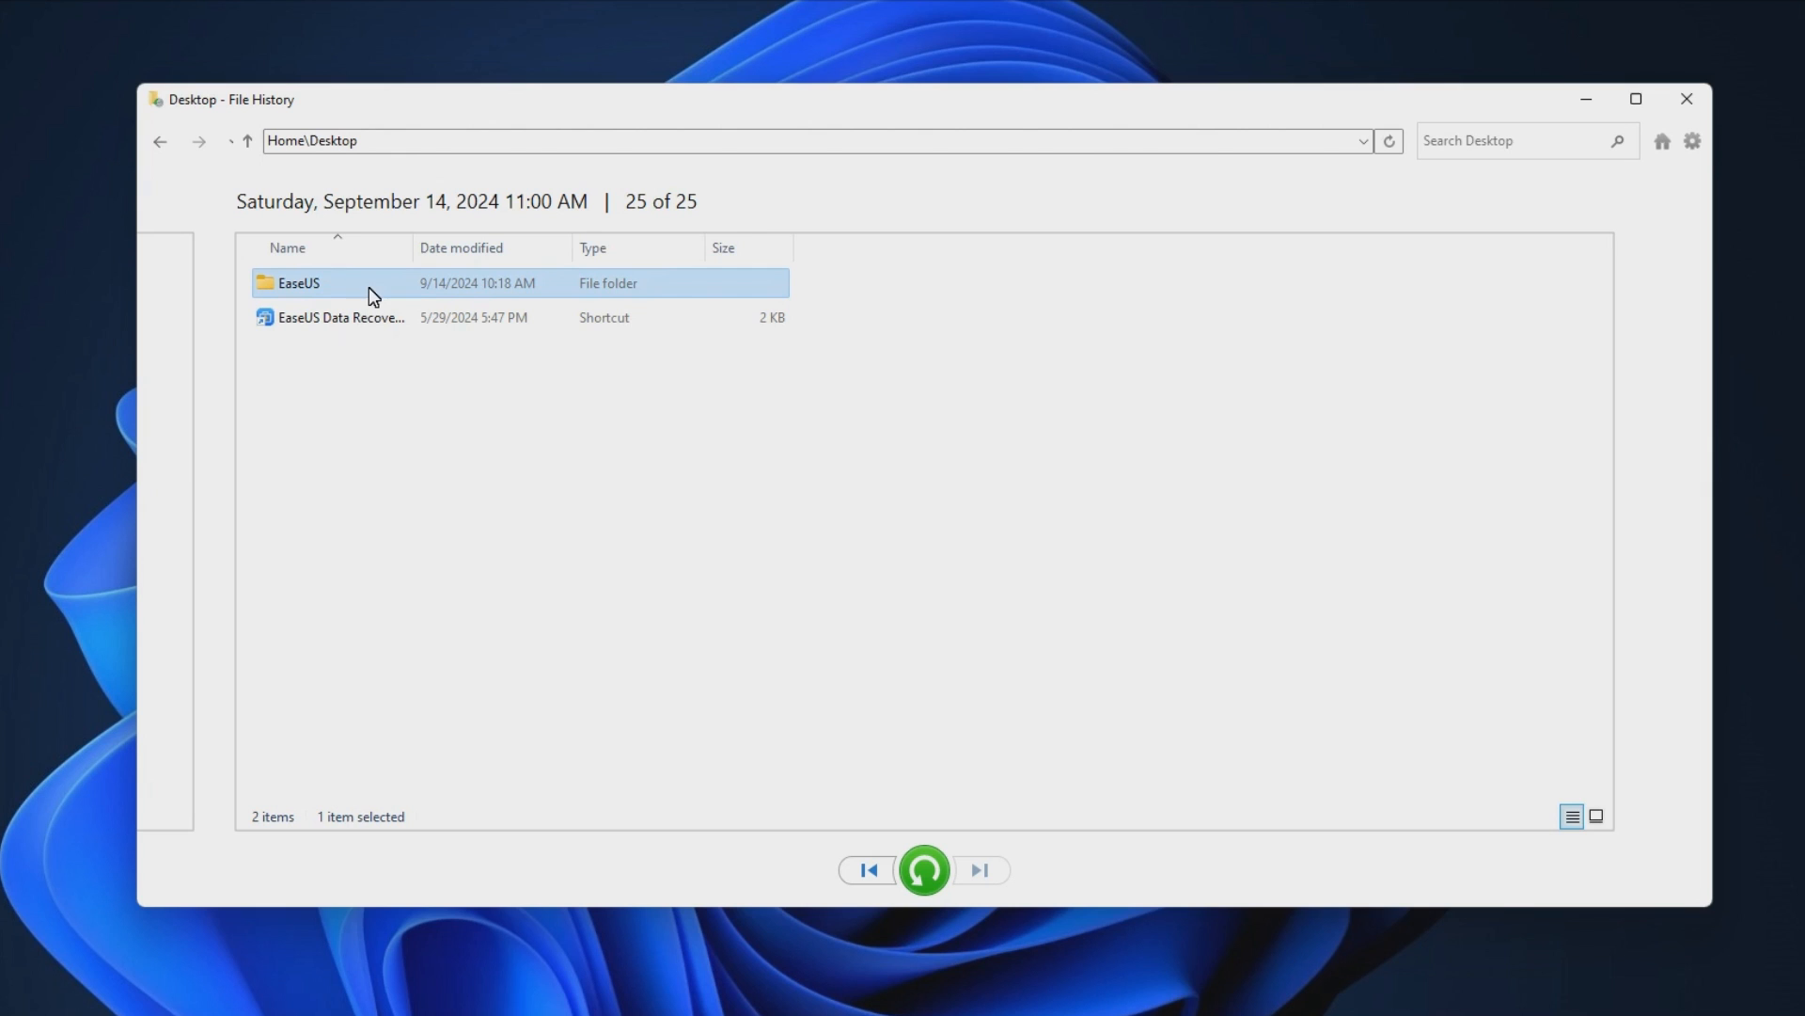
mouse_move(921, 869)
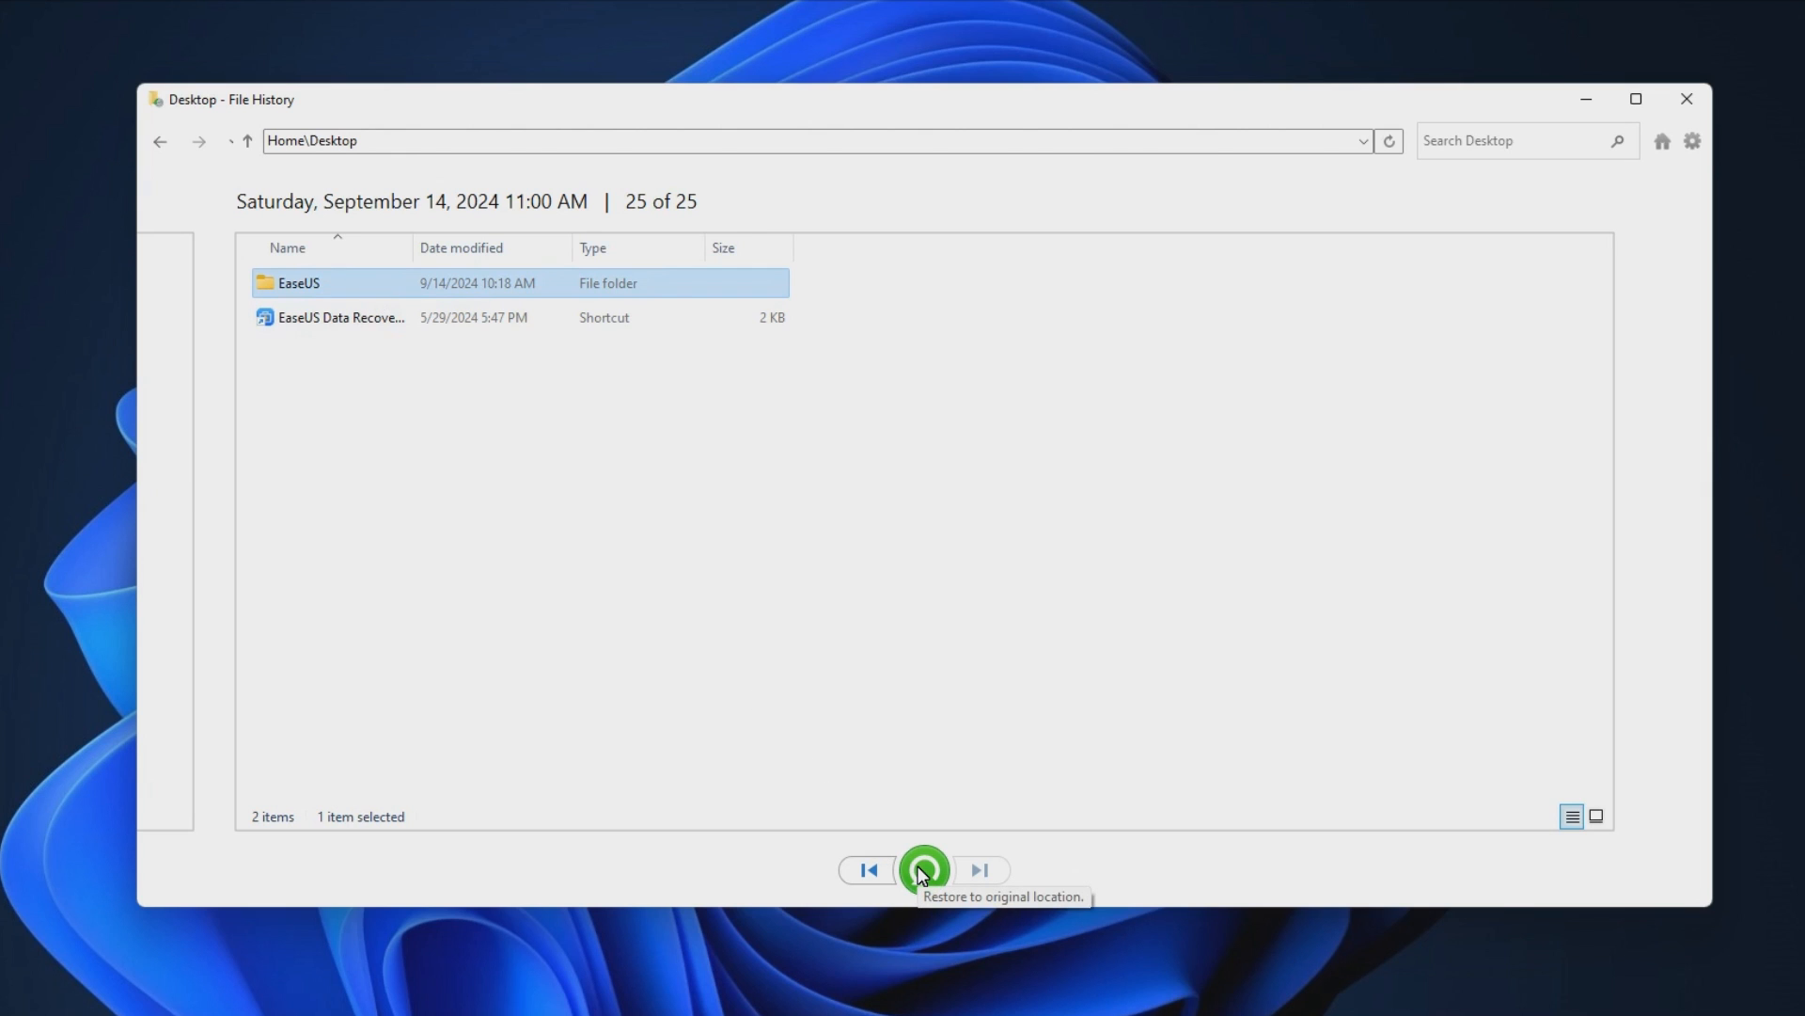
mouse_move(1644, 889)
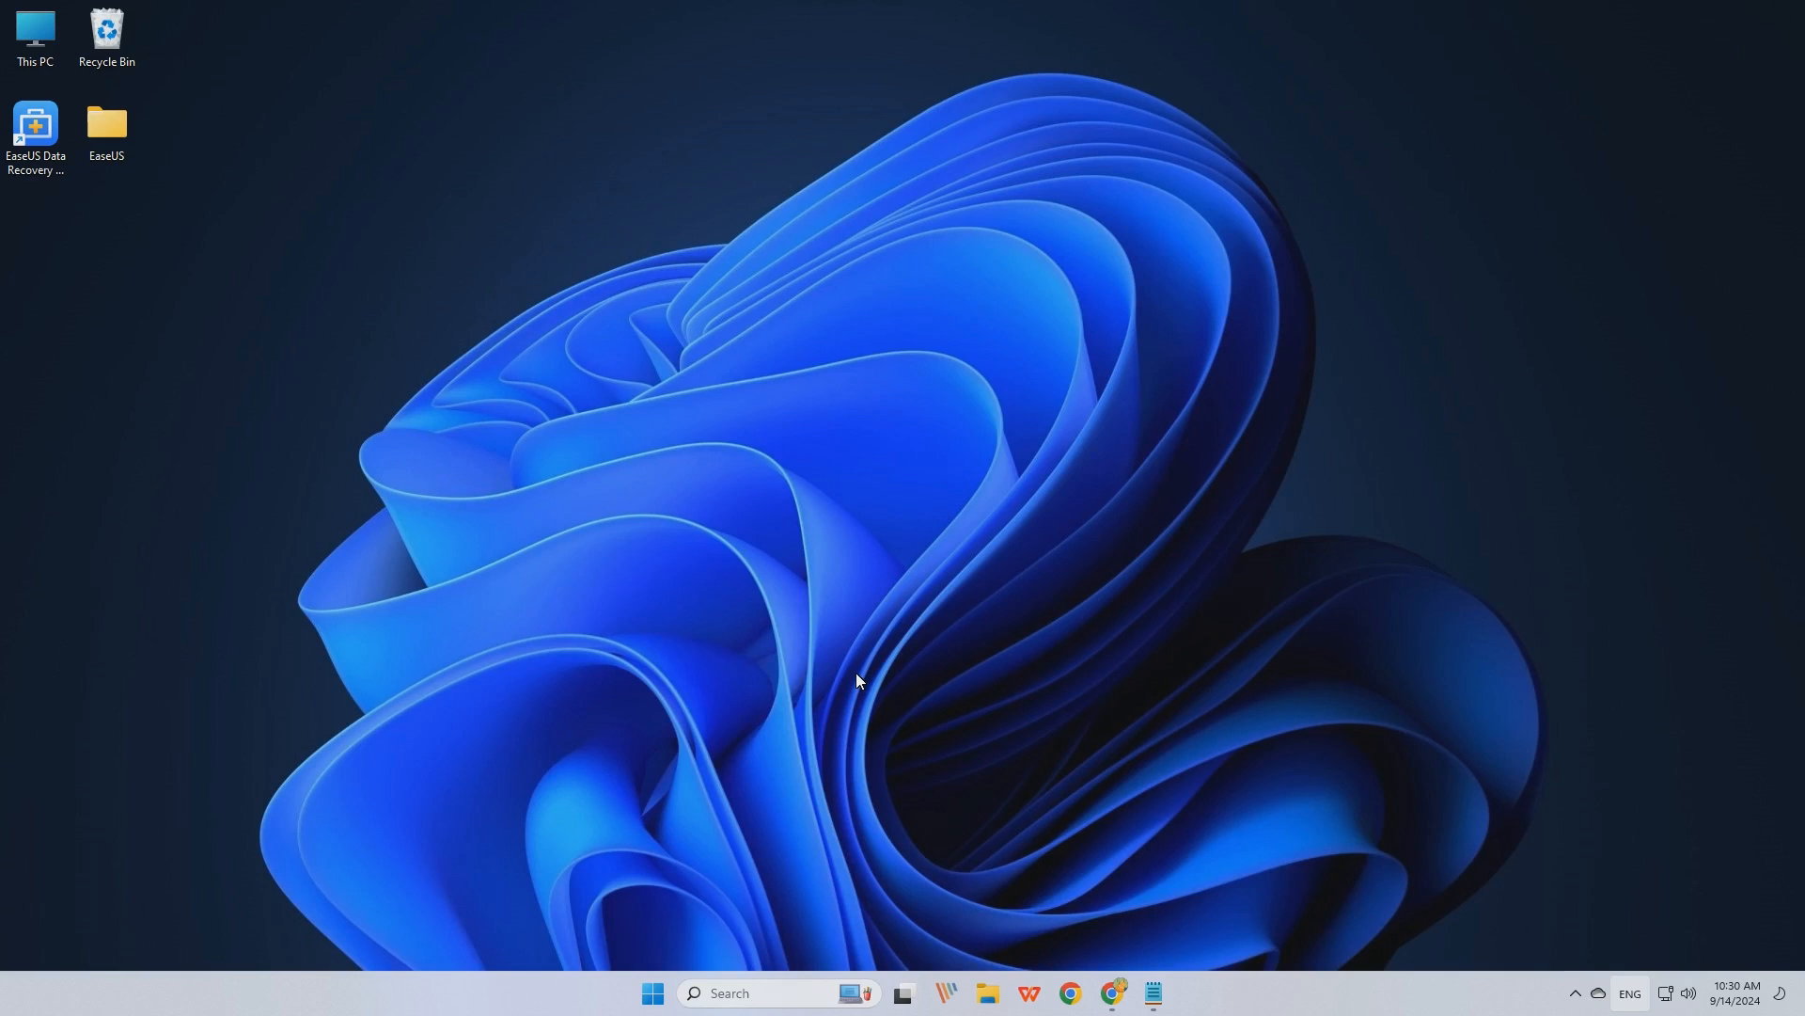
mouse_move(391, 287)
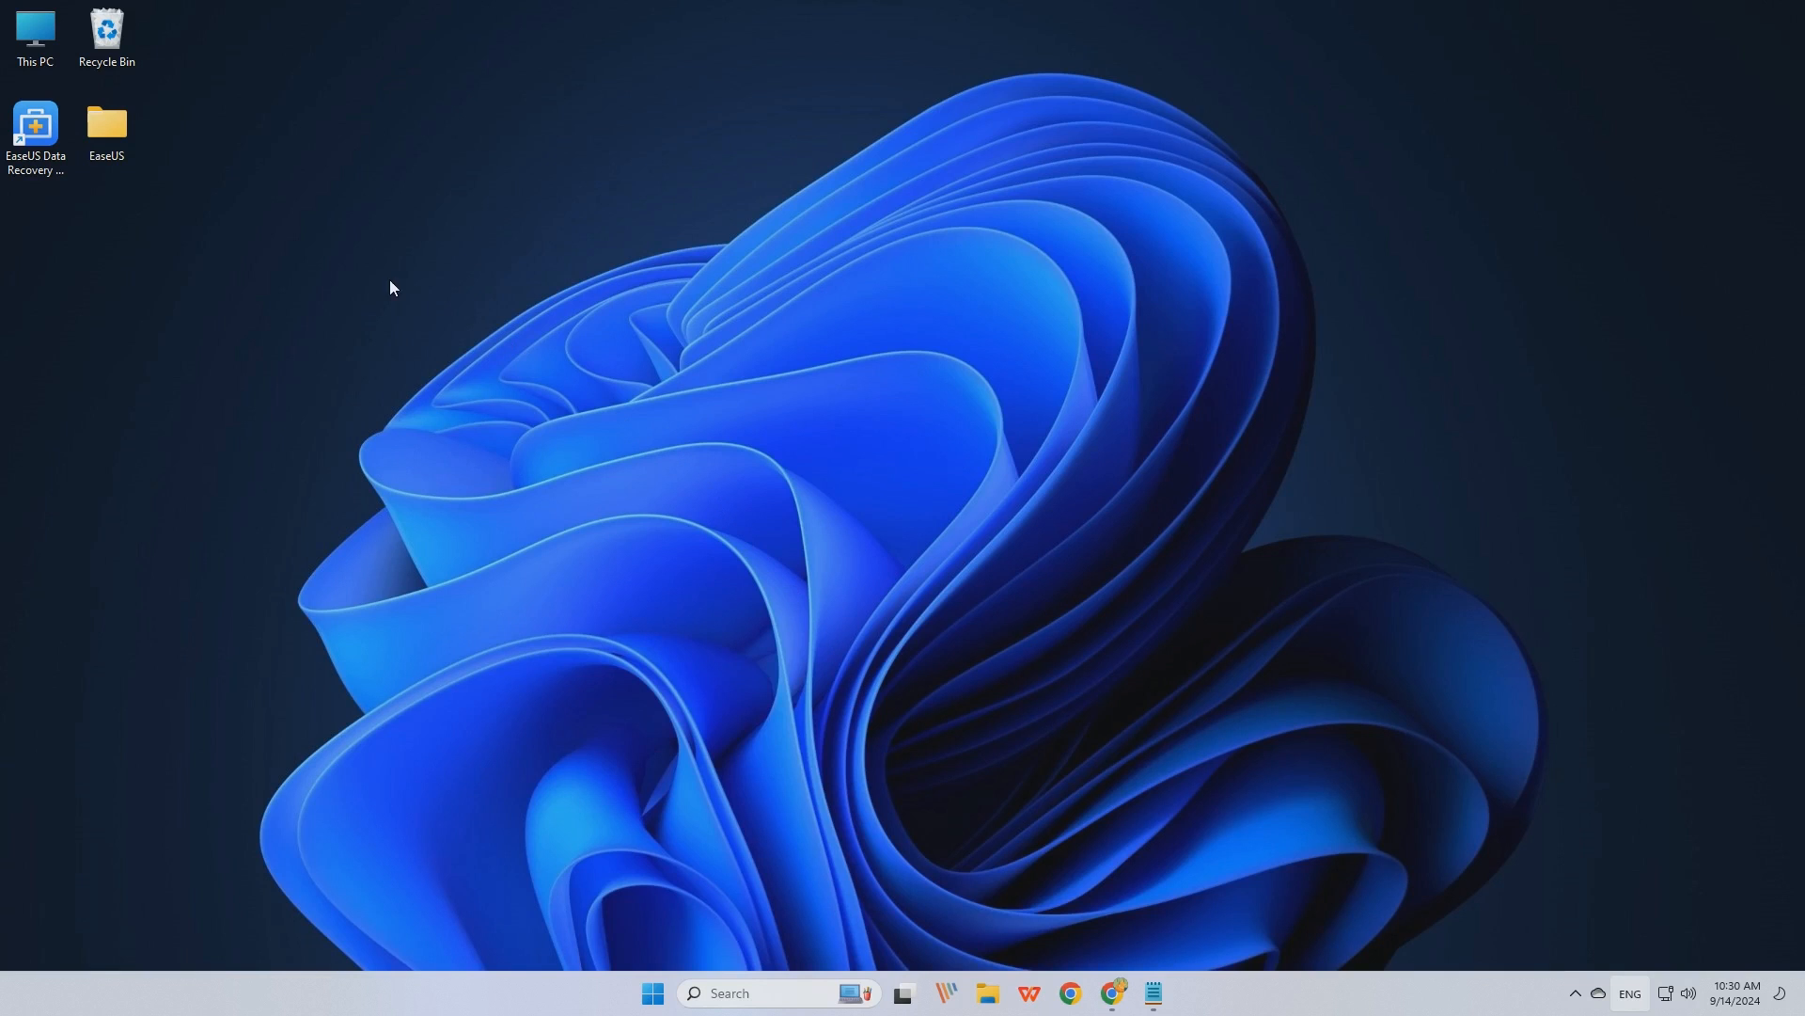
- Restore the EaseUS folder's 8/29/2024 11:08 AM version from its Properties Previous Versions list
right_click(105, 121)
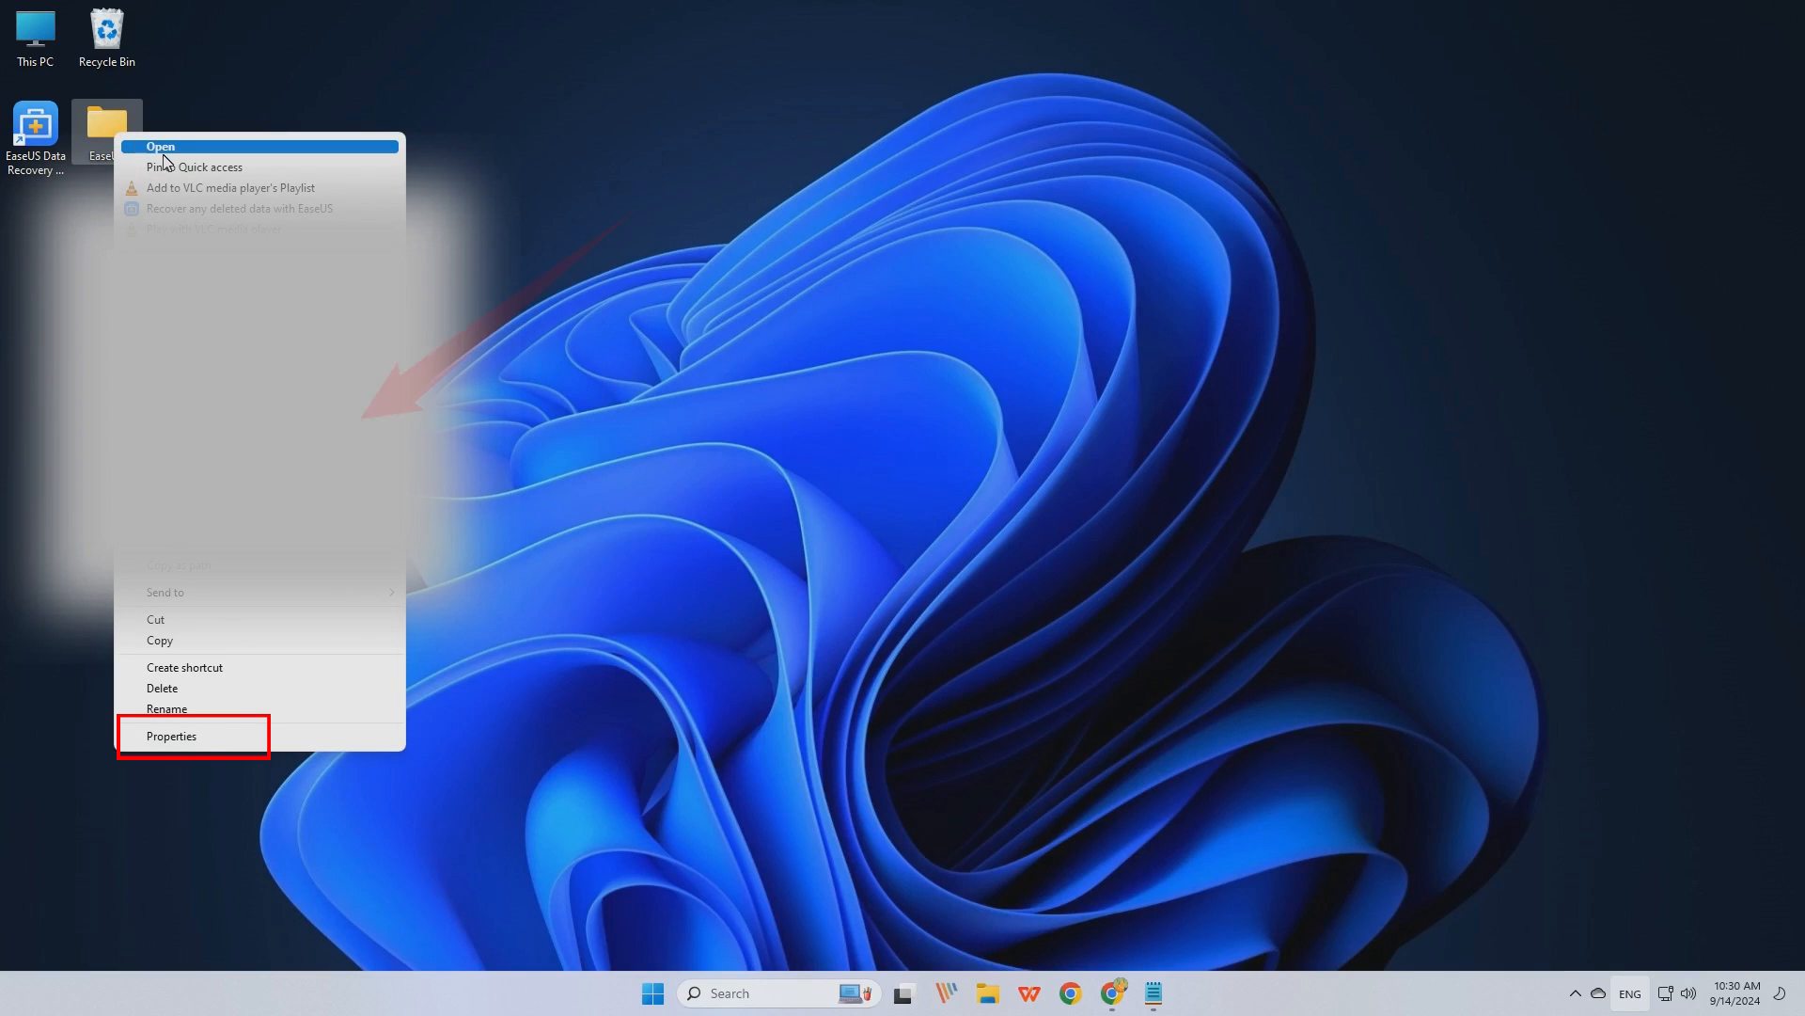
left_click(171, 735)
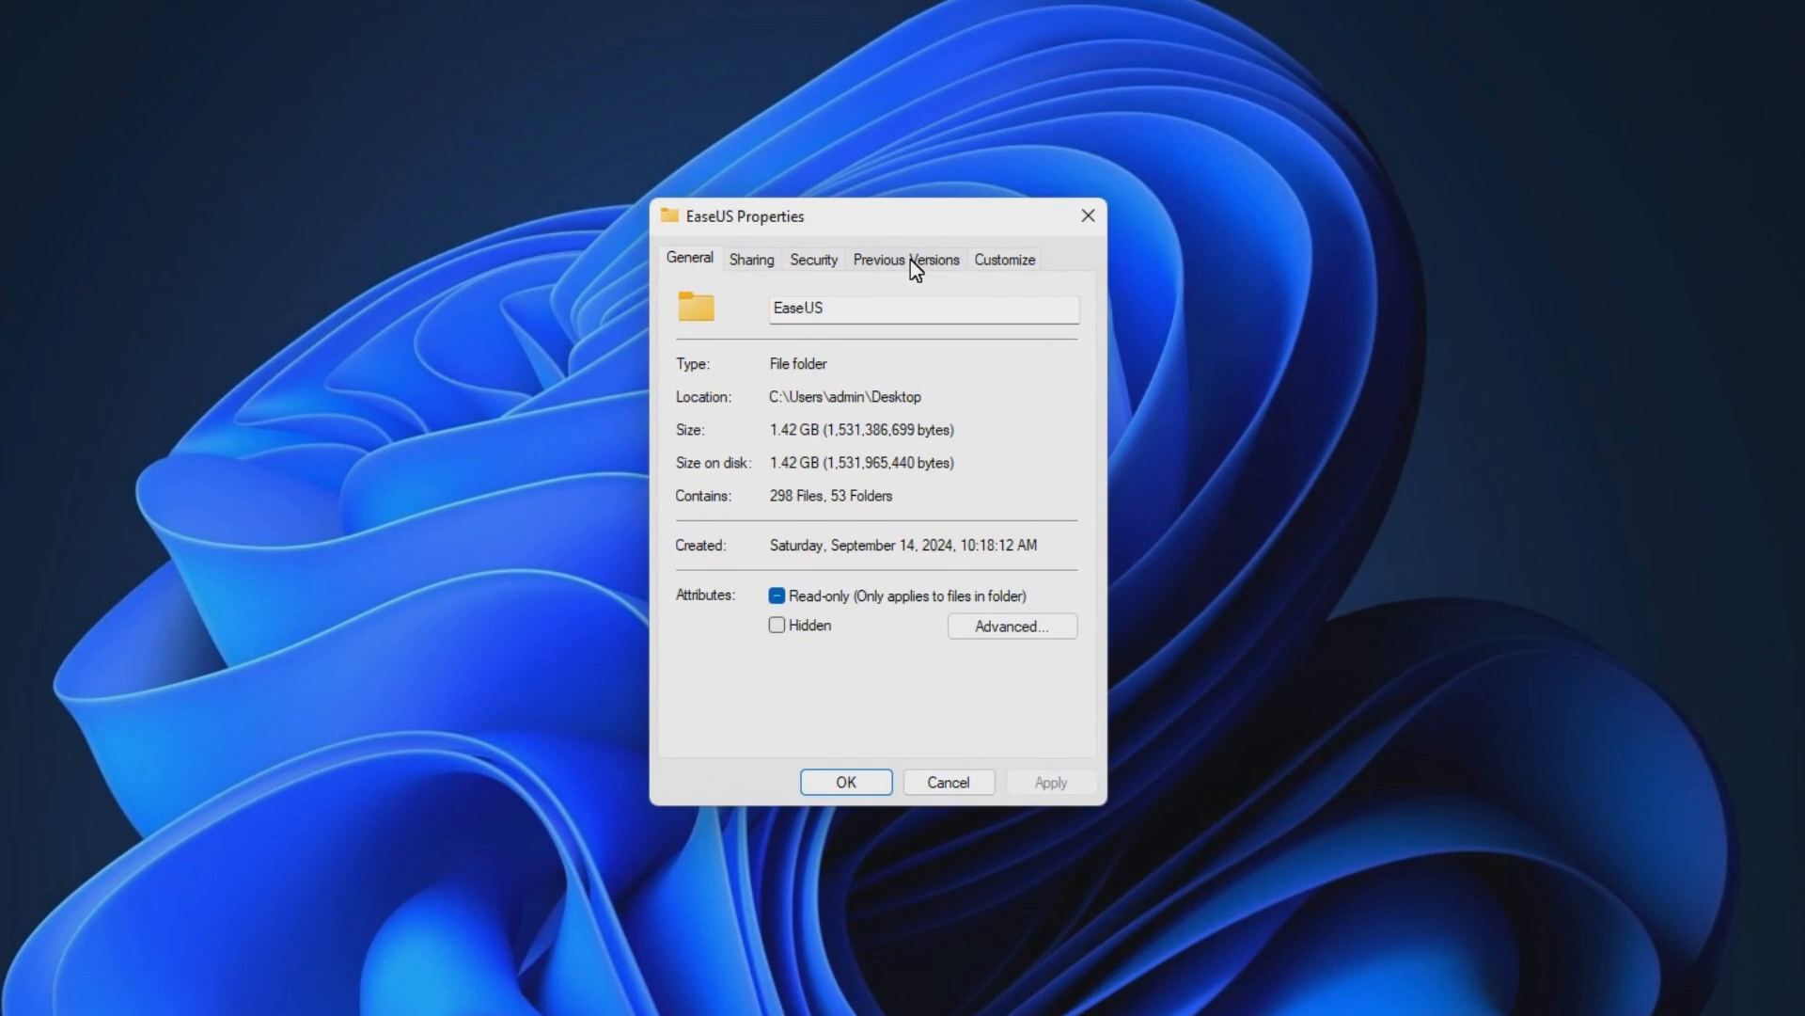
left_click(906, 257)
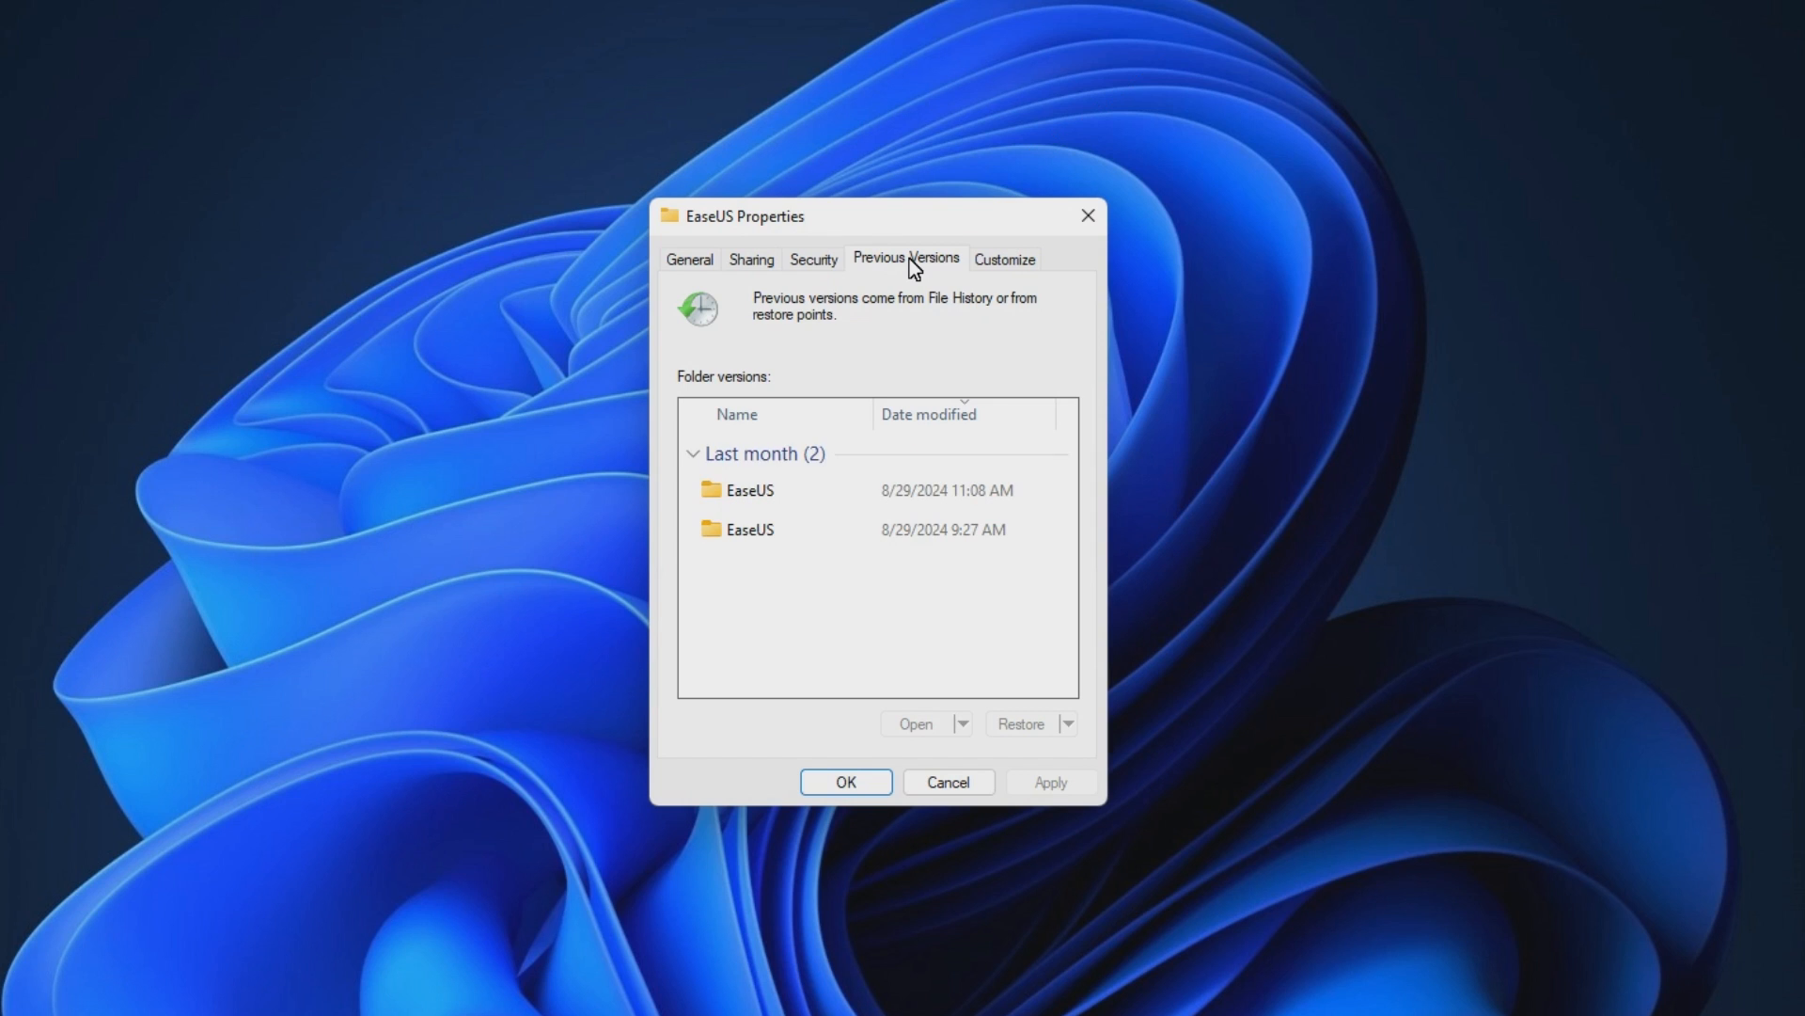
left_click(747, 489)
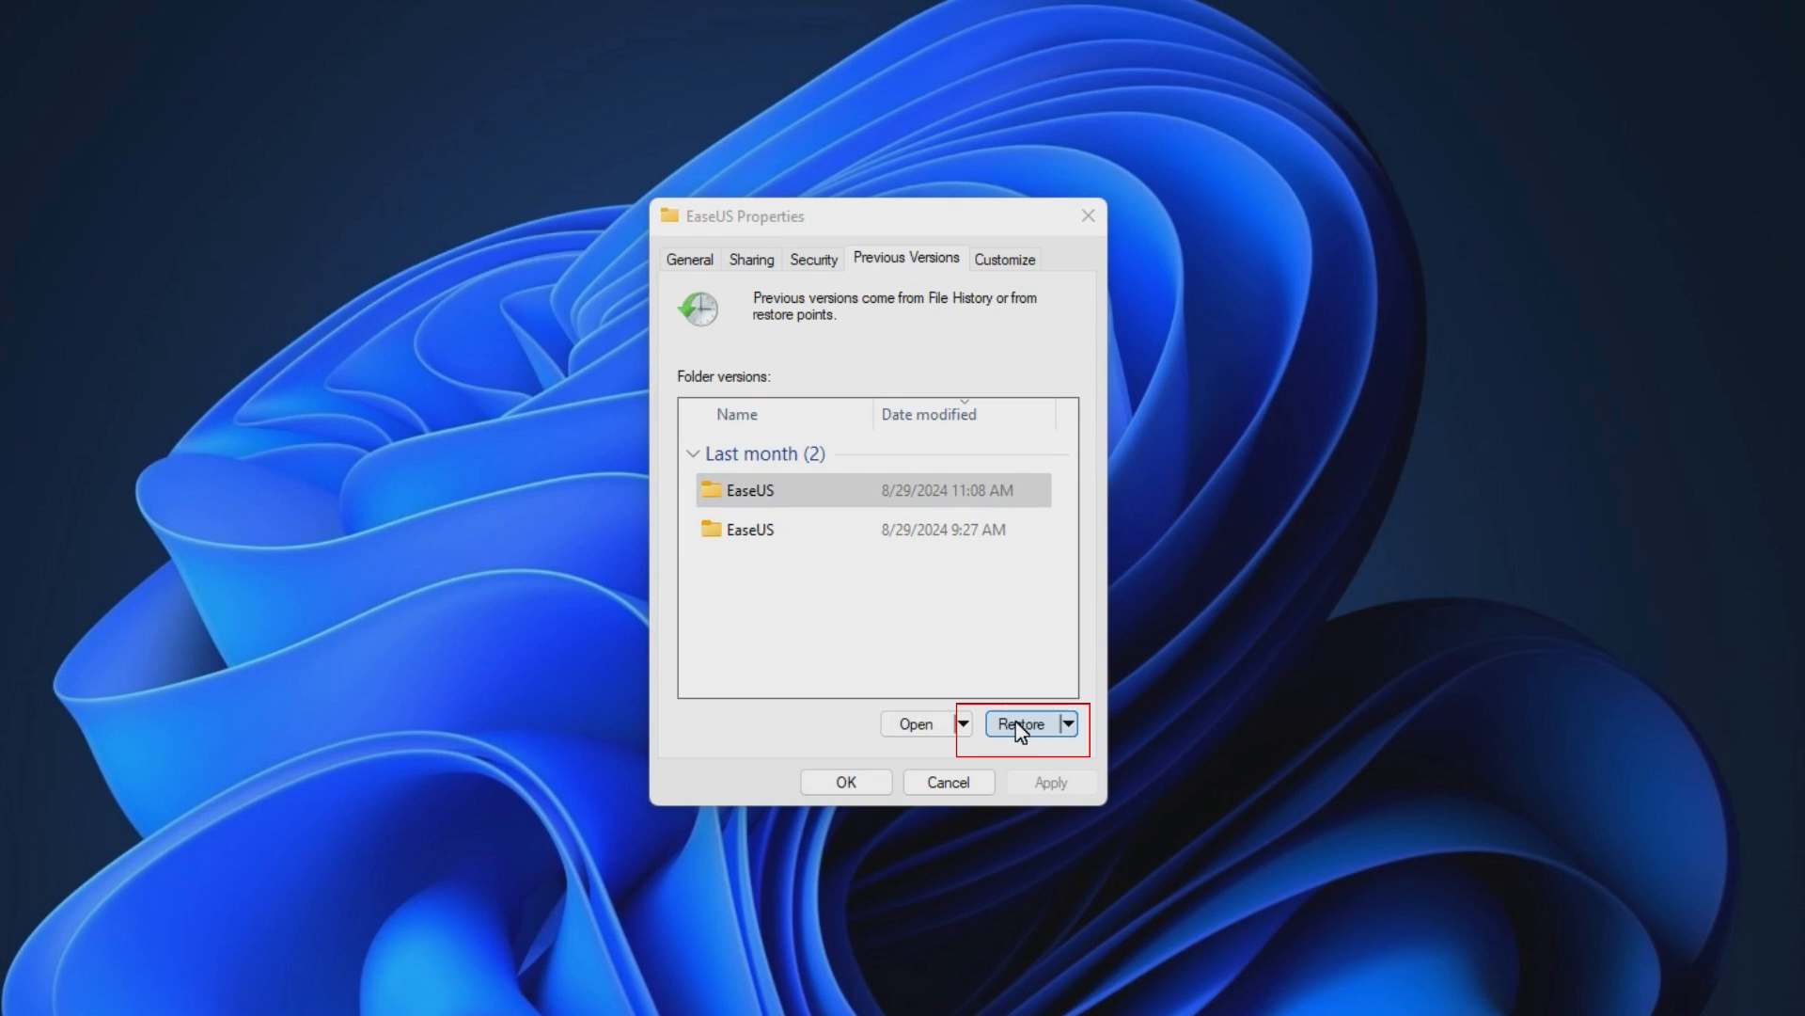
left_click(1019, 722)
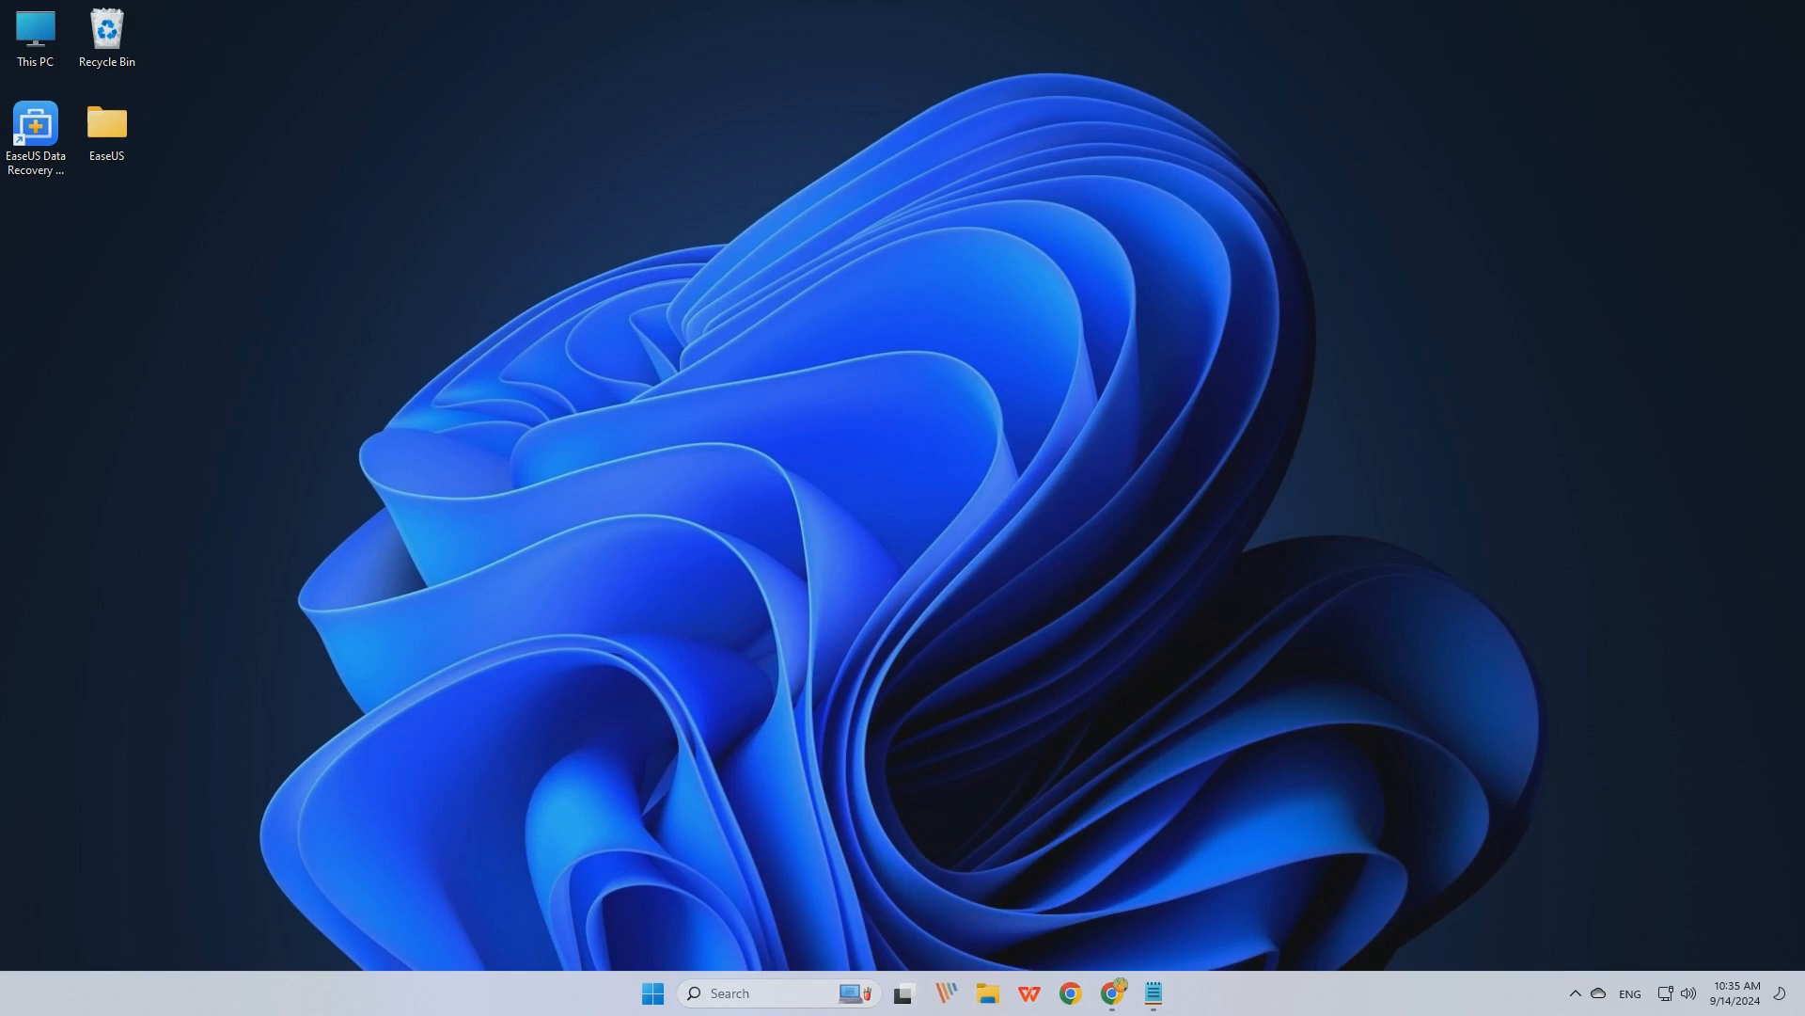
- Search for Control Panel and open Backup and Restore (Windows 7) showing the drive D backup
type("control panel")
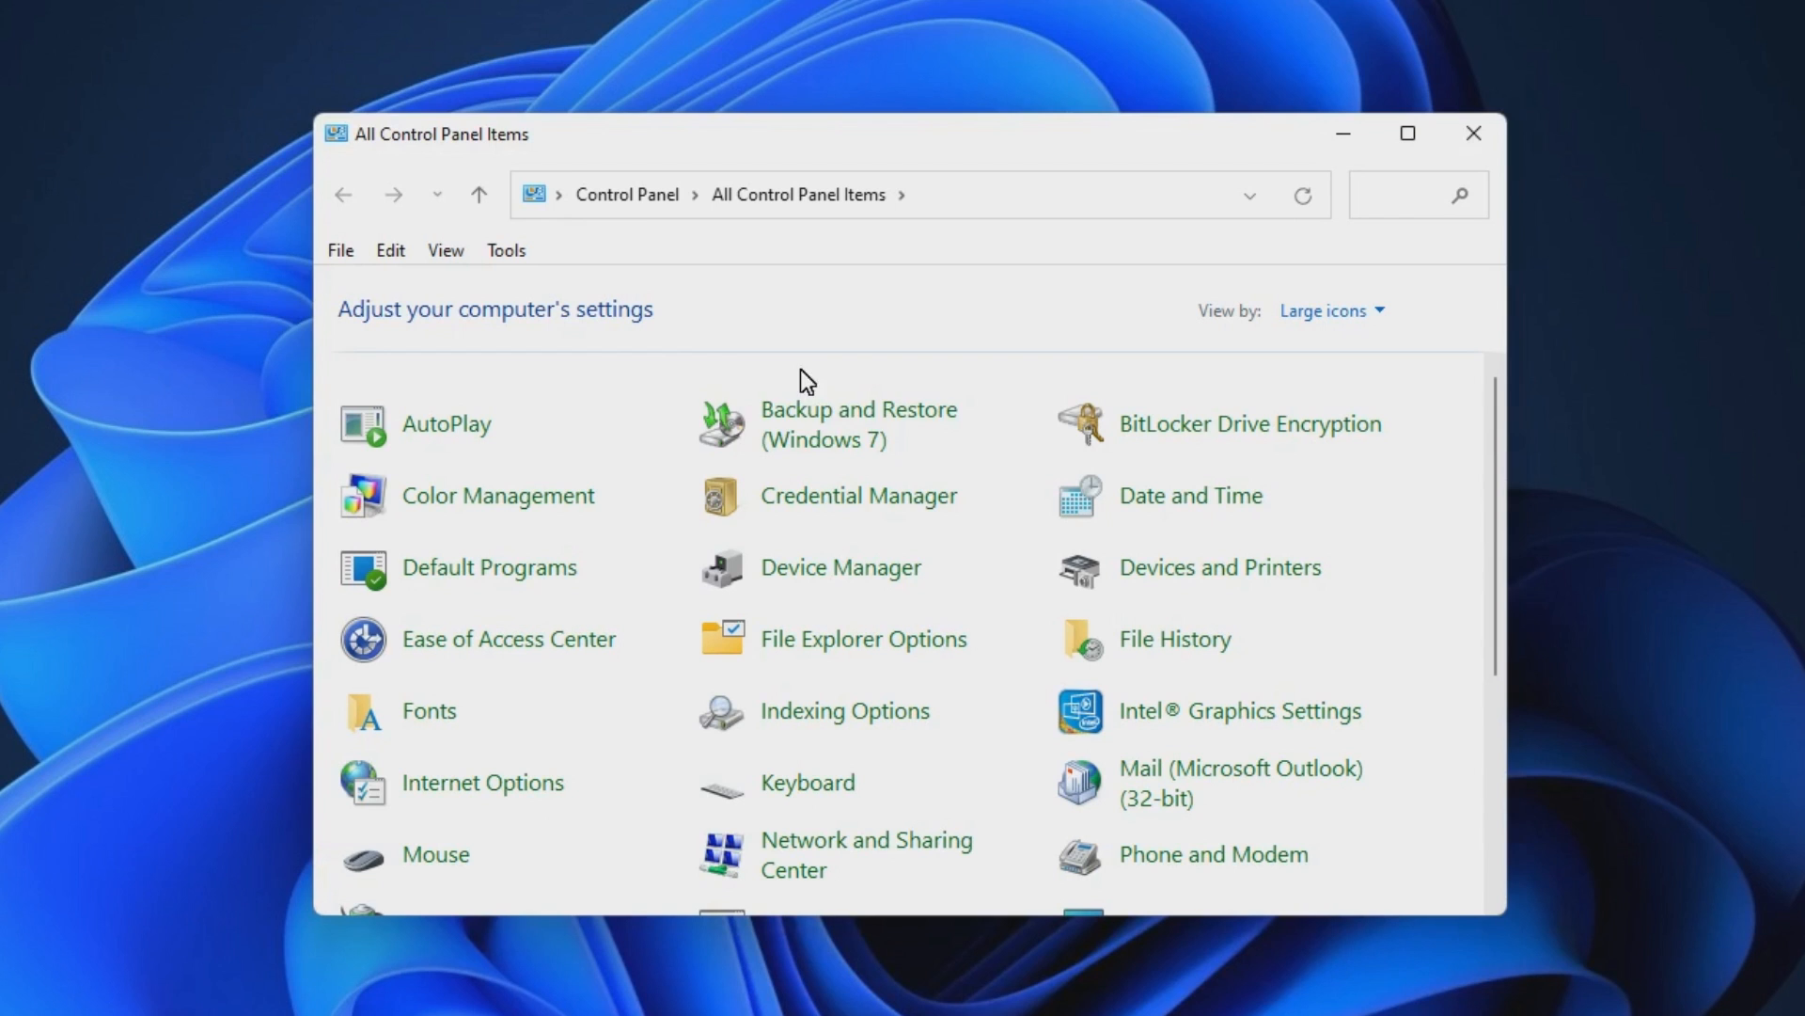
mouse_move(829, 432)
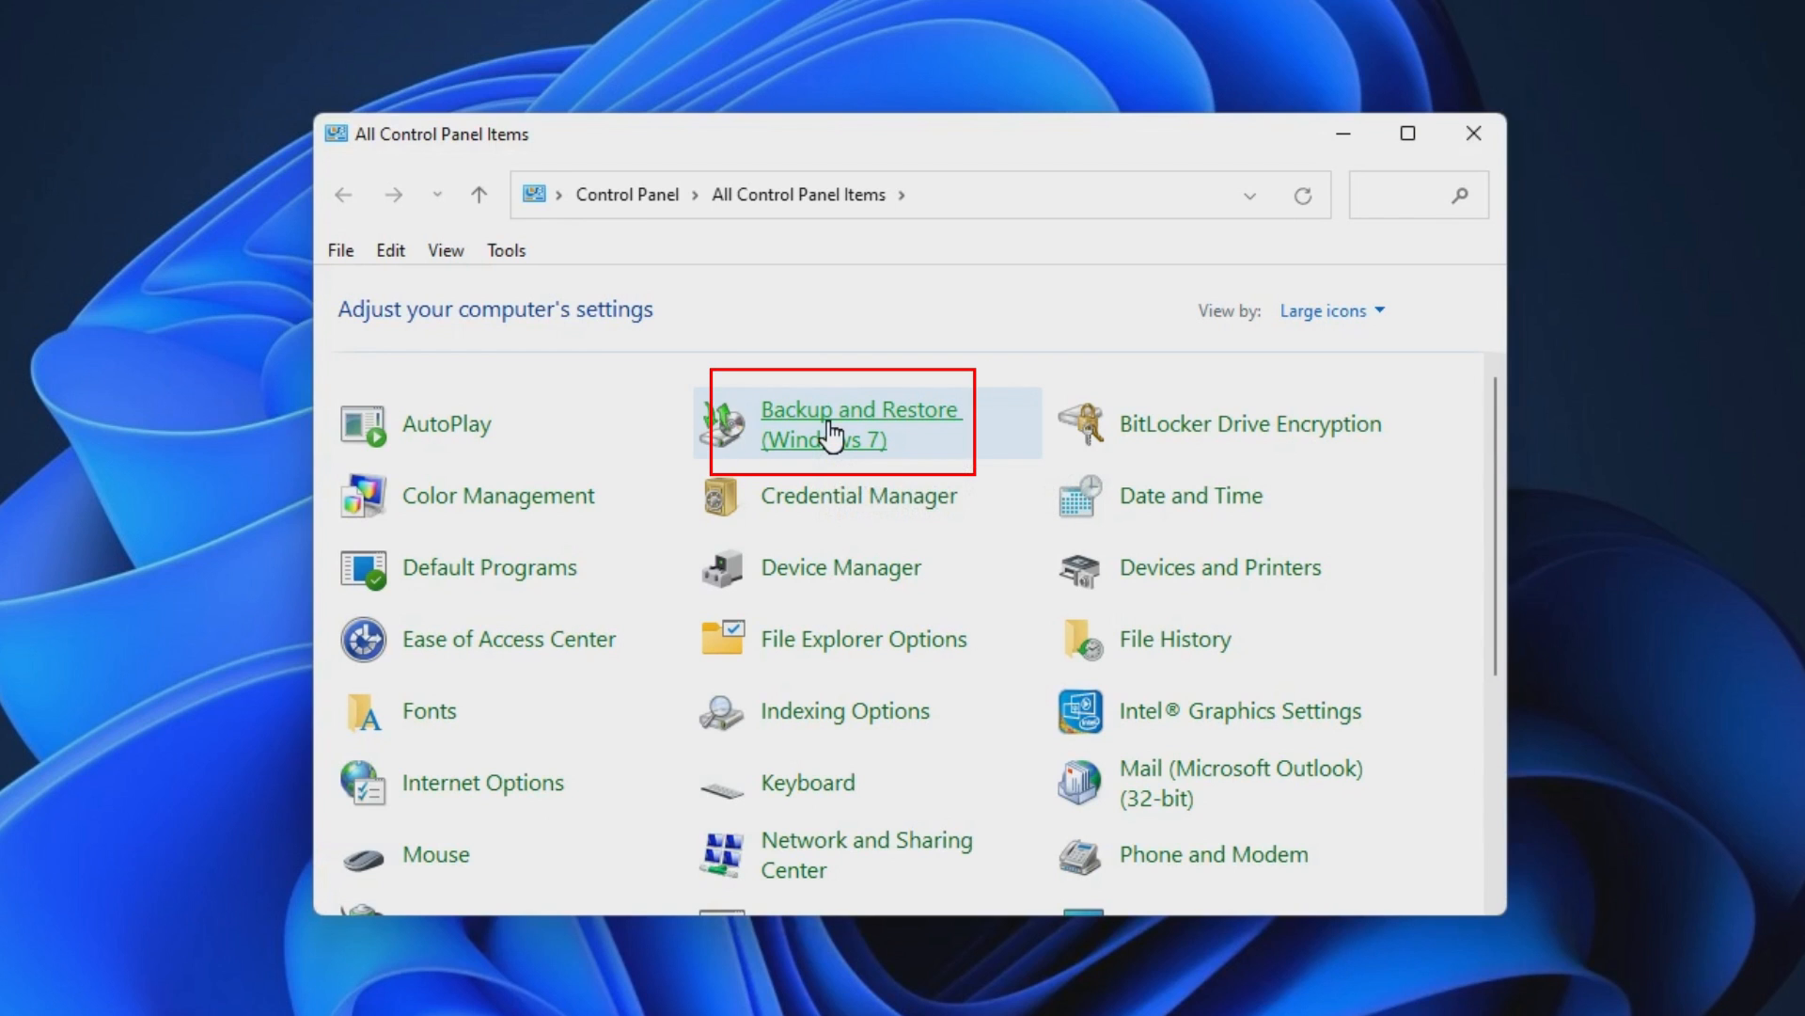
left_click(837, 423)
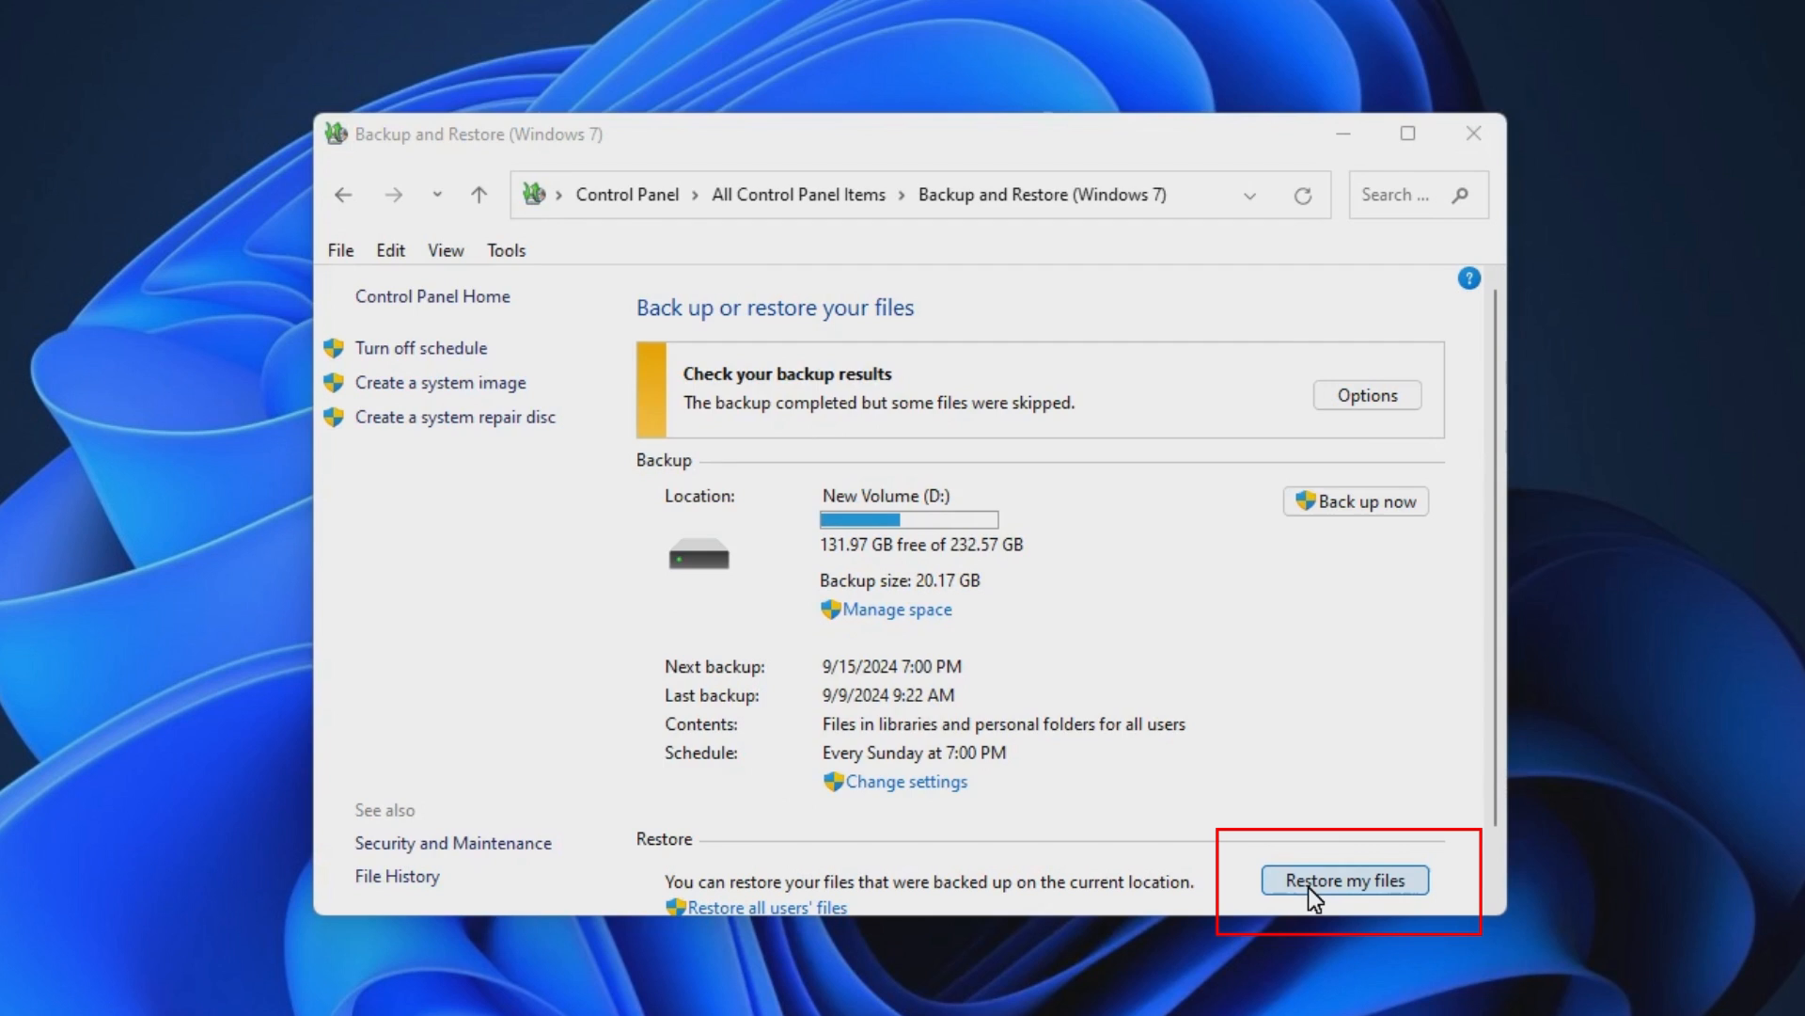
- Start Restore my files and browse the New Volume (D:) backup for folders
left_click(1343, 880)
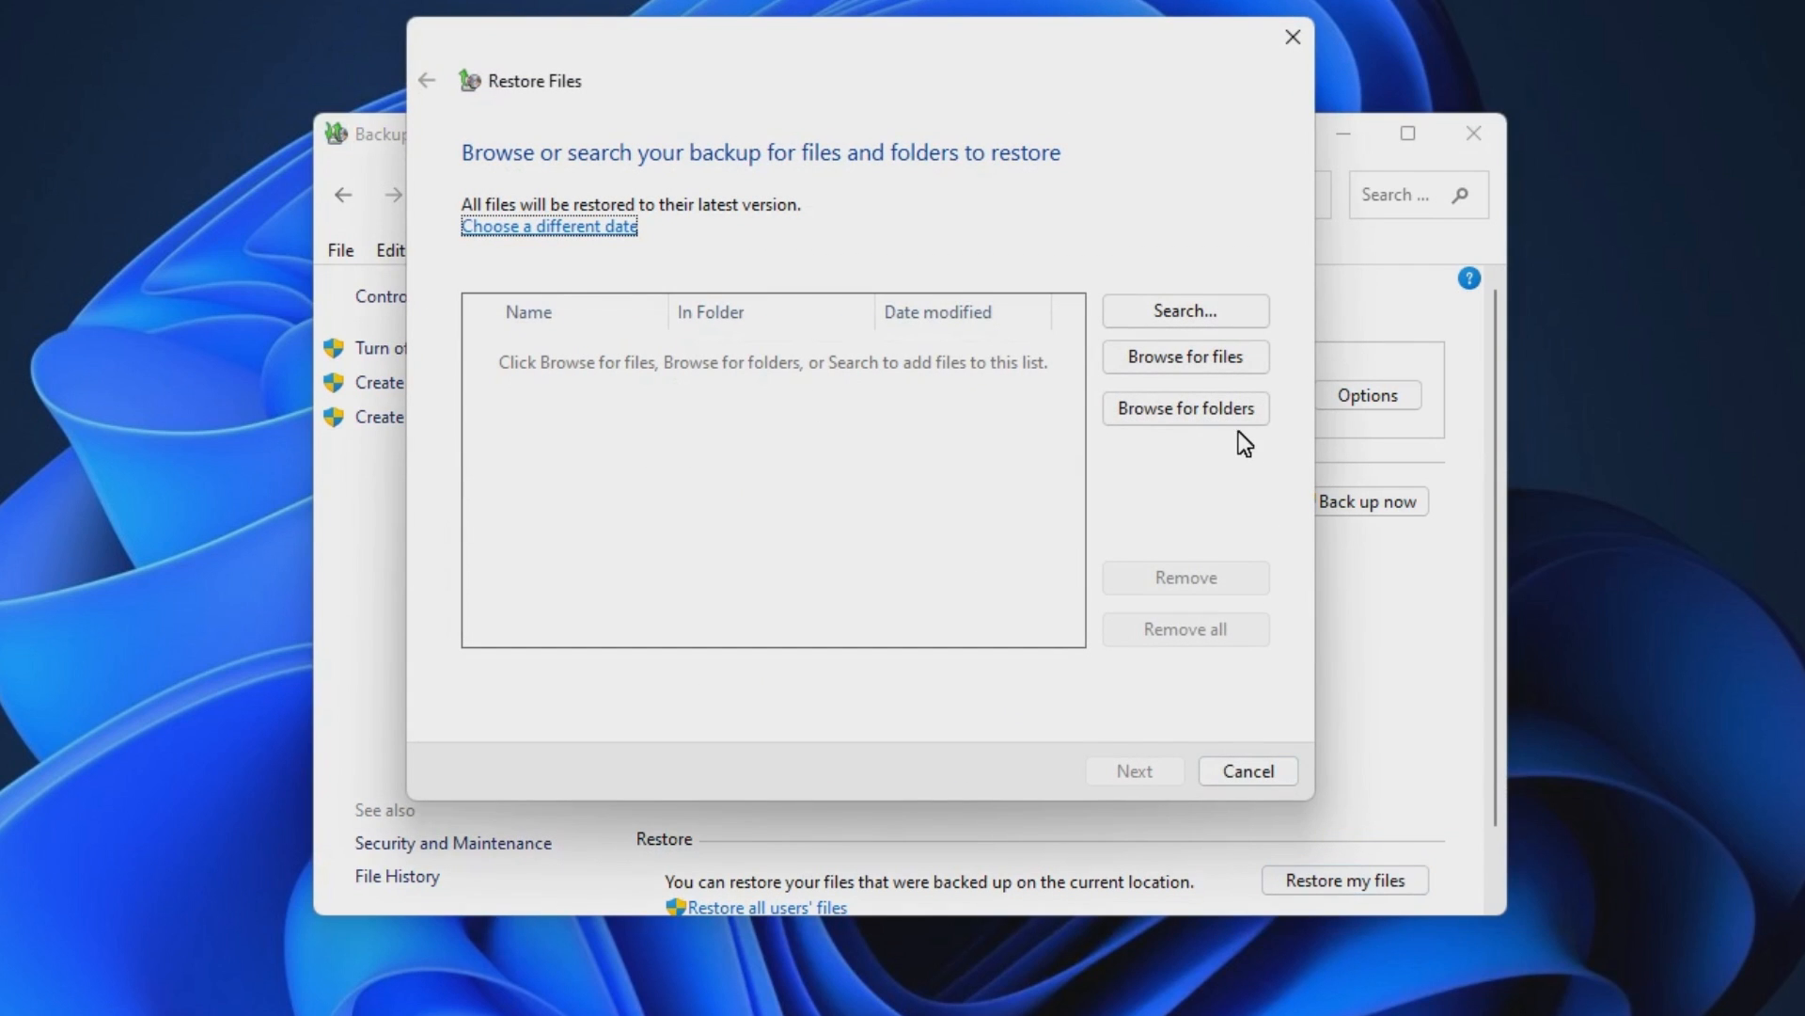
mouse_move(1184, 408)
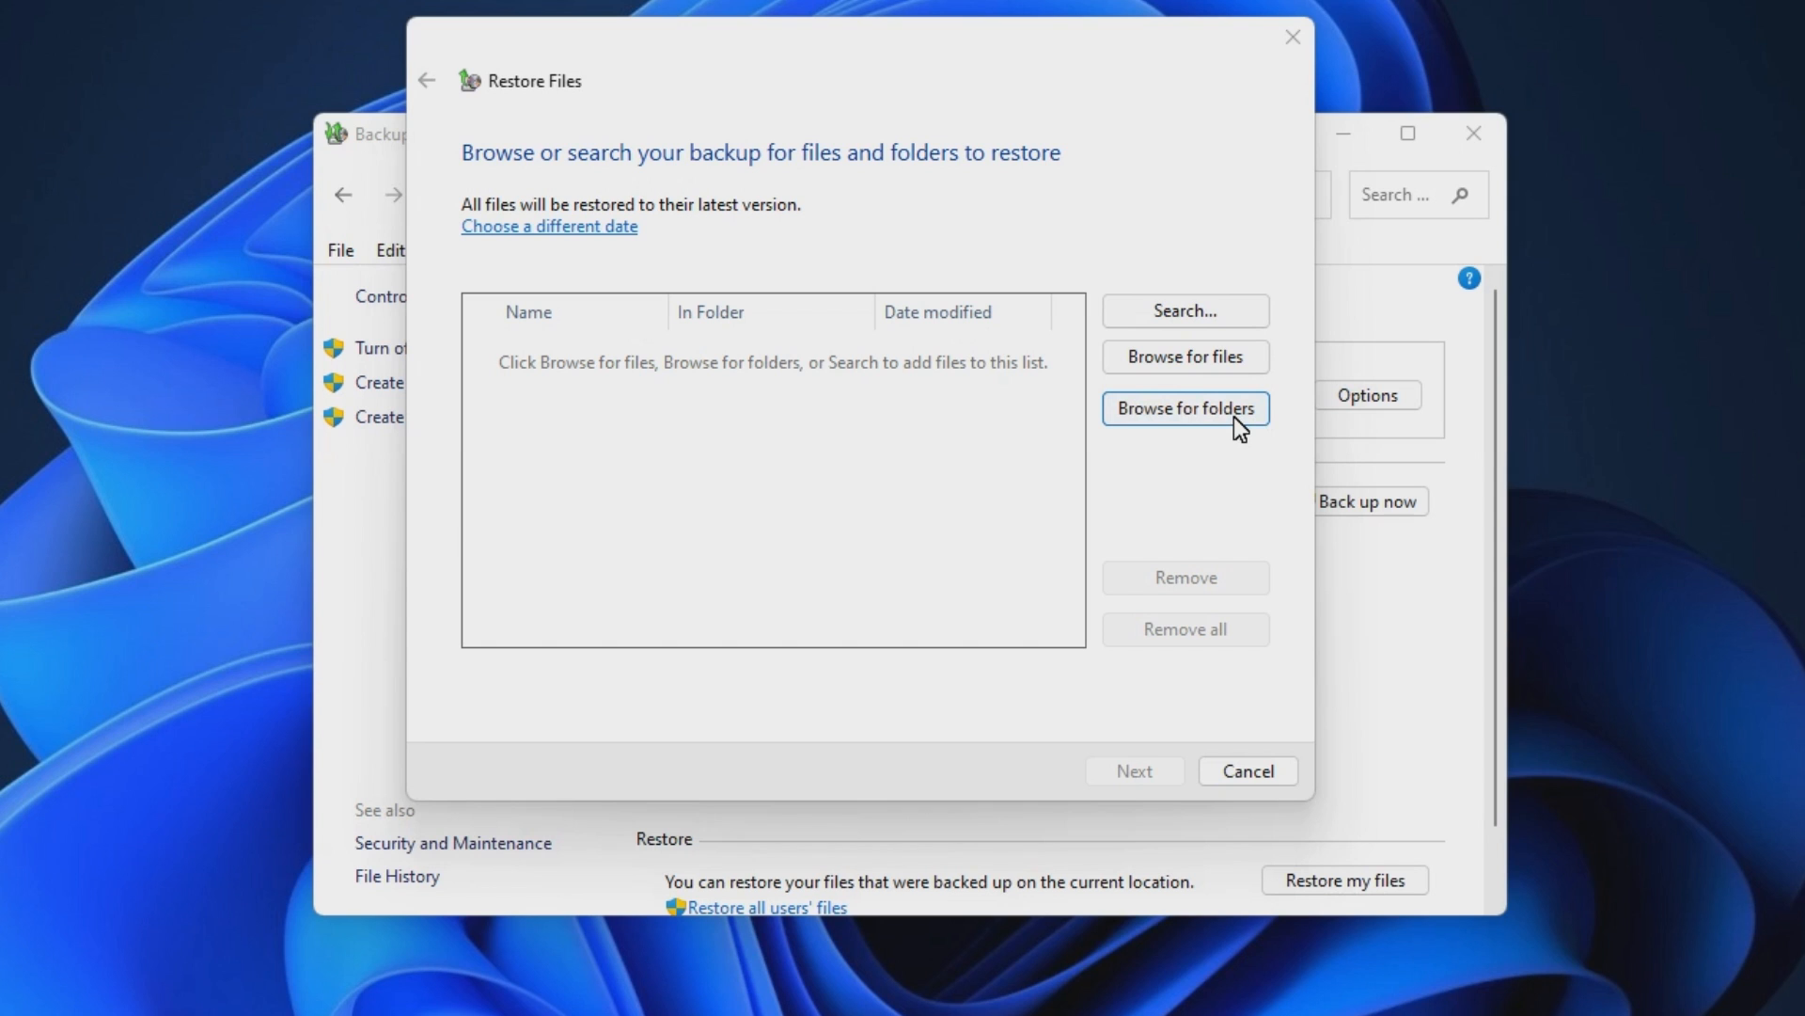
left_click(1183, 408)
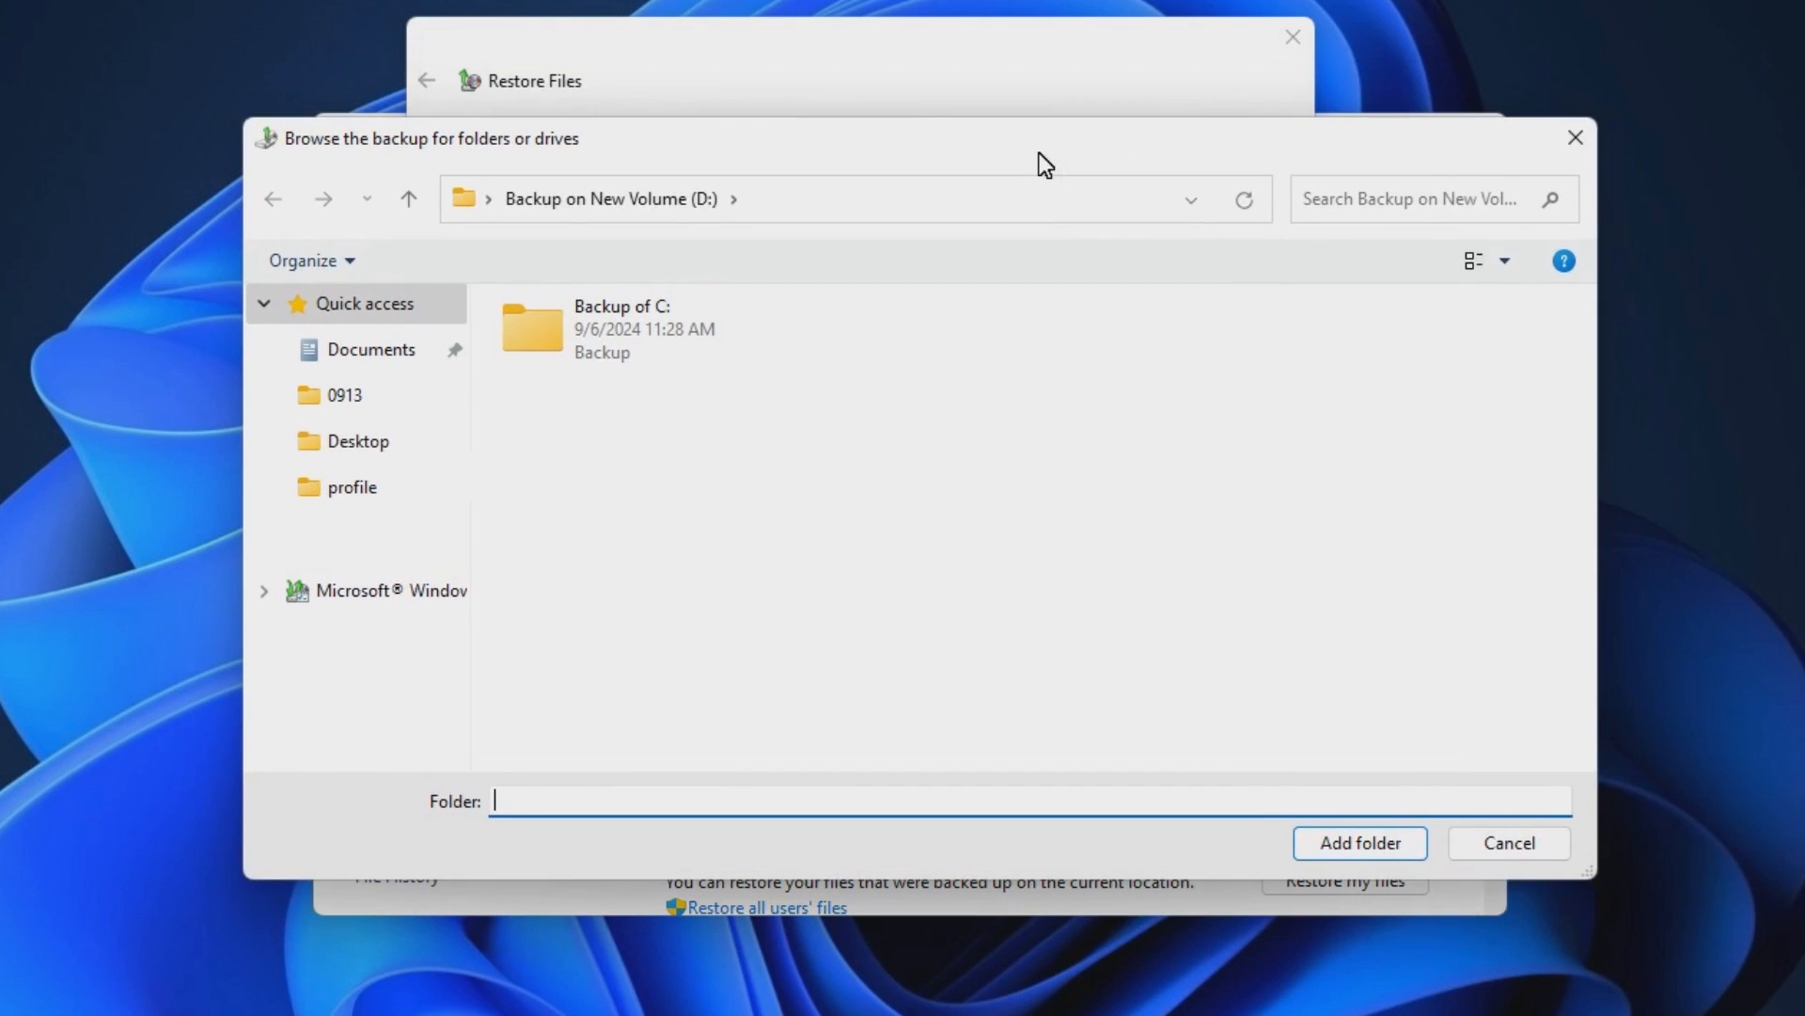
- Add the EaseUS folder from Backup of C: Users > admin > Desktop to the restore list
double_click(618, 327)
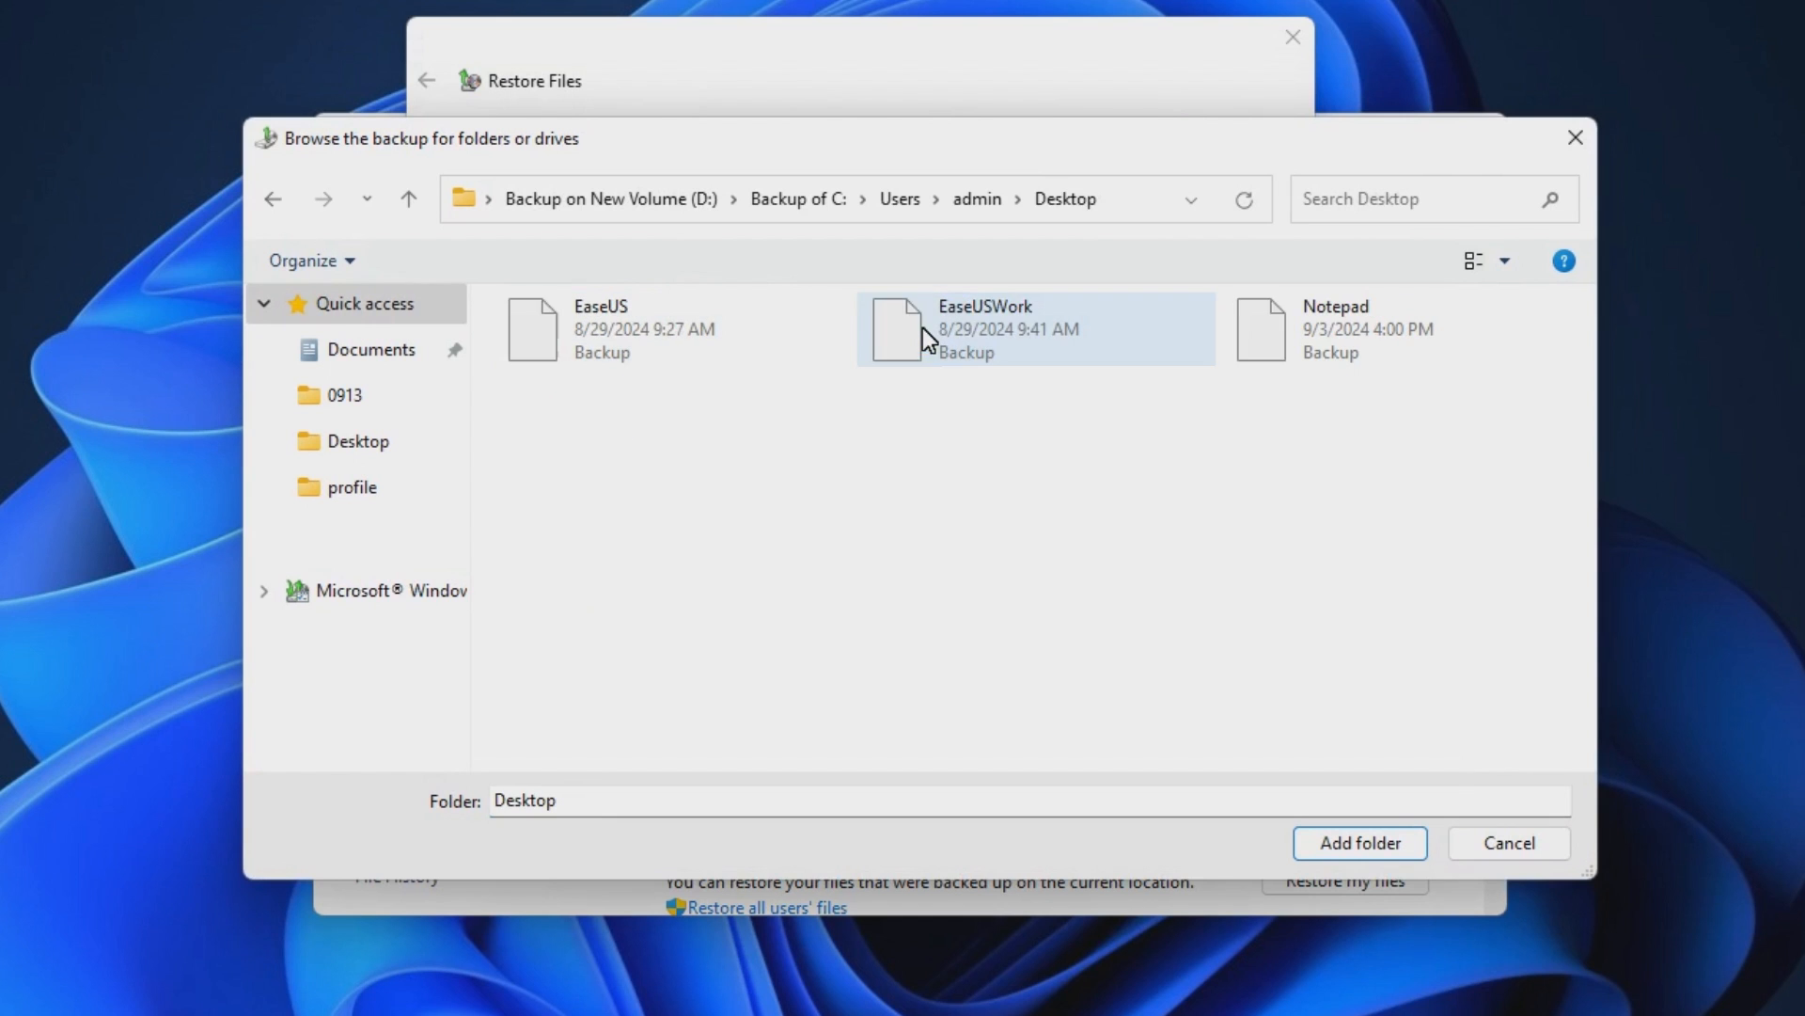
left_click(602, 327)
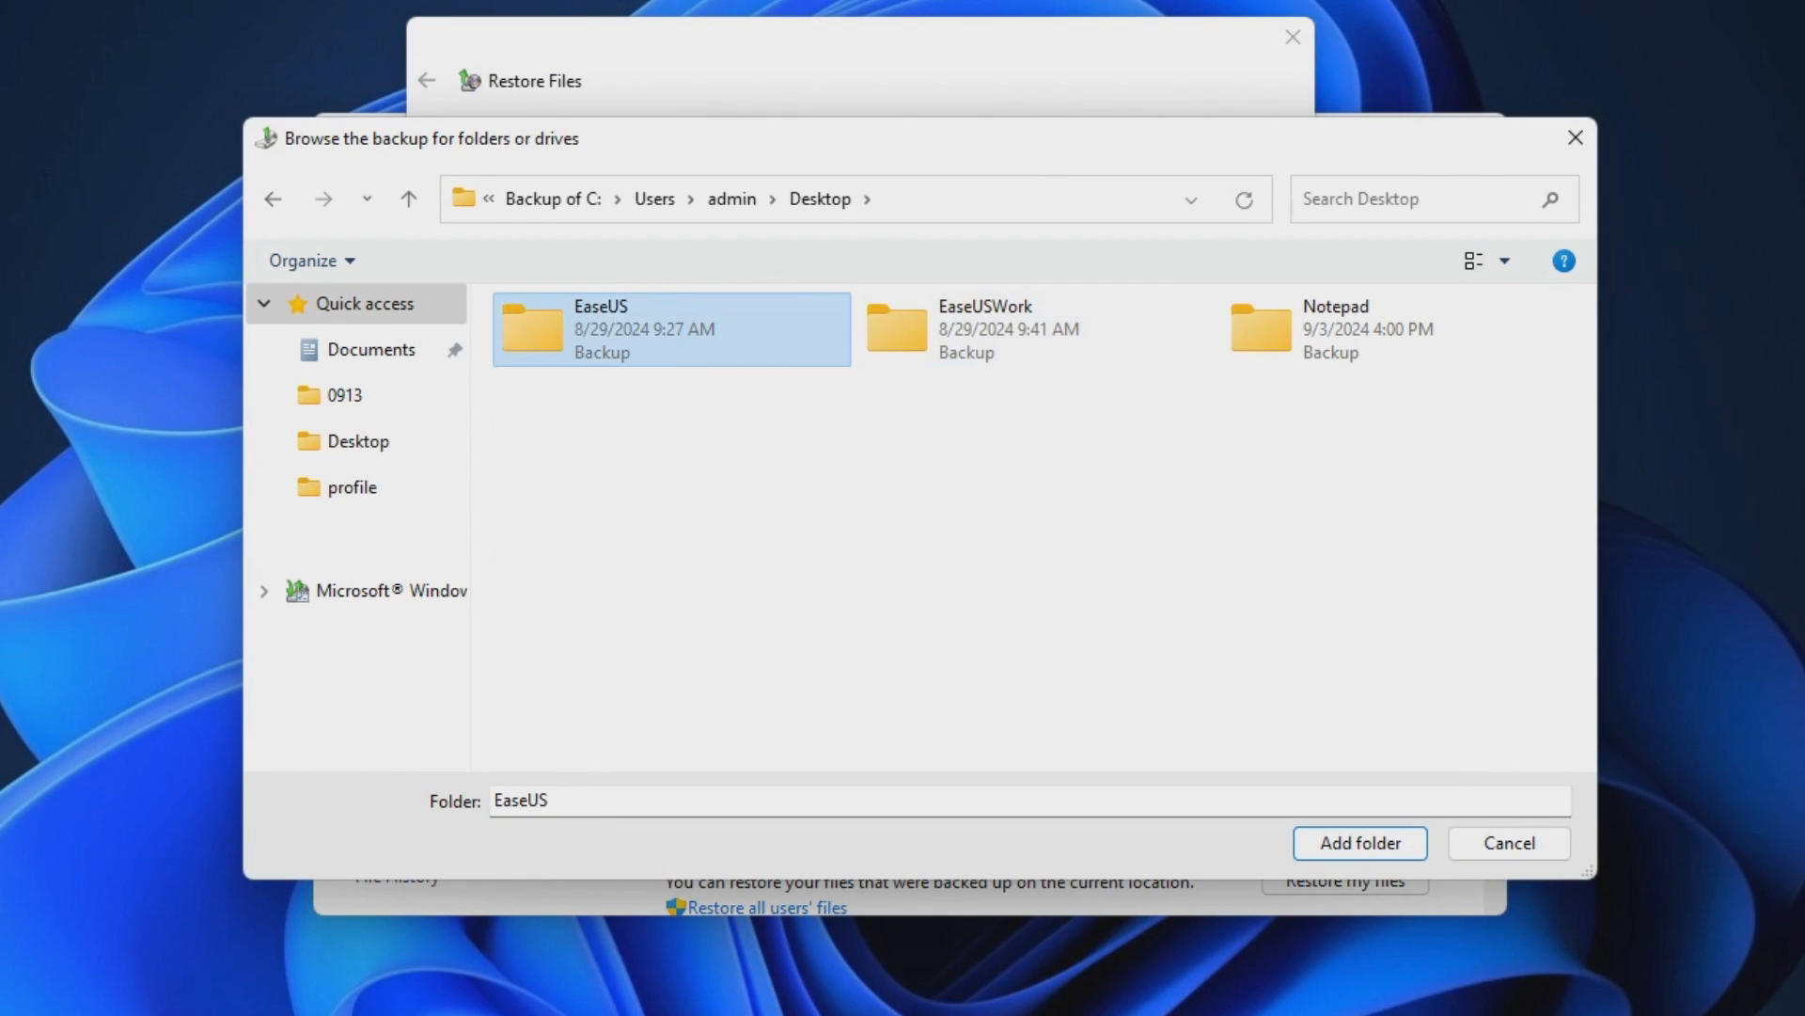
left_click(1358, 839)
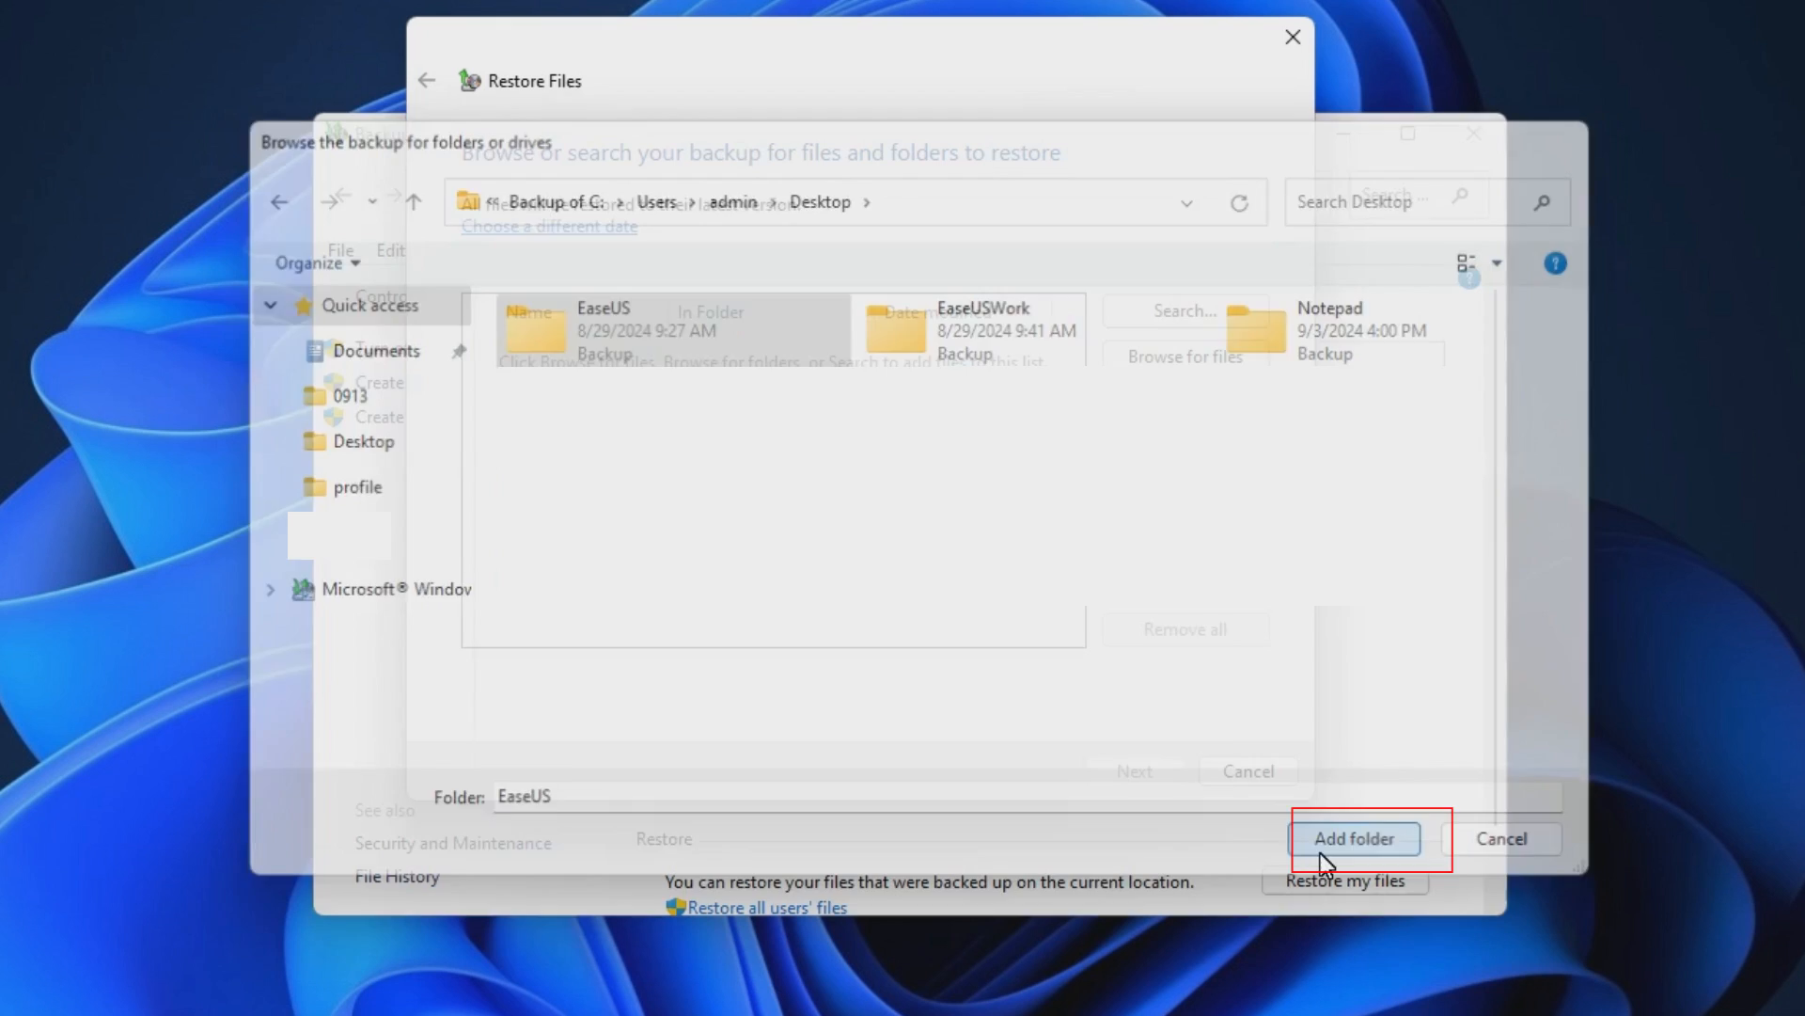
left_click(1352, 837)
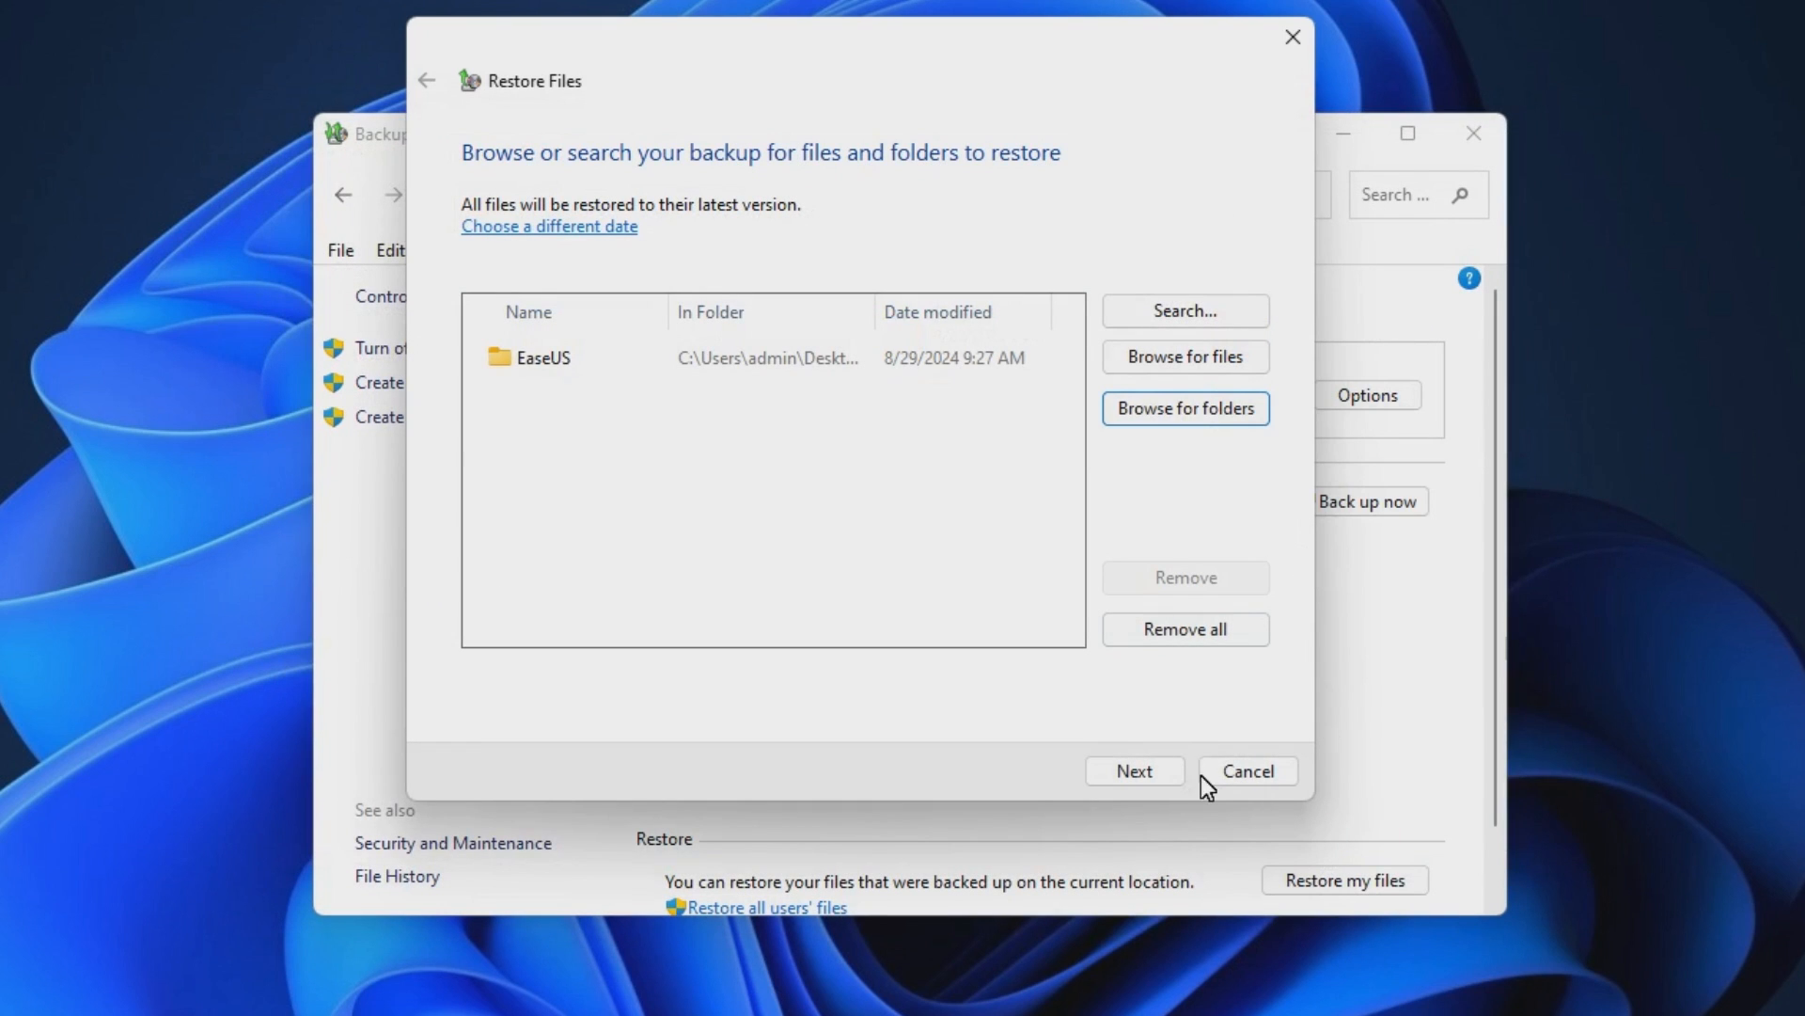
- Restore the EaseUS folder to its original location and finish the wizard
left_click(1132, 771)
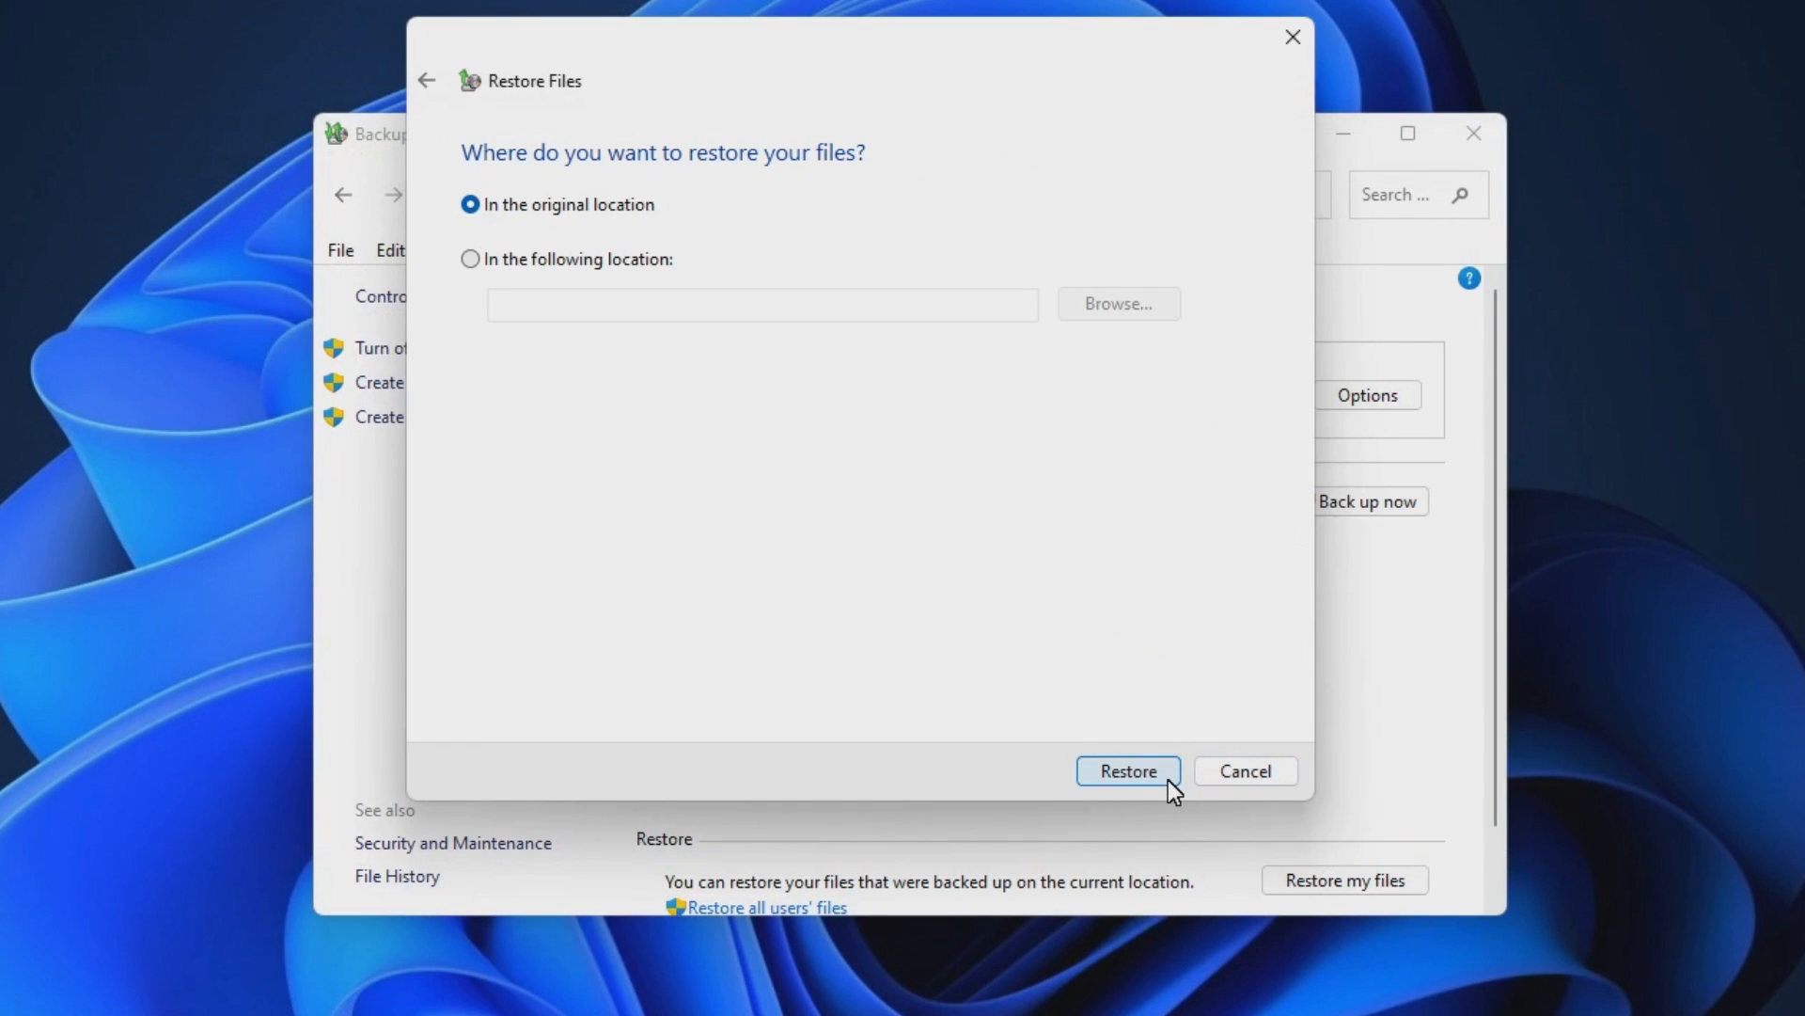
left_click(1127, 771)
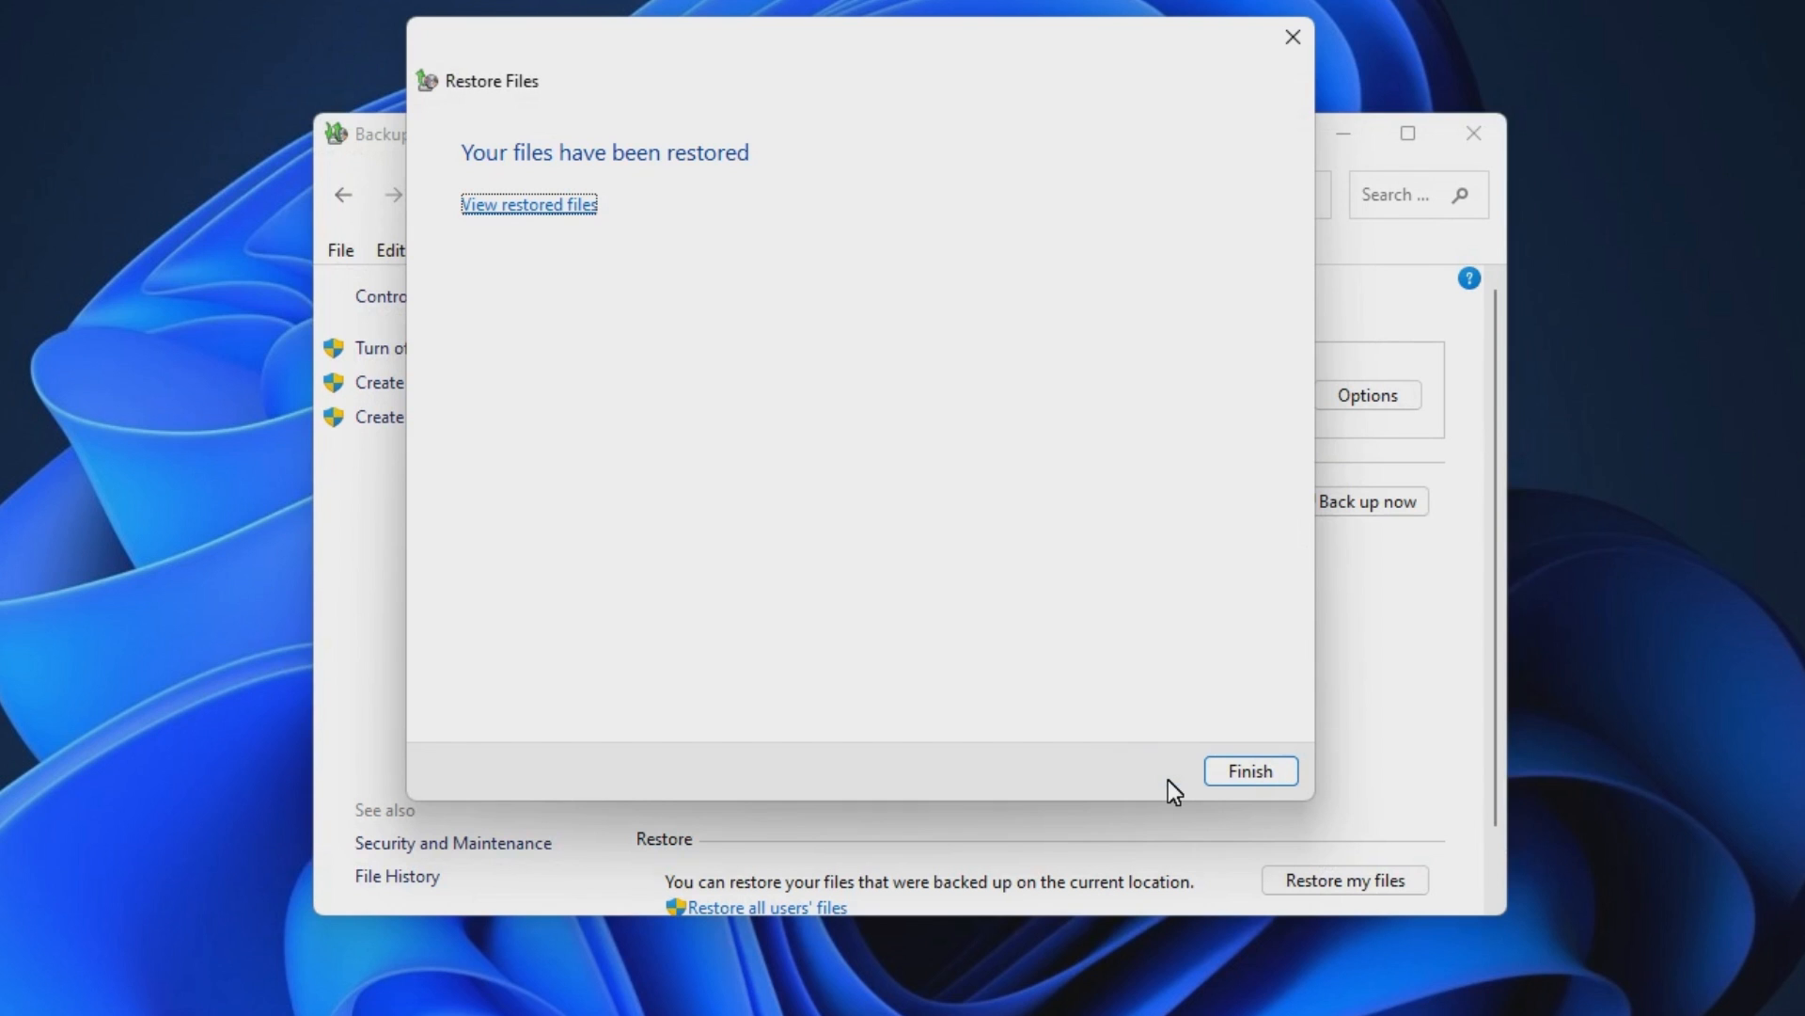
left_click(1249, 771)
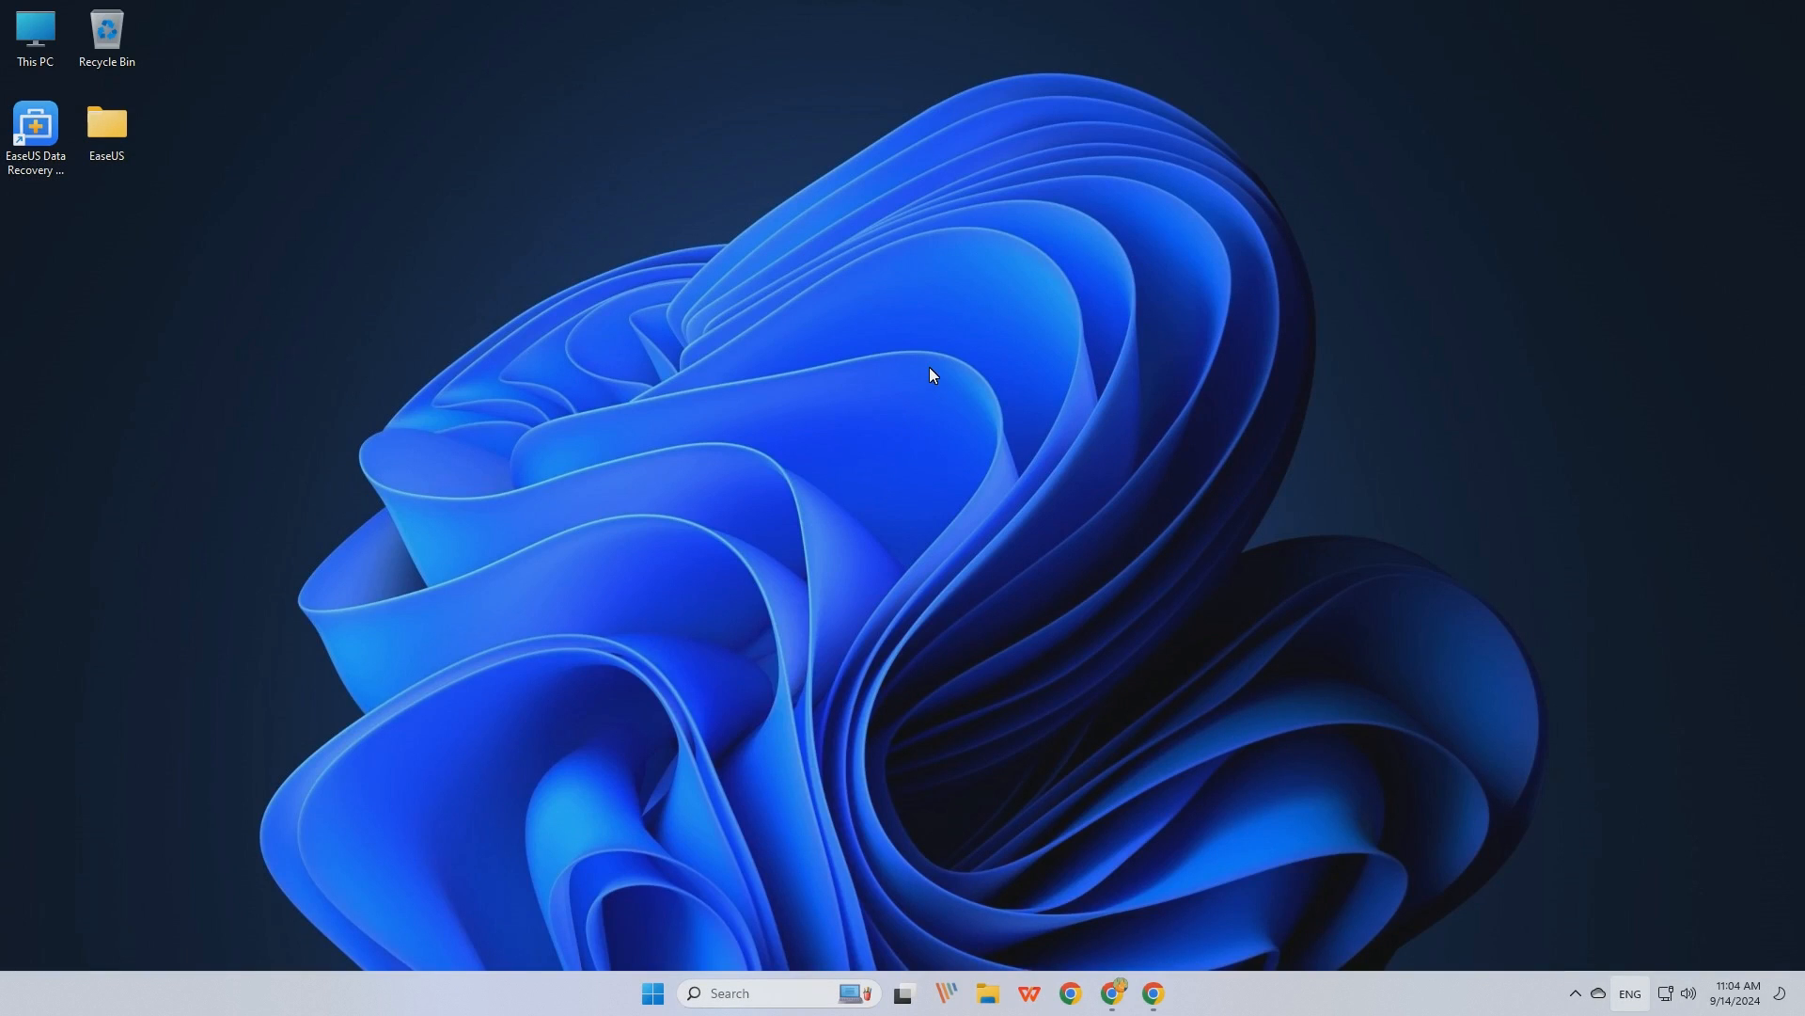
mouse_move(1153, 993)
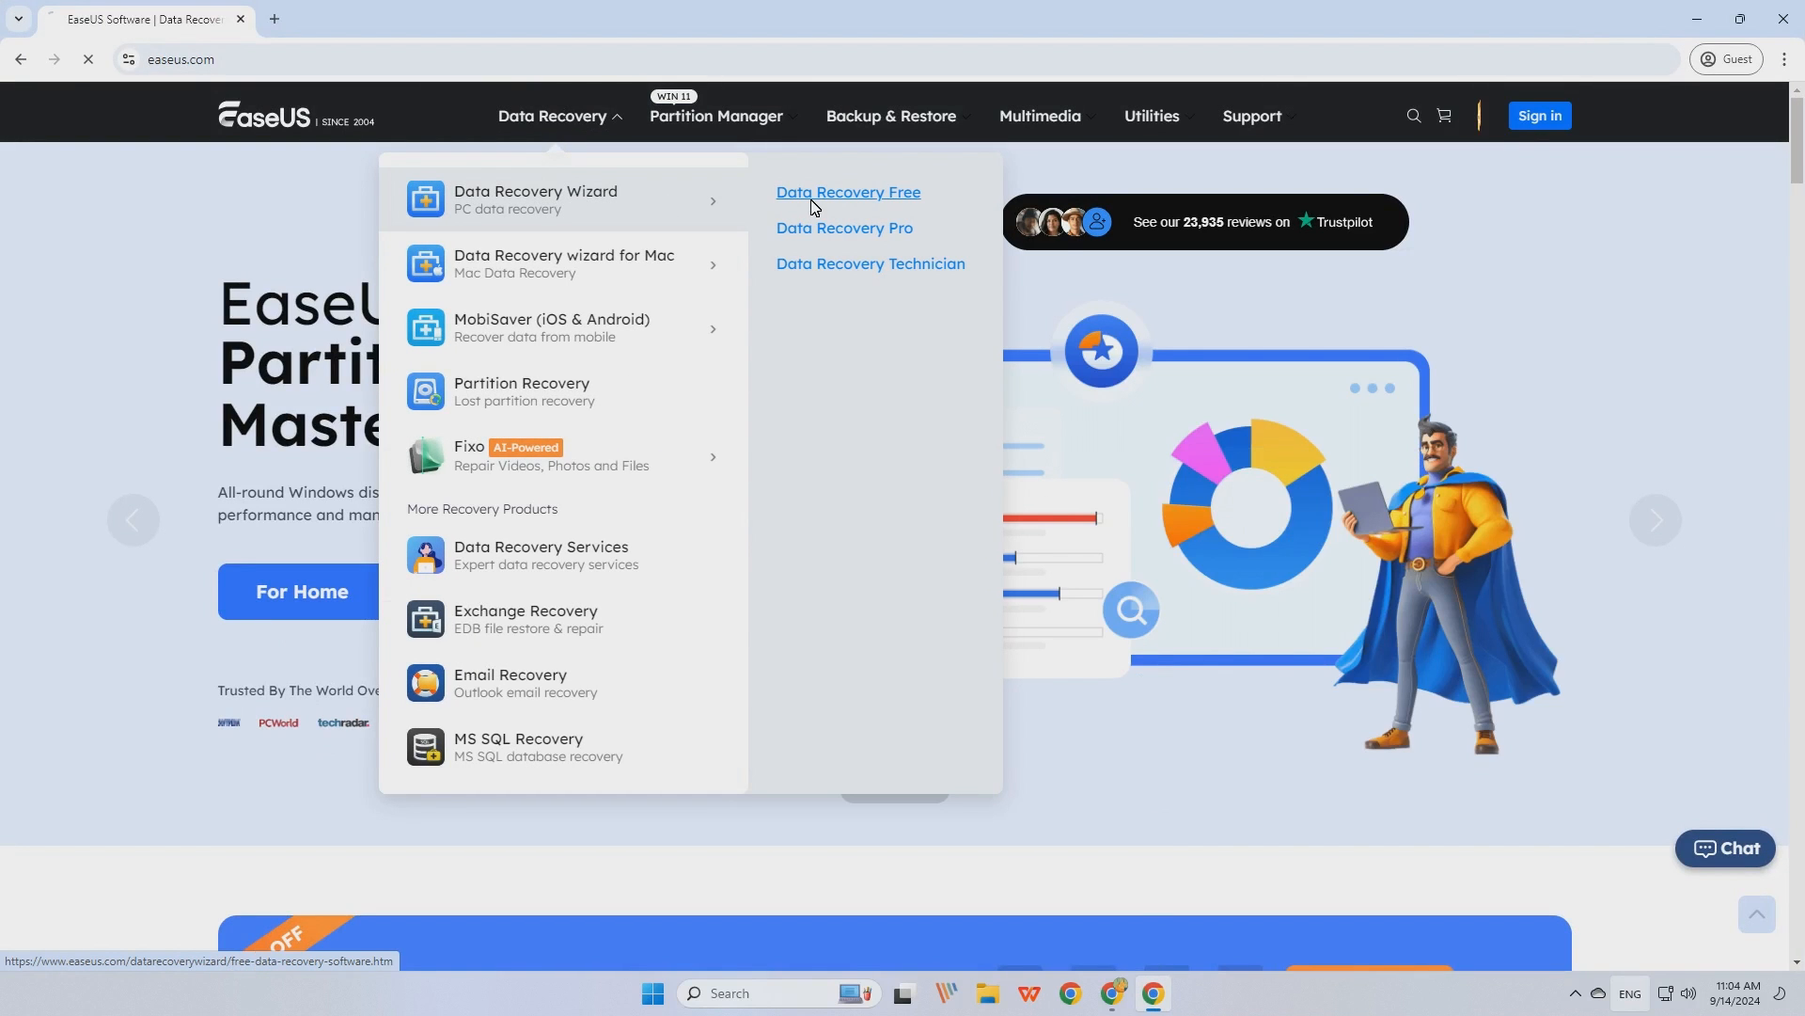
- Go to the Data Recovery Free download page on easeus.com
left_click(849, 191)
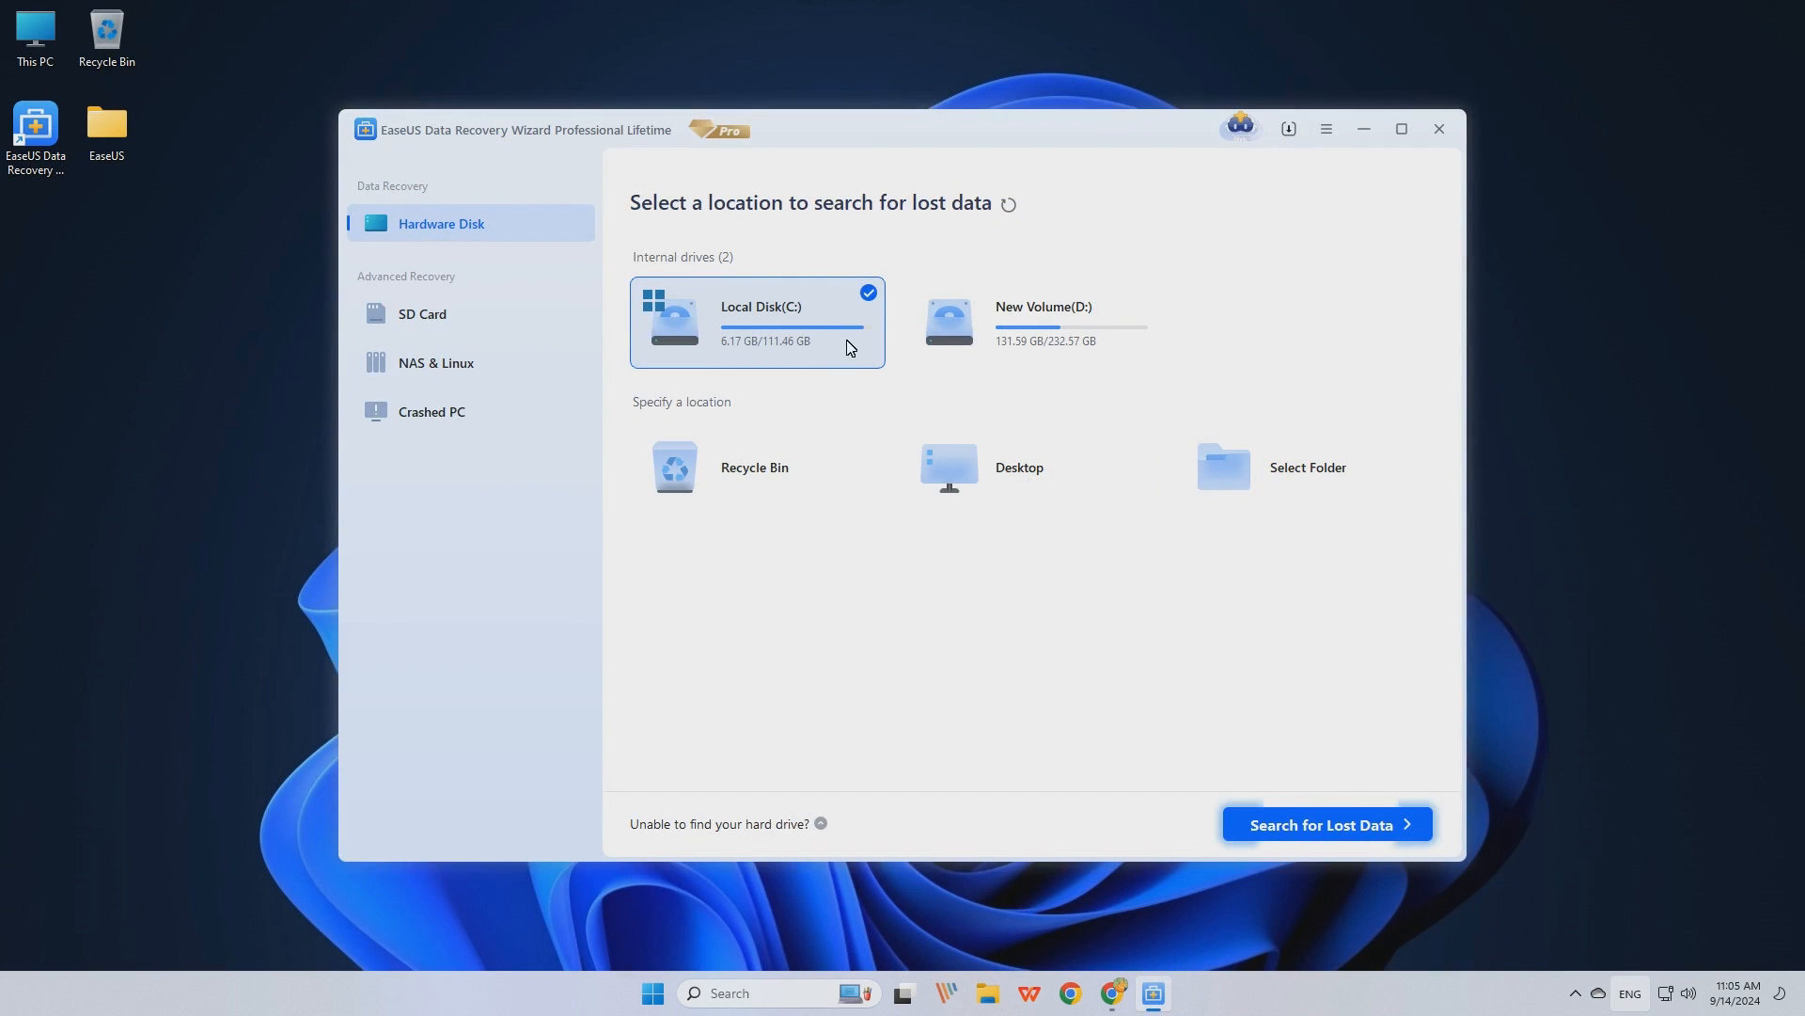
- Scan the Recycle Bin for lost data in EaseUS Data Recovery Wizard
left_click(754, 467)
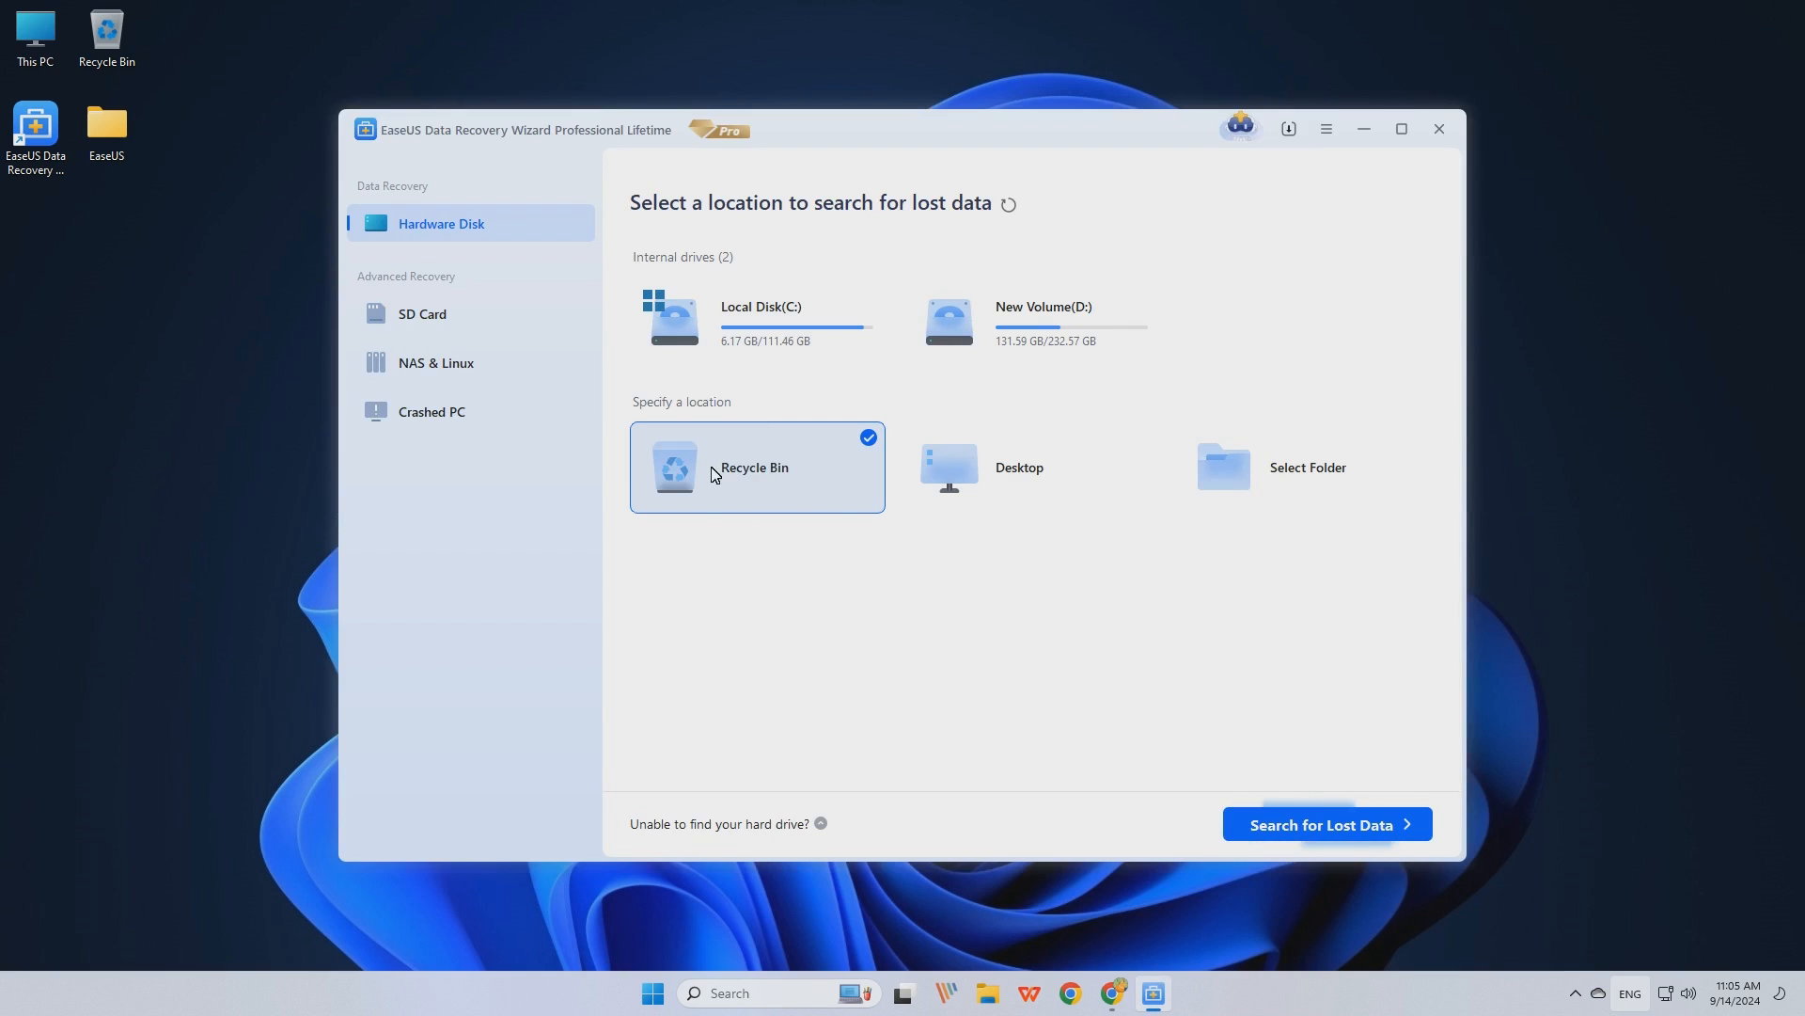
mouse_move(1322, 827)
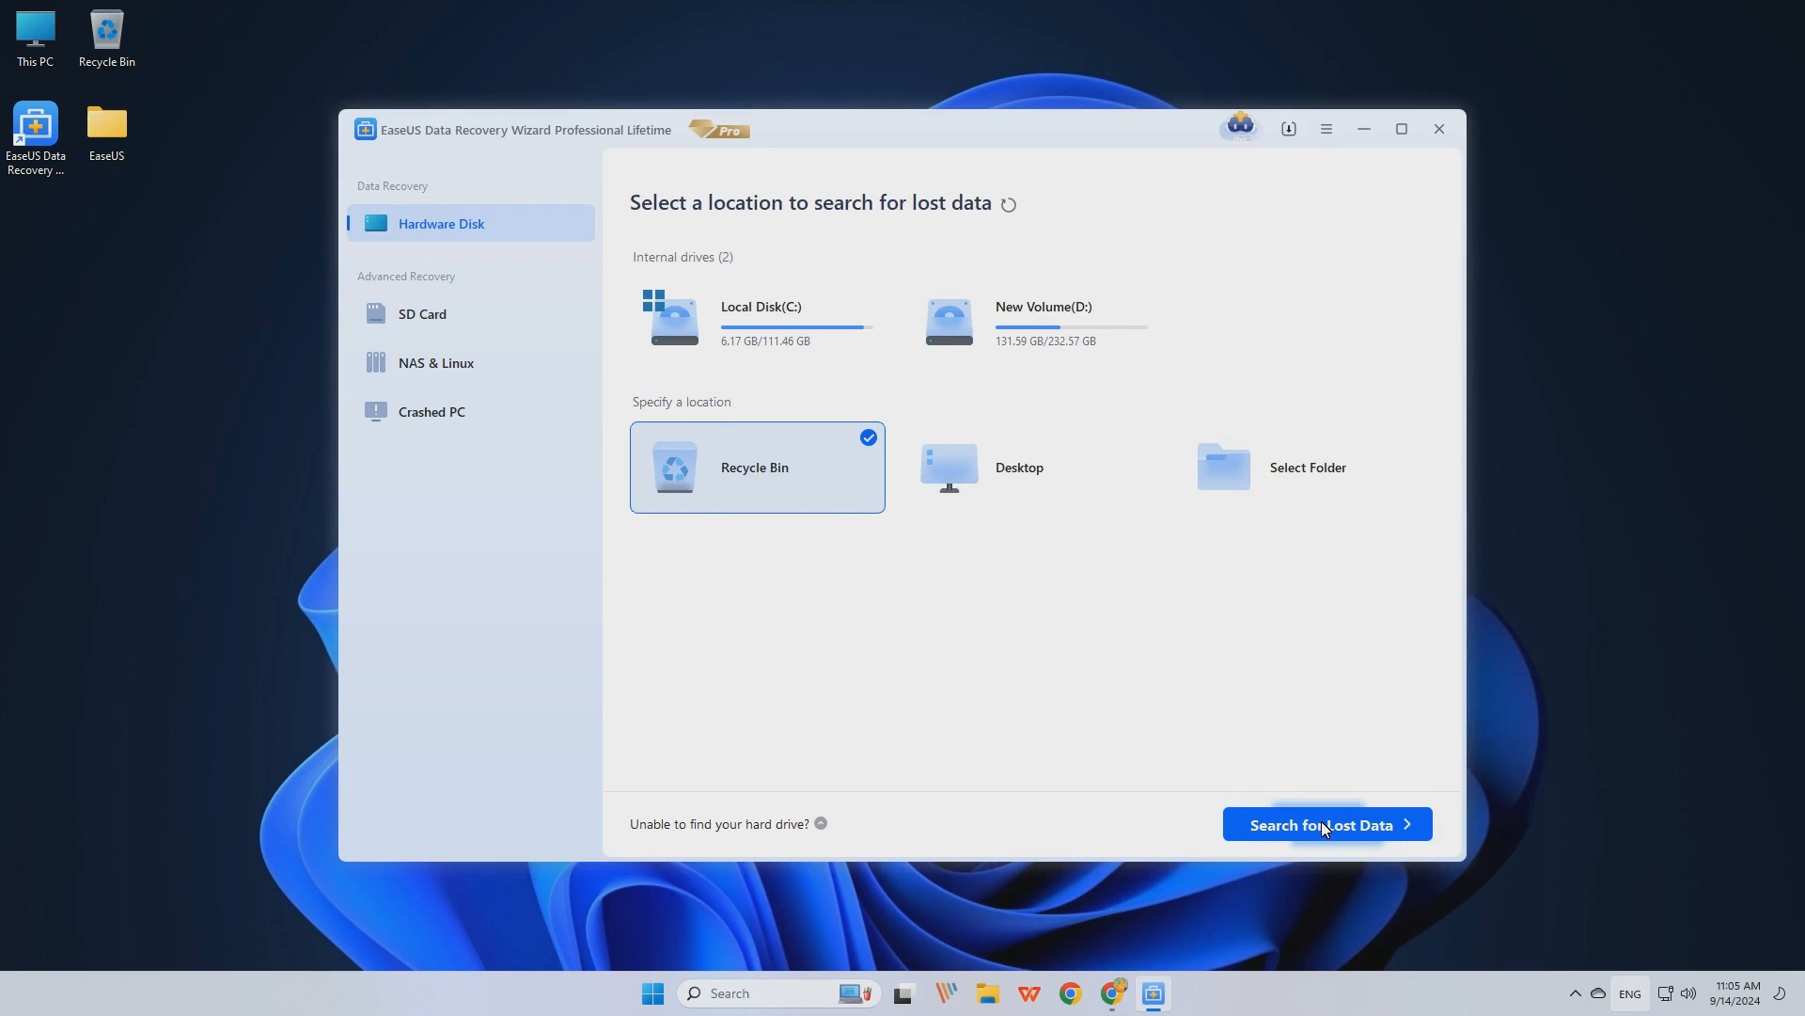
left_click(1324, 824)
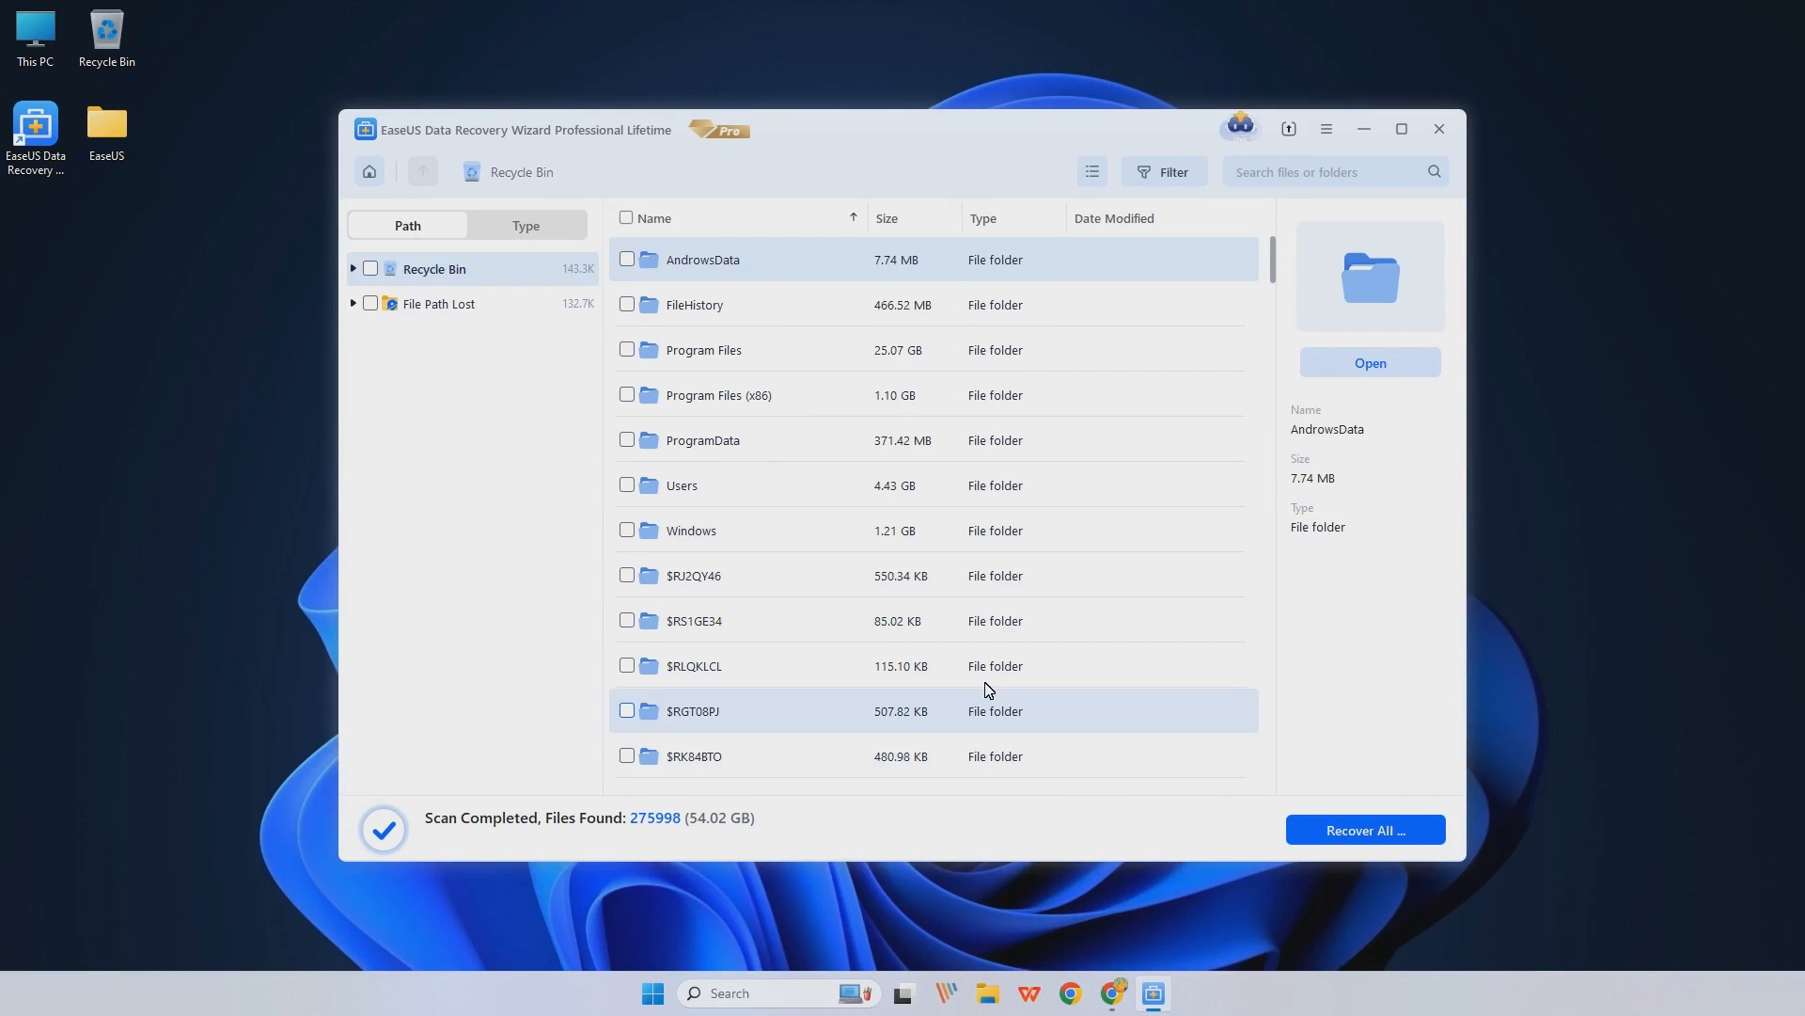
- Group the scan results by file type so Videos > mp4 can be browsed
left_click(525, 223)
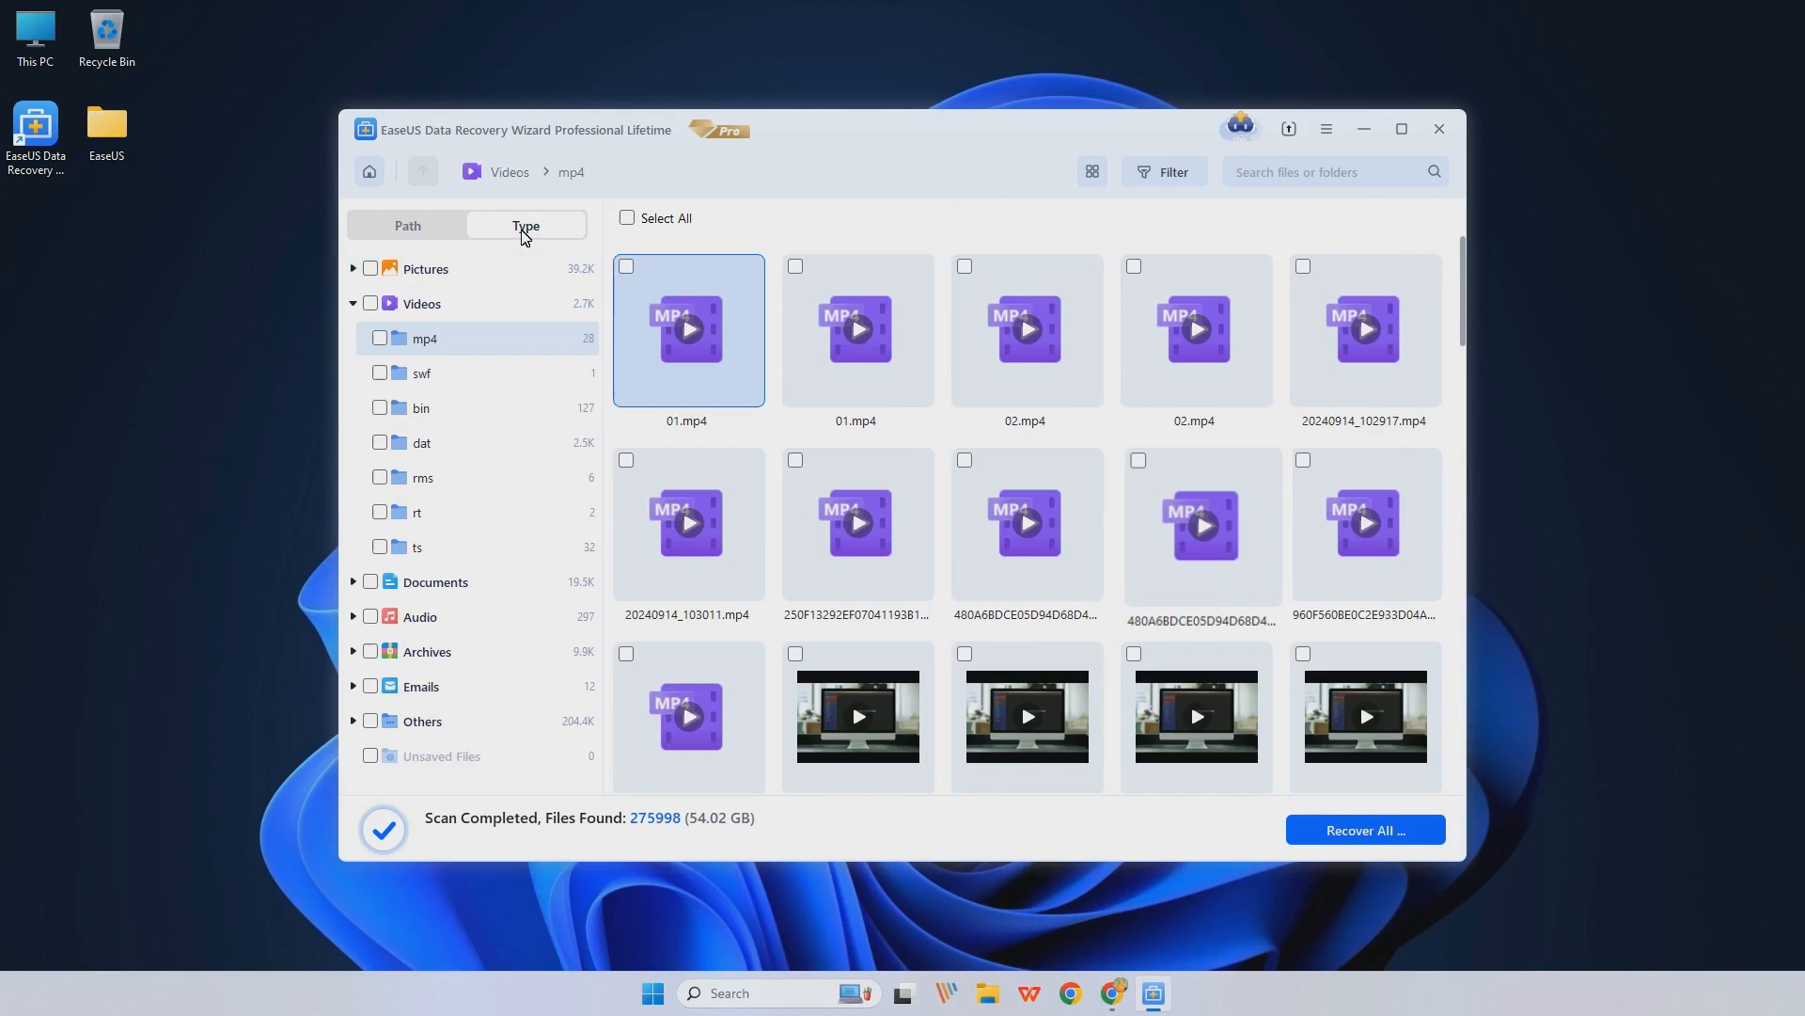
mouse_move(483, 243)
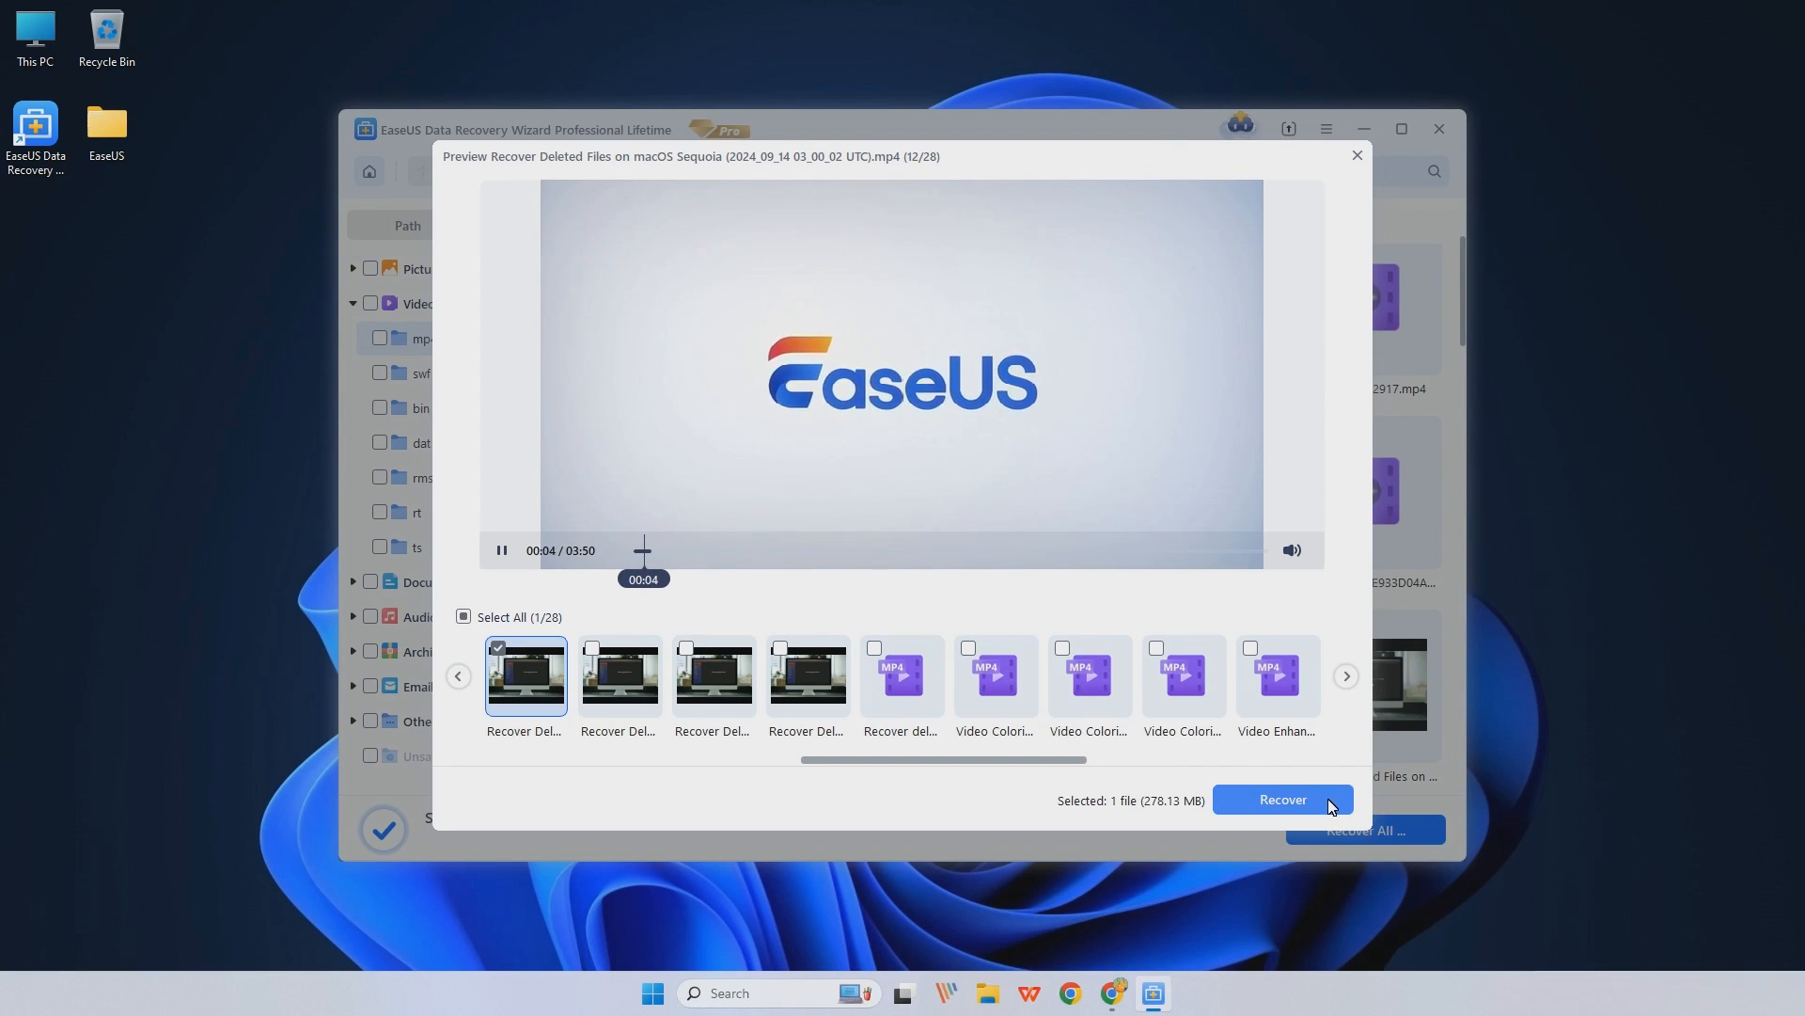
- Recover the previewed 278.13 MB mp4 and show local drives C and D as destinations
left_click(1281, 799)
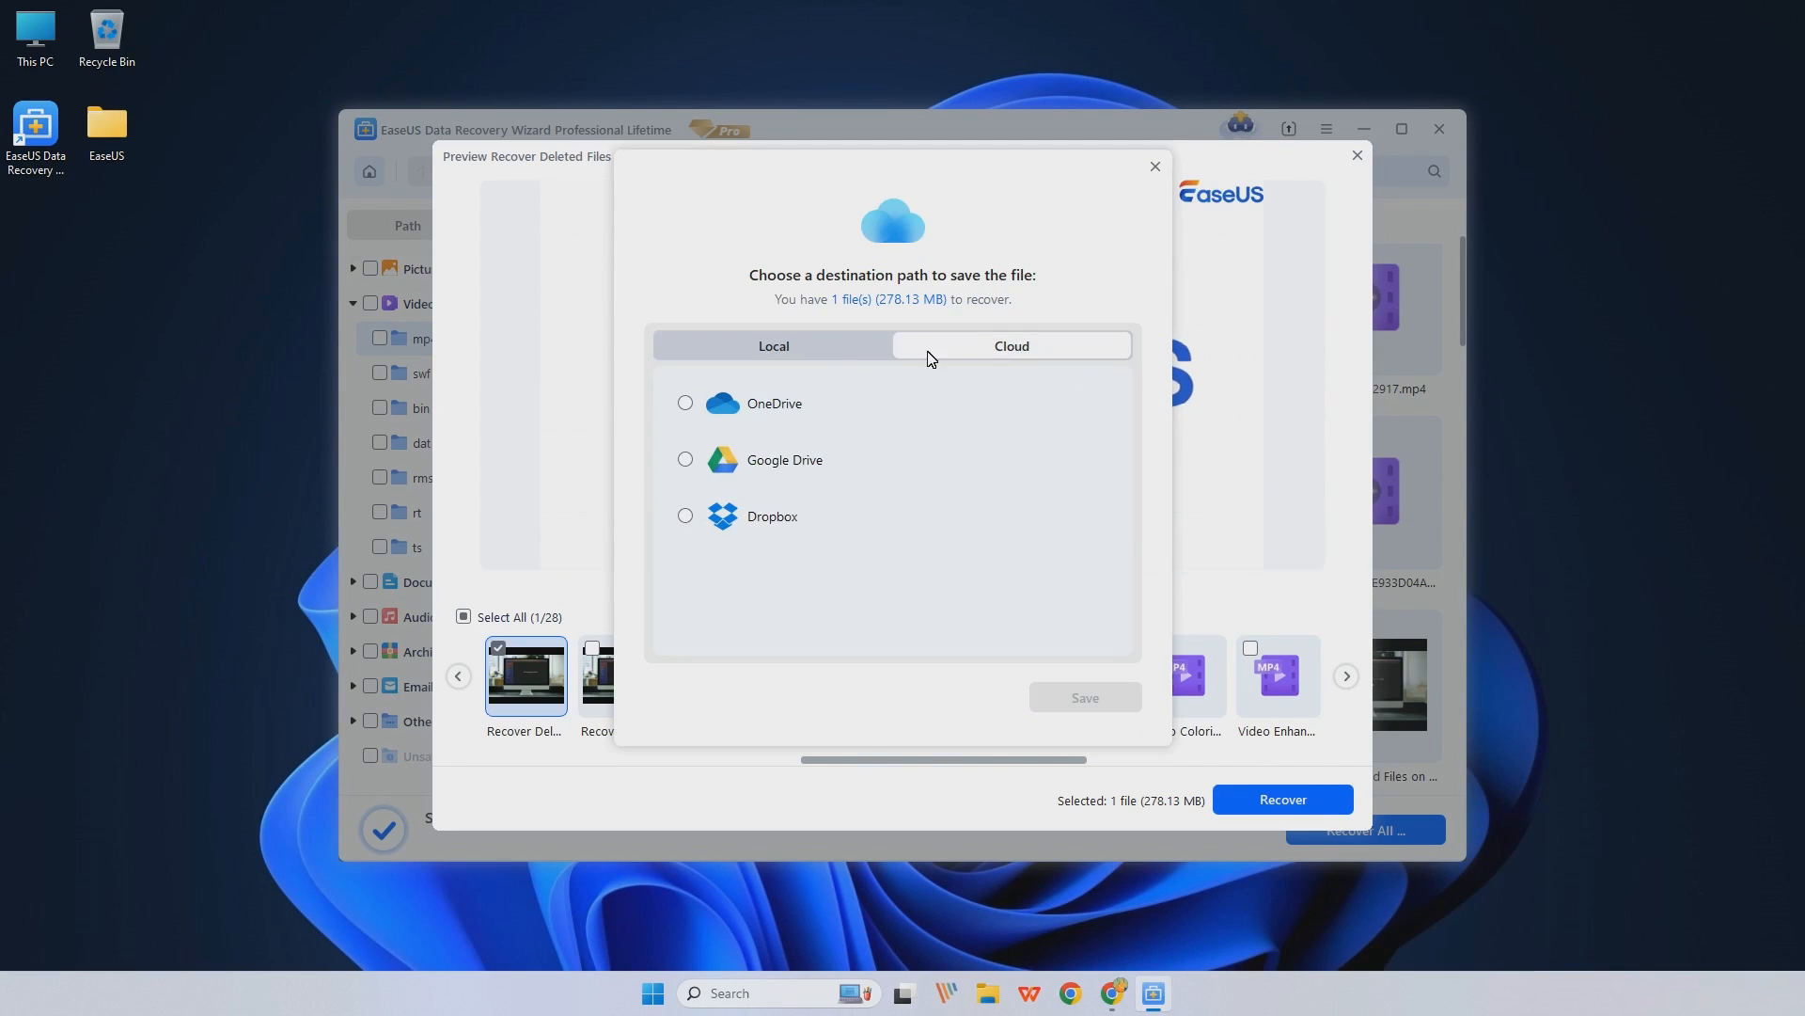
left_click(773, 346)
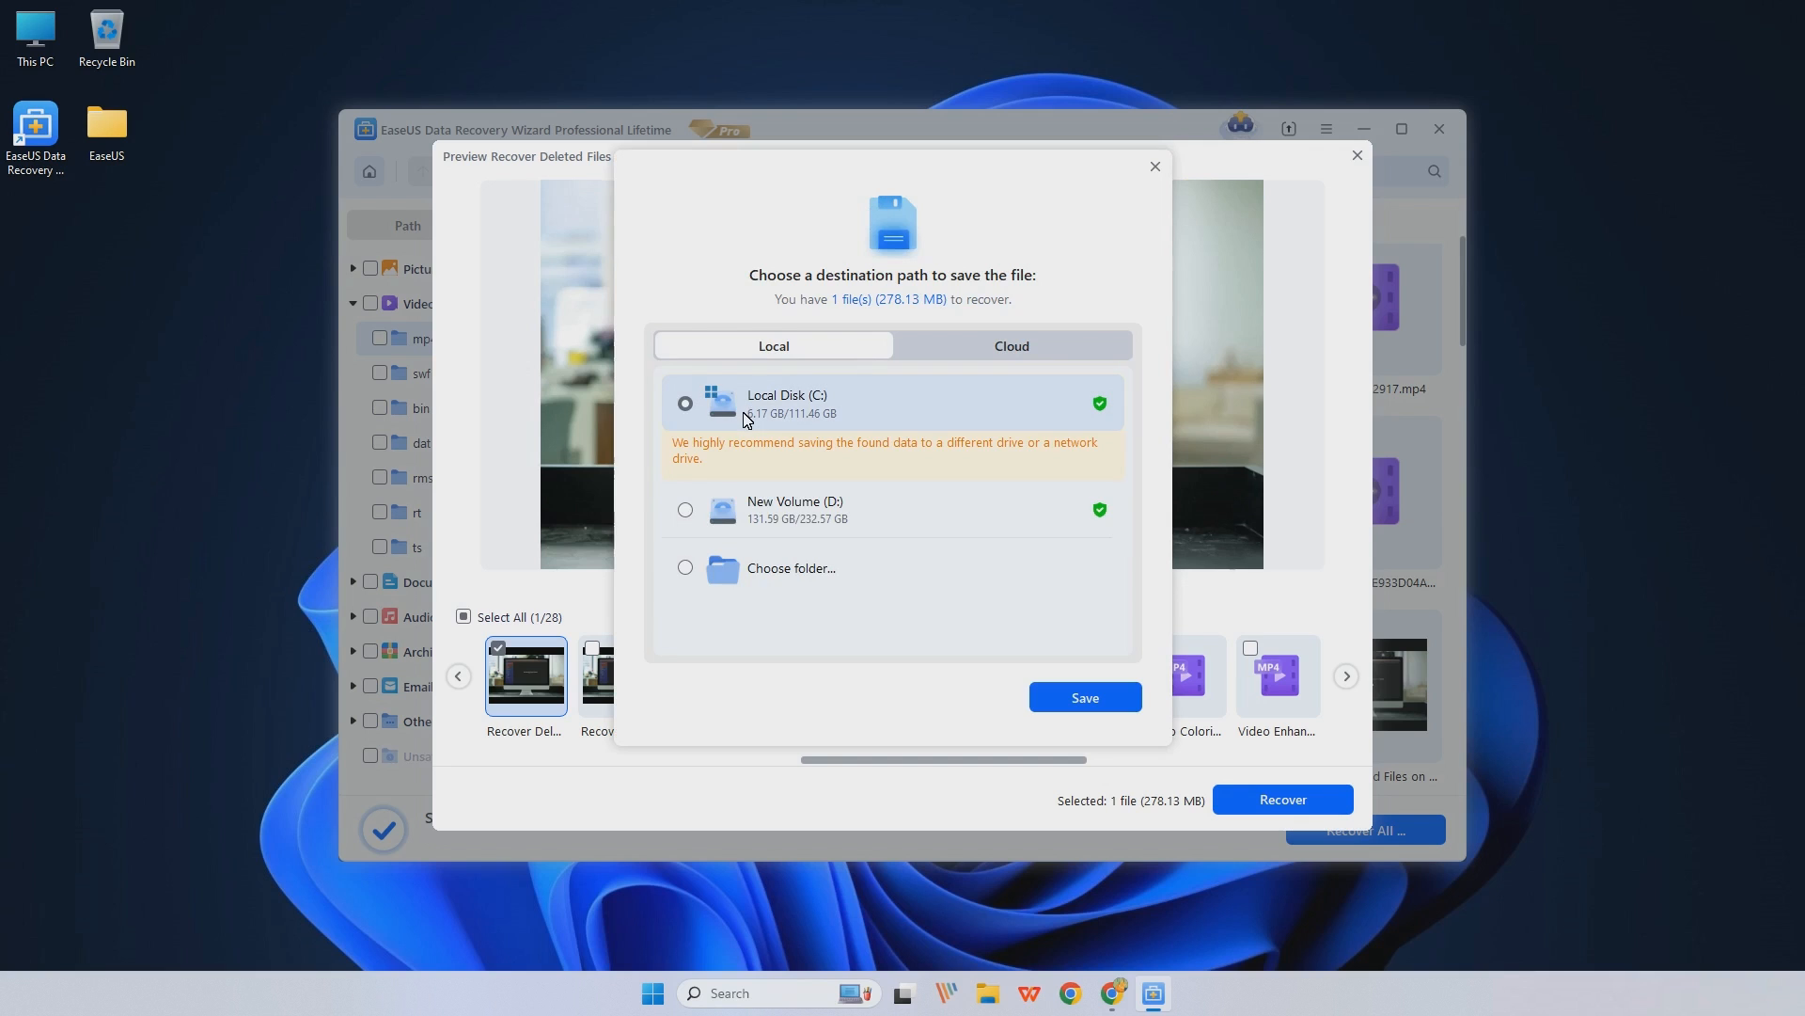